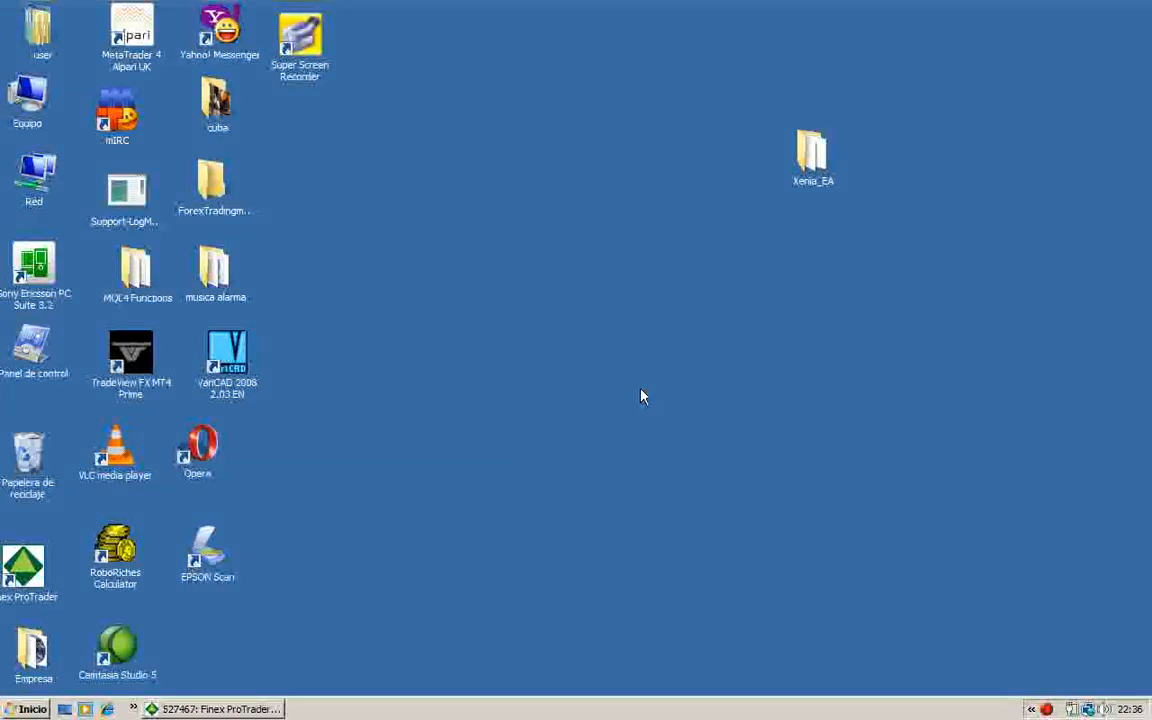
{"action": "mouse_move", "coordinate": [621, 398]}
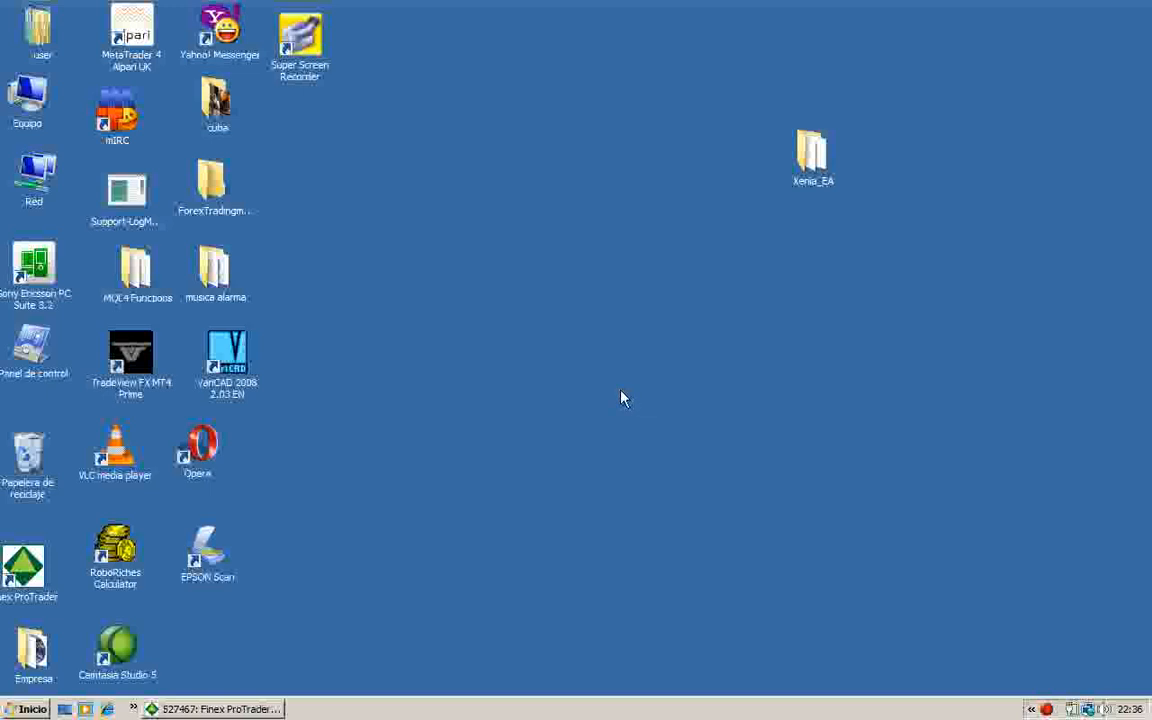
{"action": "mouse_move", "coordinate": [567, 183]}
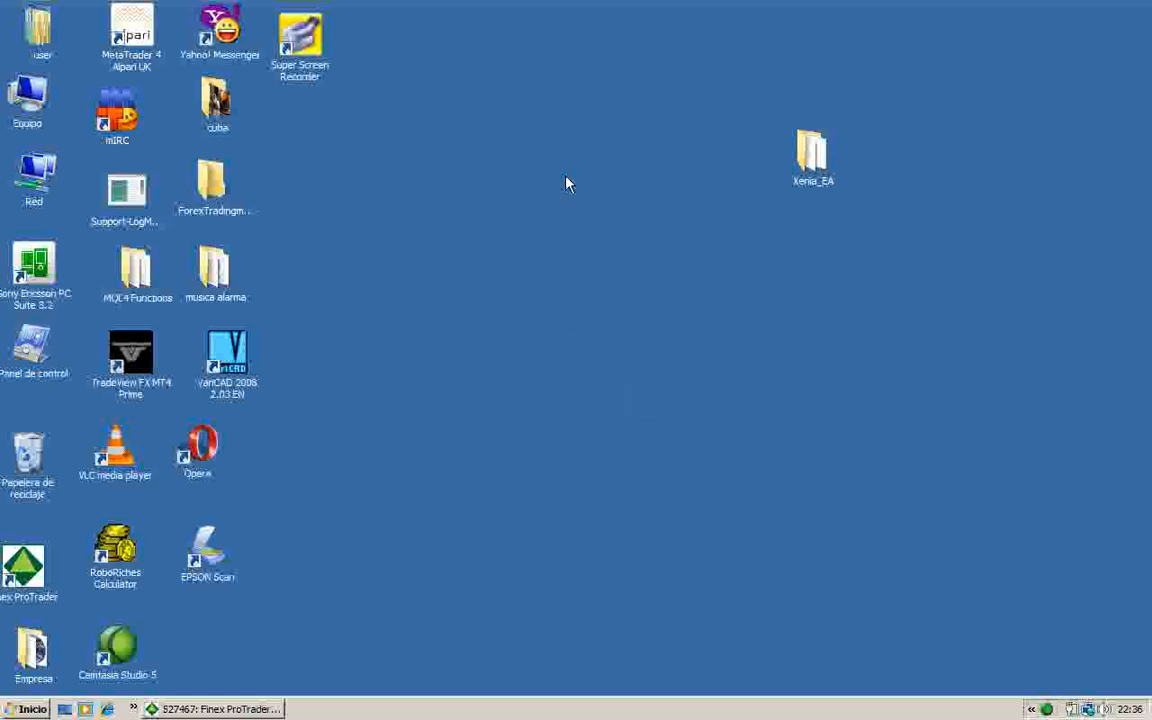
{"action": "mouse_move", "coordinate": [565, 197]}
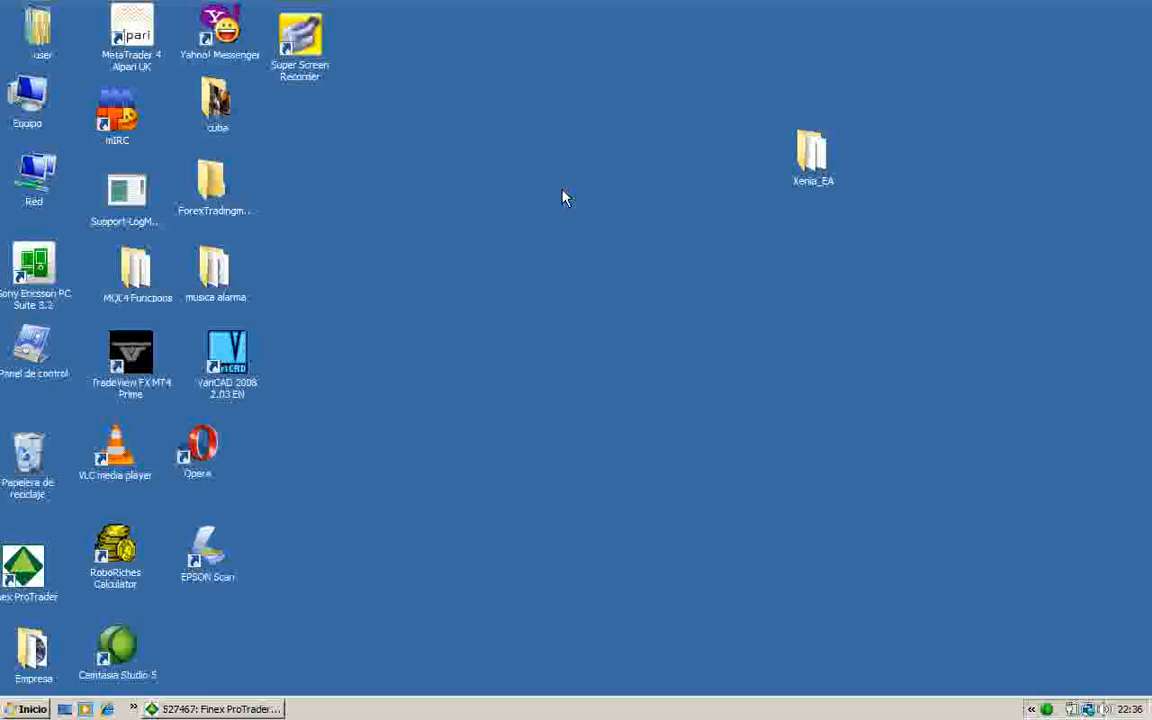
{"action": "mouse_move", "coordinate": [546, 197]}
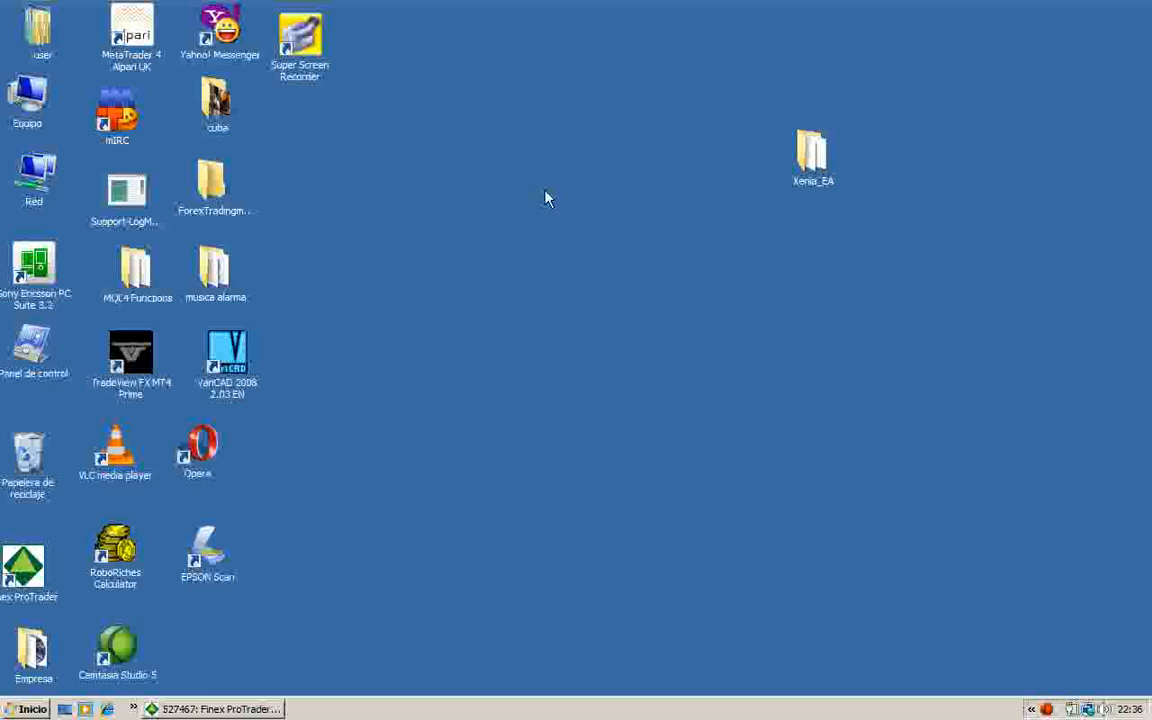
{"action": "mouse_move", "coordinate": [818, 165]}
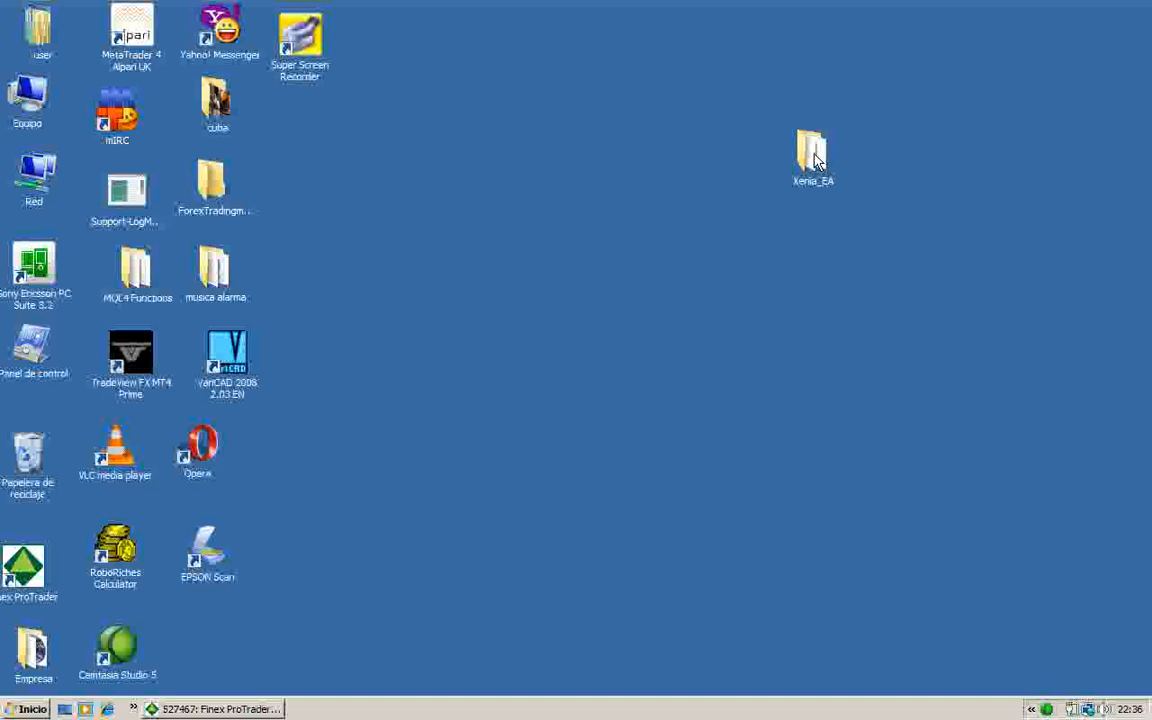
- Open the Xenia_EA folder to view its two templates and two expert files
{"action": "double_click", "coordinate": [813, 155]}
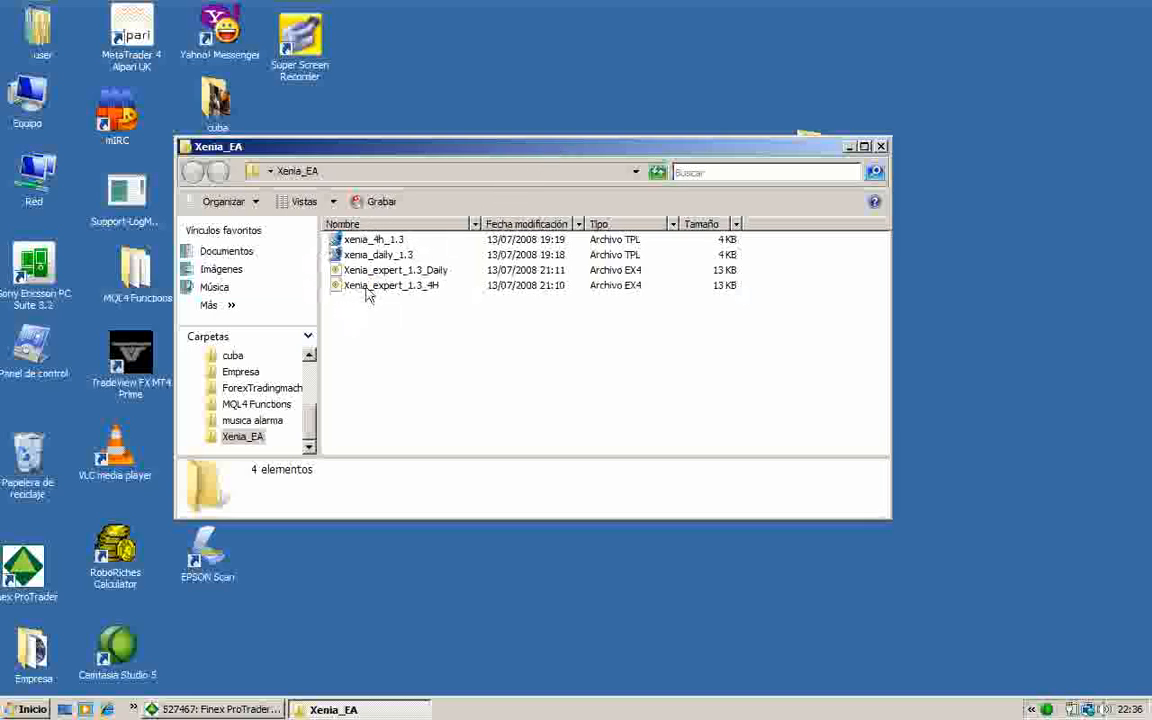
{"action": "mouse_move", "coordinate": [378, 255]}
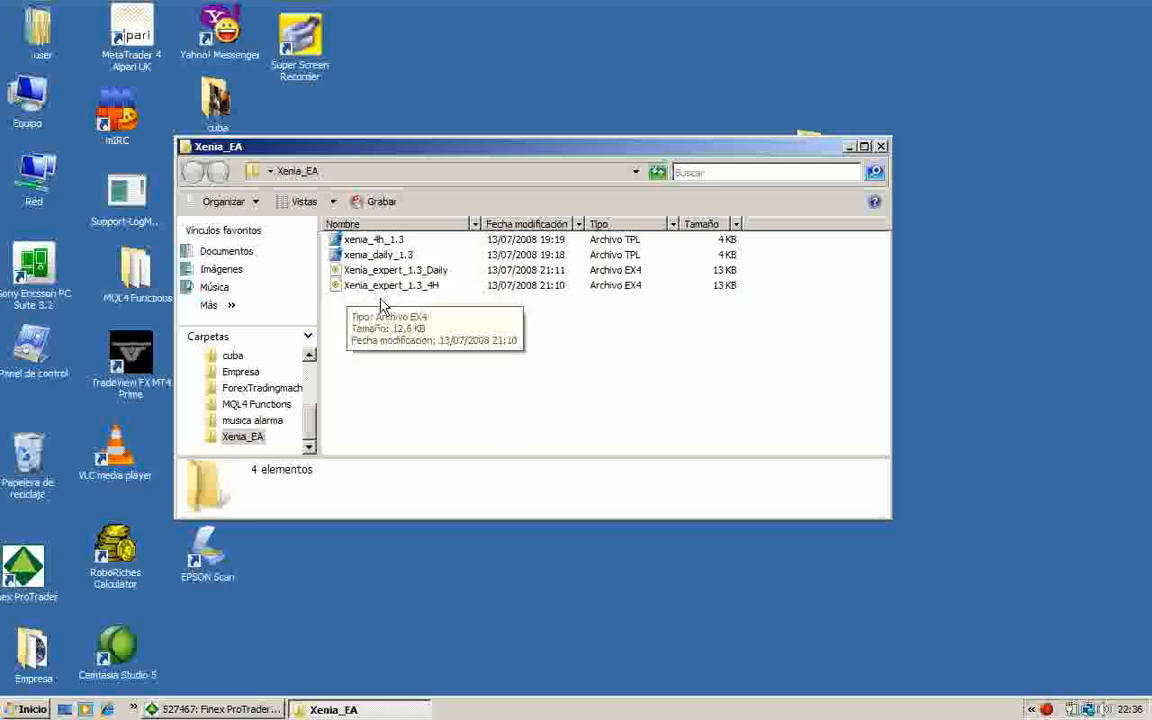
{"action": "mouse_move", "coordinate": [470, 304]}
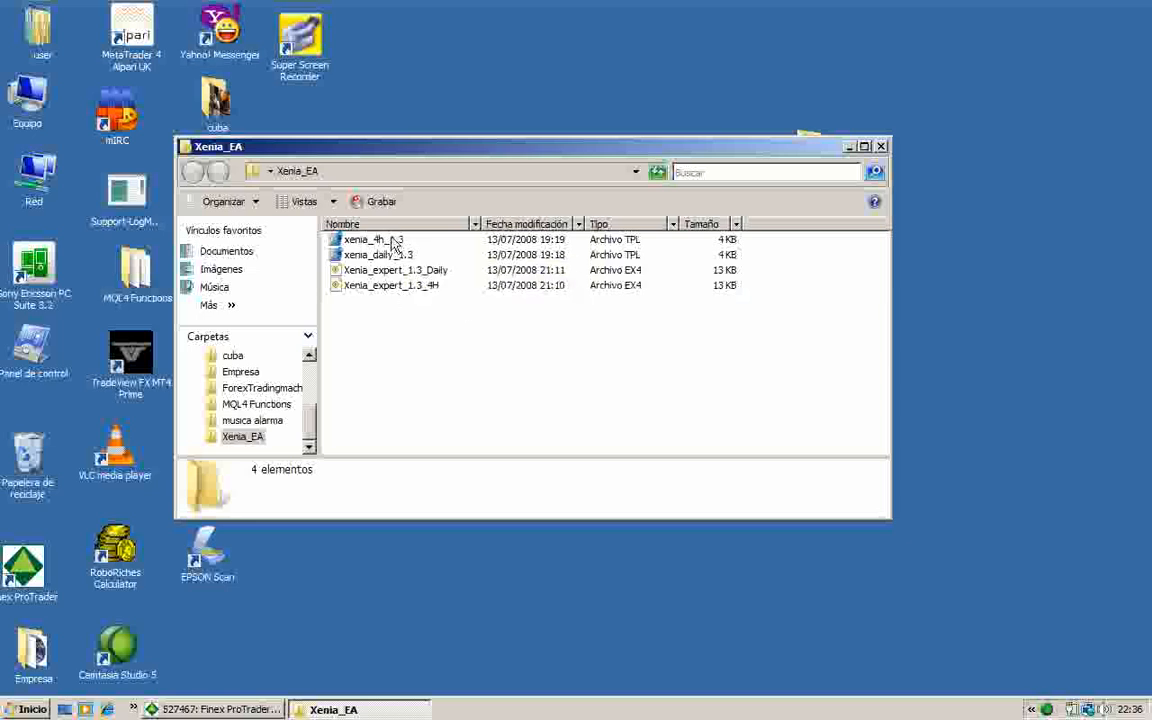
{"action": "mouse_move", "coordinate": [375, 240]}
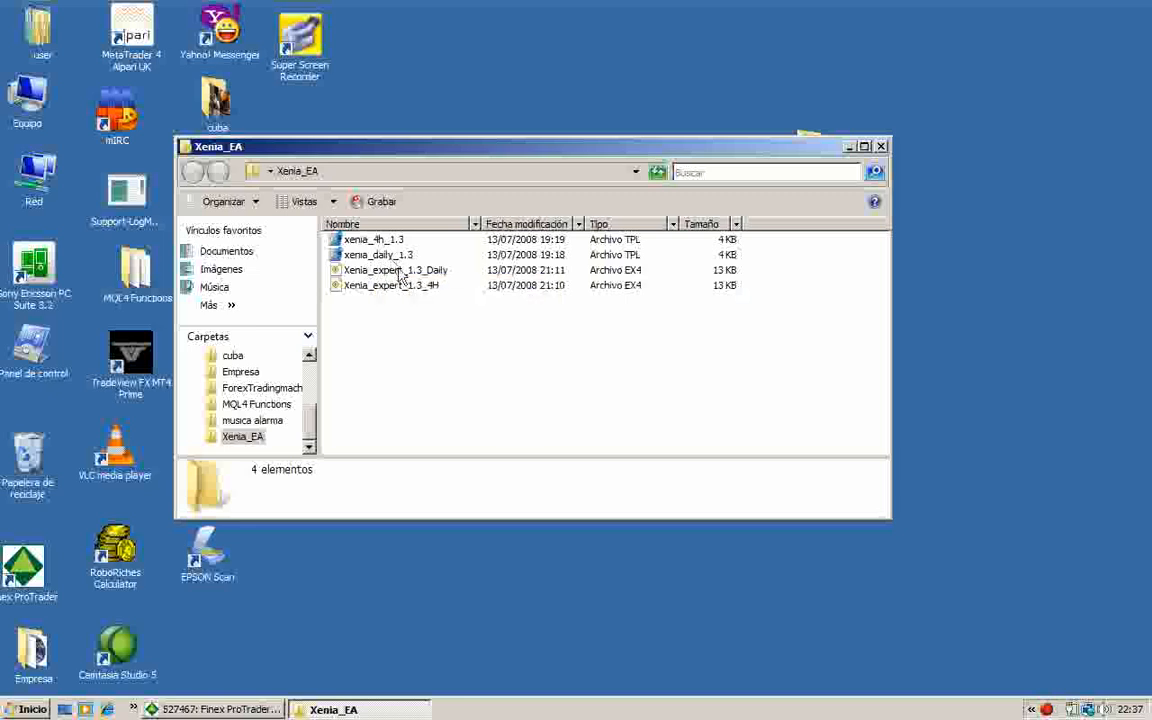
{"action": "mouse_move", "coordinate": [420, 290]}
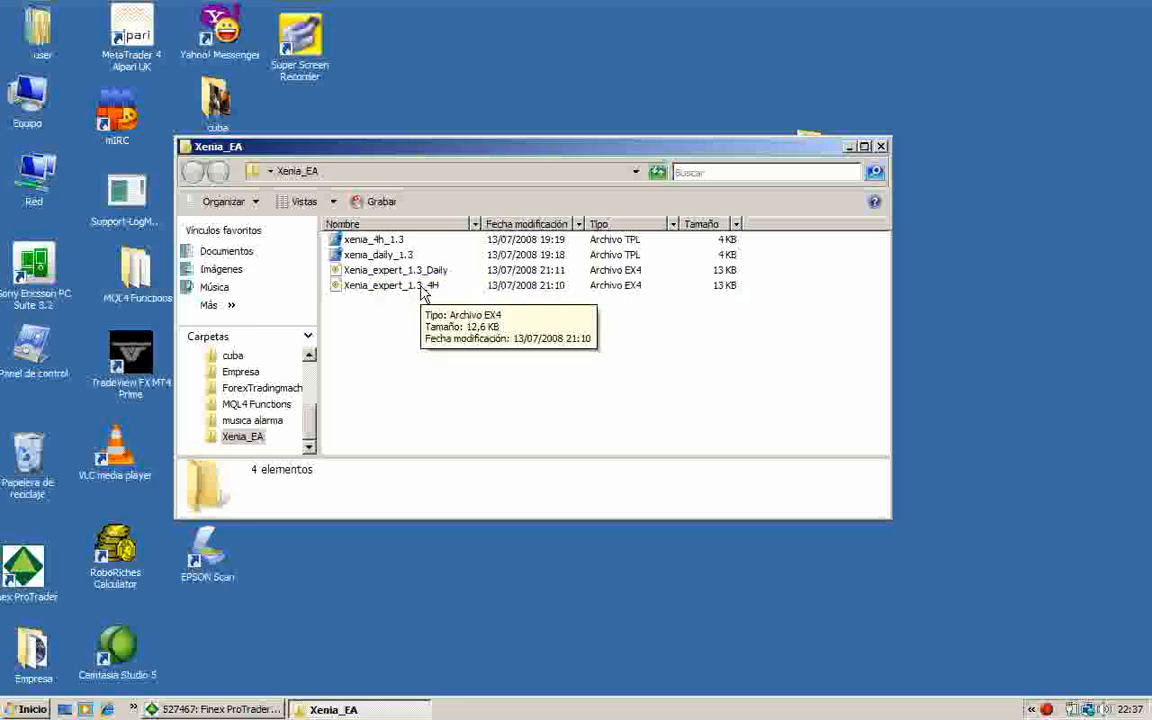
{"action": "mouse_move", "coordinate": [450, 270]}
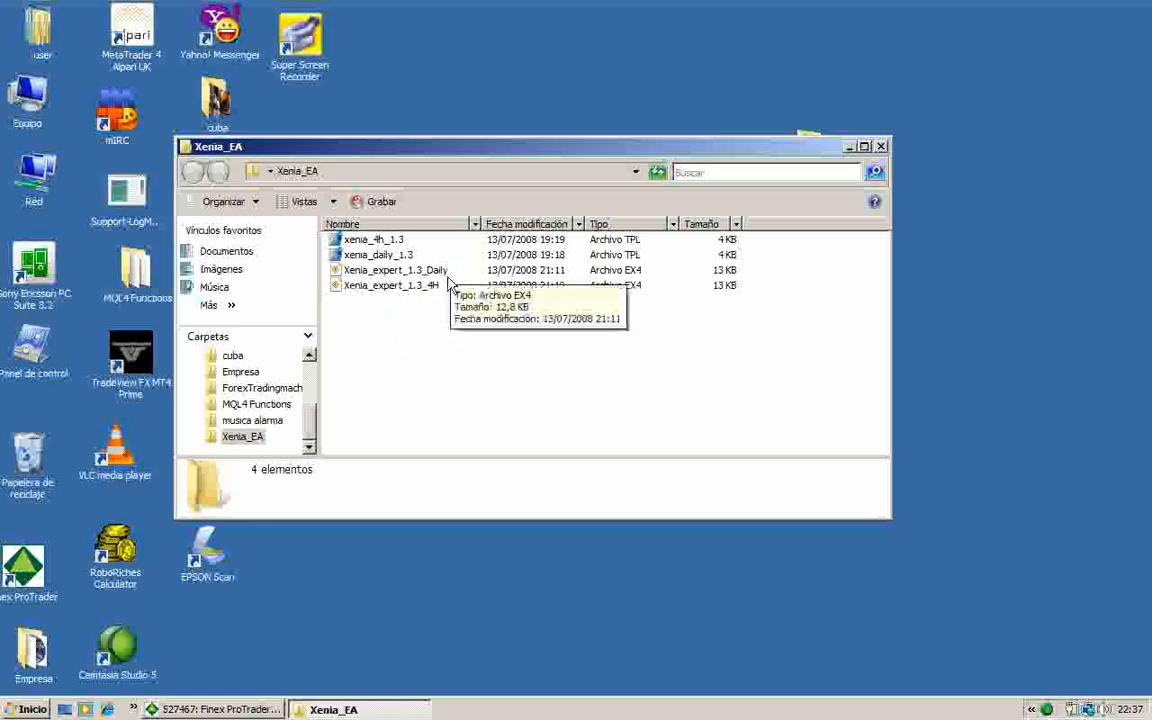
{"action": "mouse_move", "coordinate": [410, 285]}
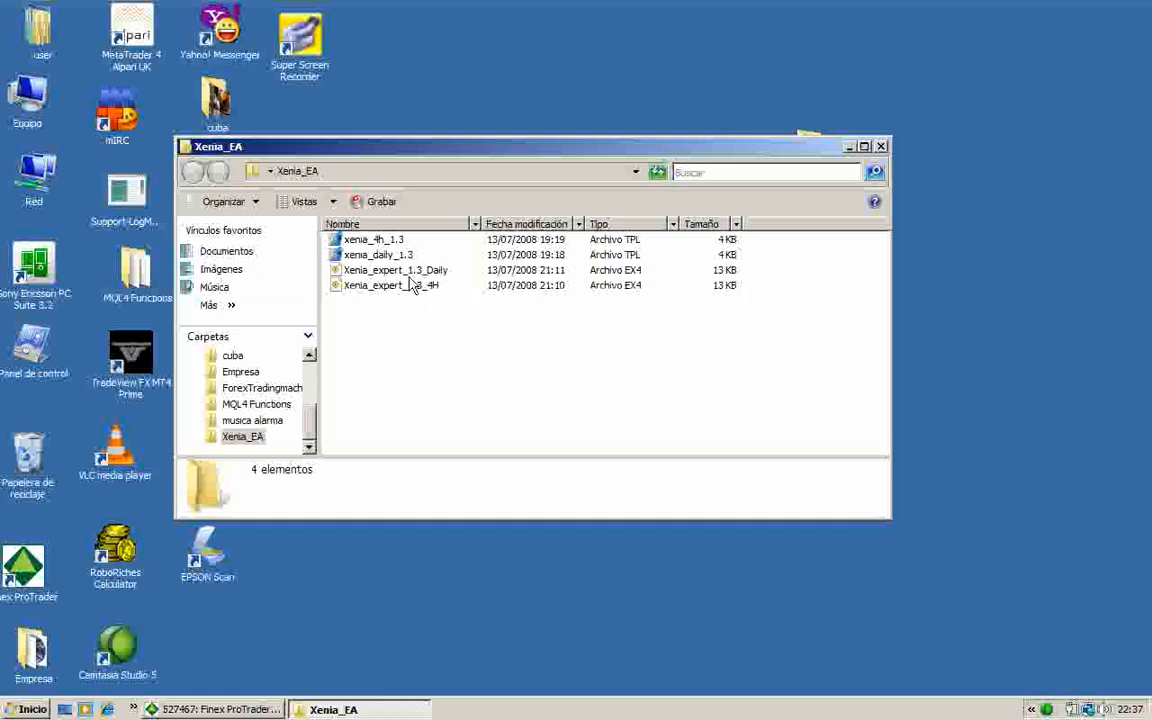
{"action": "mouse_move", "coordinate": [418, 285]}
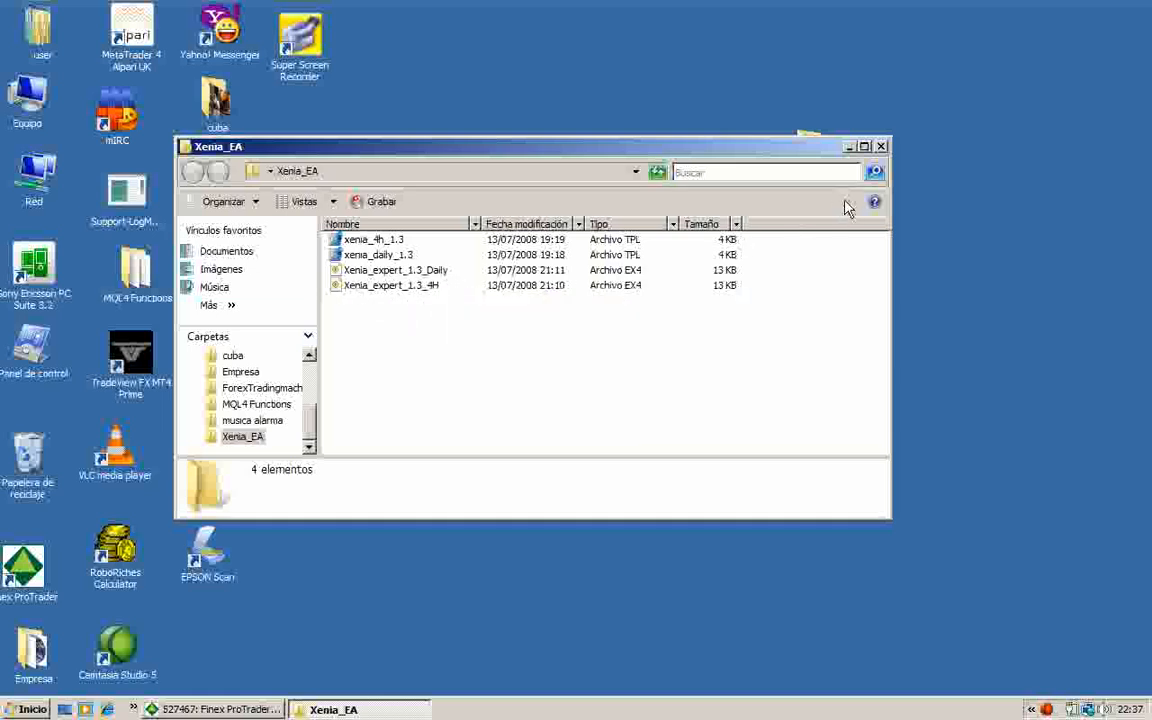
{"action": "mouse_move", "coordinate": [905, 150]}
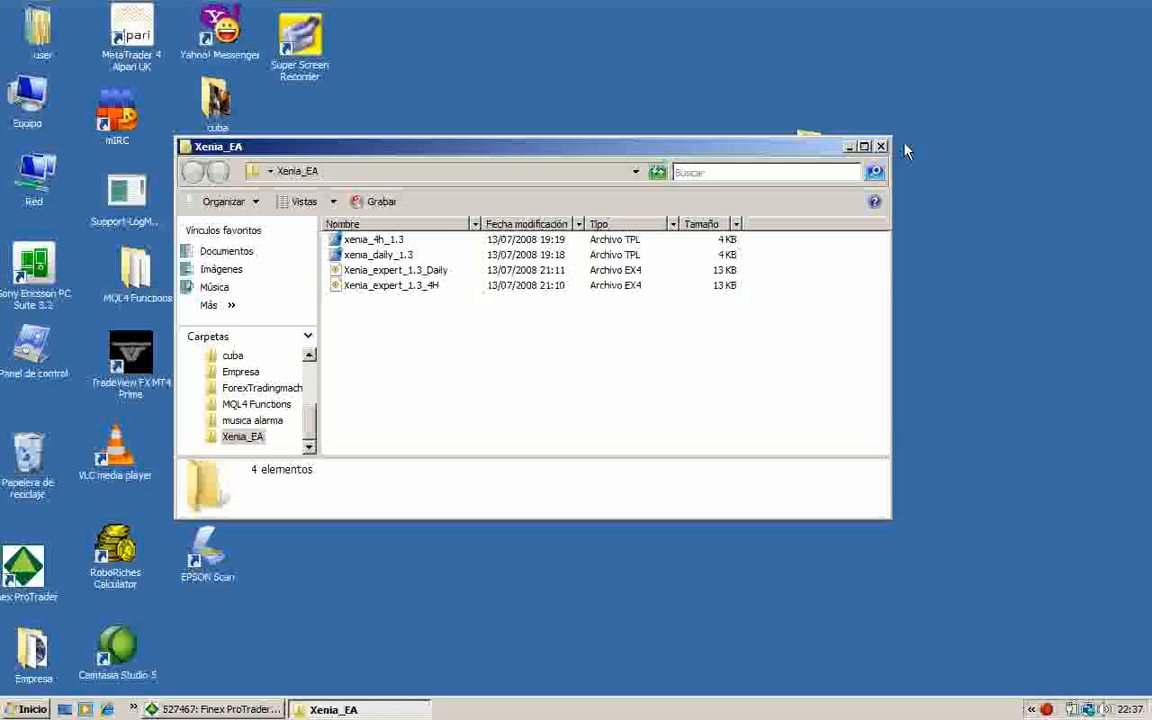
{"action": "mouse_move", "coordinate": [835, 160]}
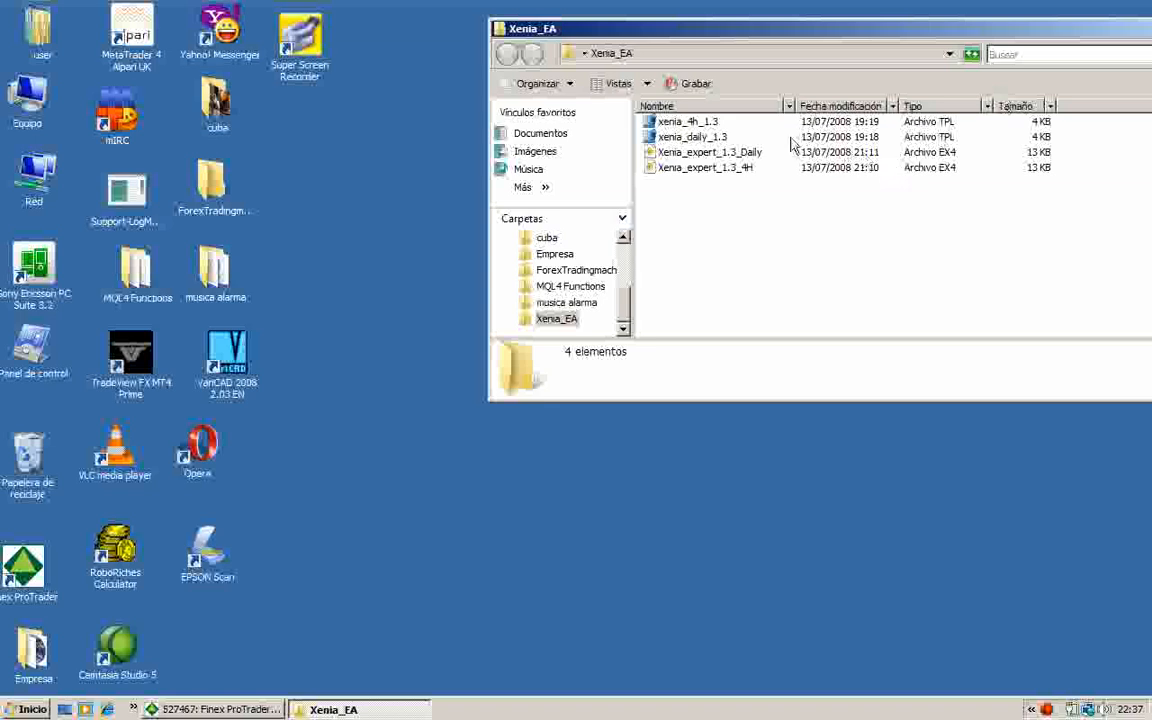
{"action": "mouse_move", "coordinate": [390, 120]}
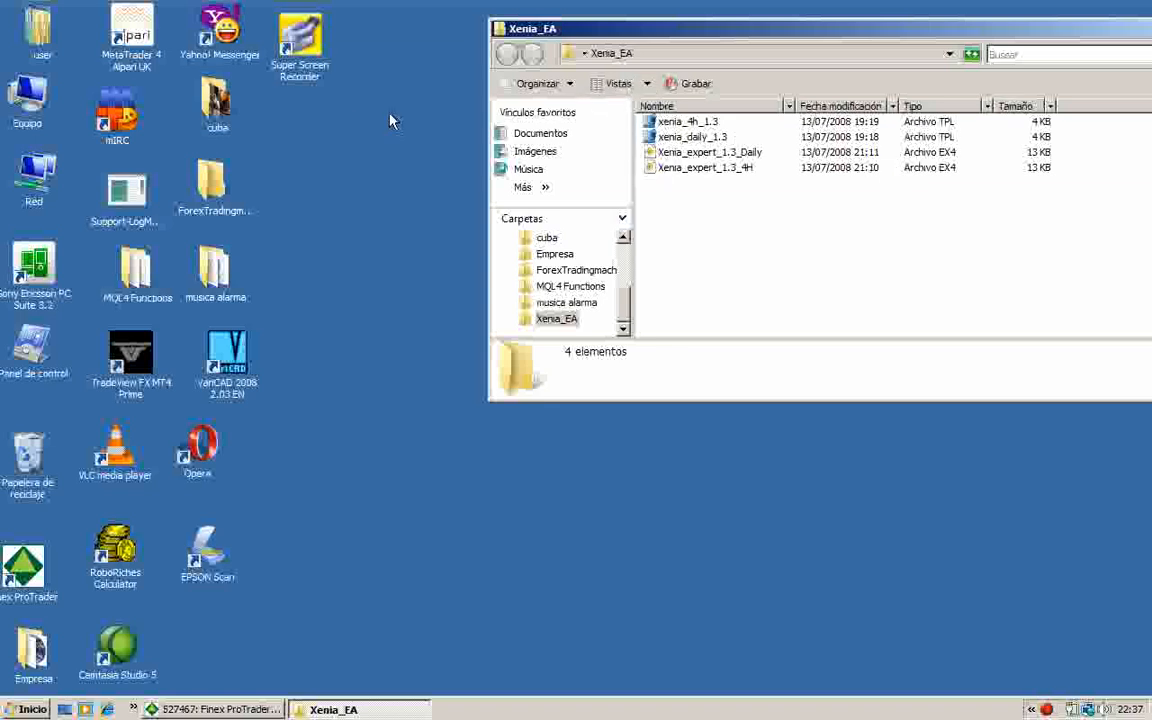
{"action": "mouse_move", "coordinate": [50, 135]}
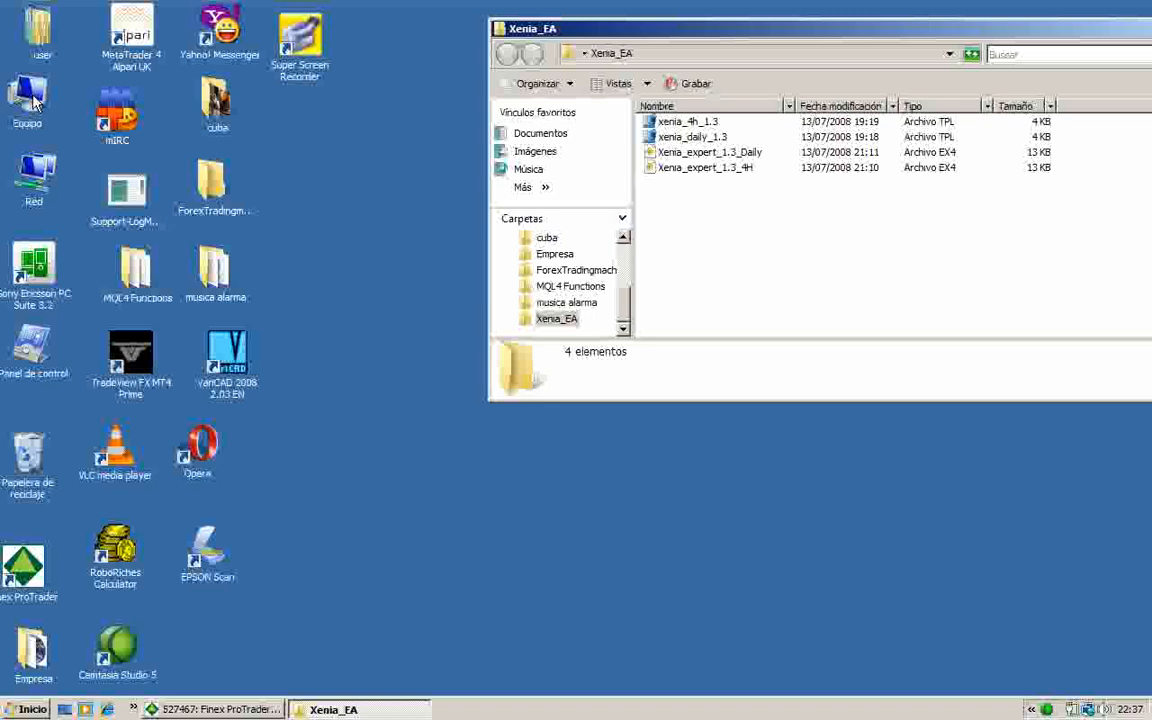
- Browse C: to Archivos de programa and select the TradeView FX MT4 Prime folder
{"action": "double_click", "coordinate": [27, 100]}
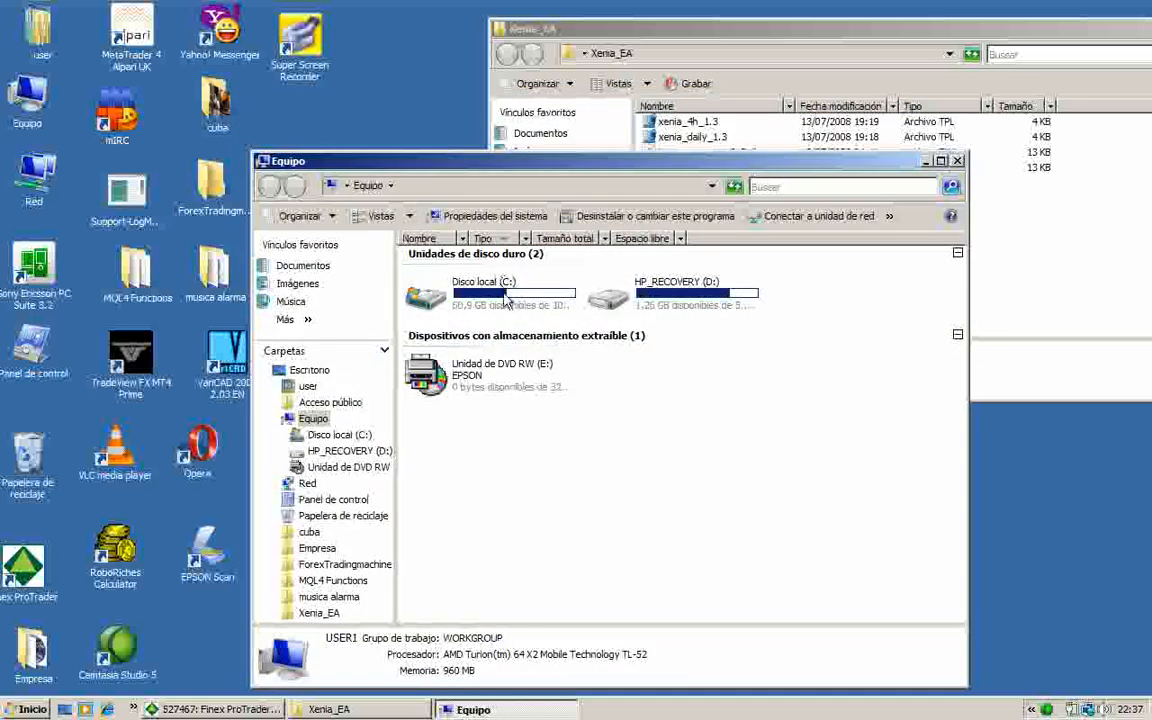
{"action": "mouse_move", "coordinate": [490, 295]}
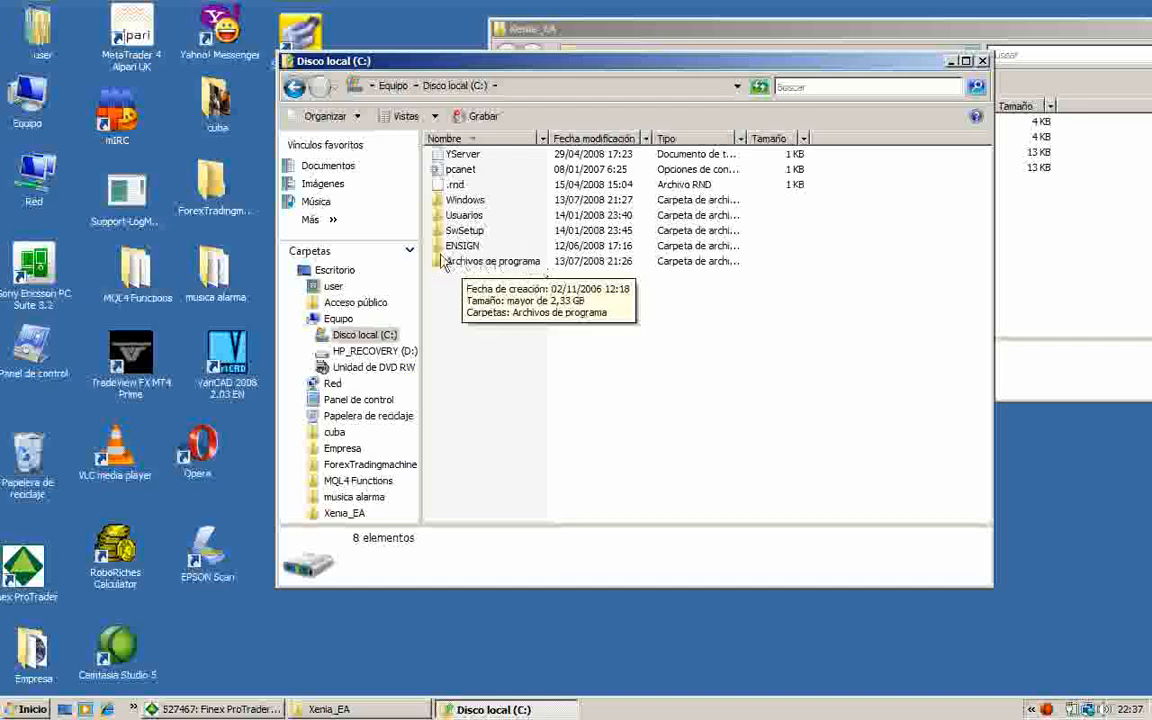
{"action": "mouse_move", "coordinate": [548, 267]}
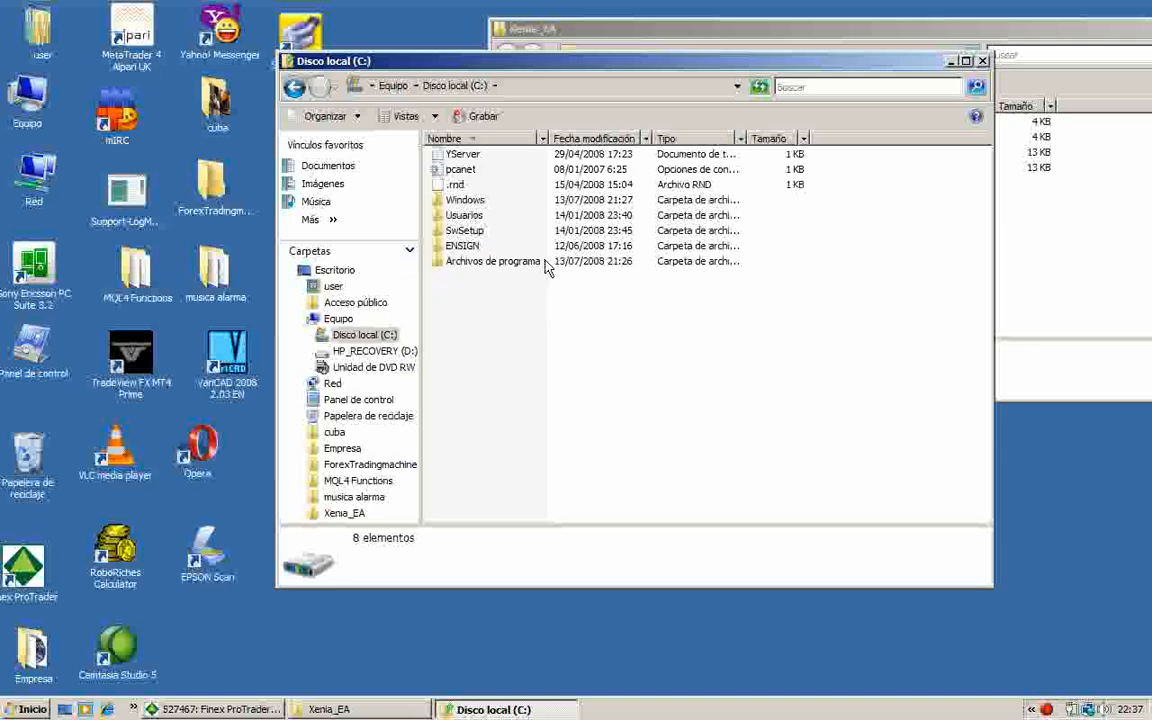
{"action": "mouse_move", "coordinate": [480, 270]}
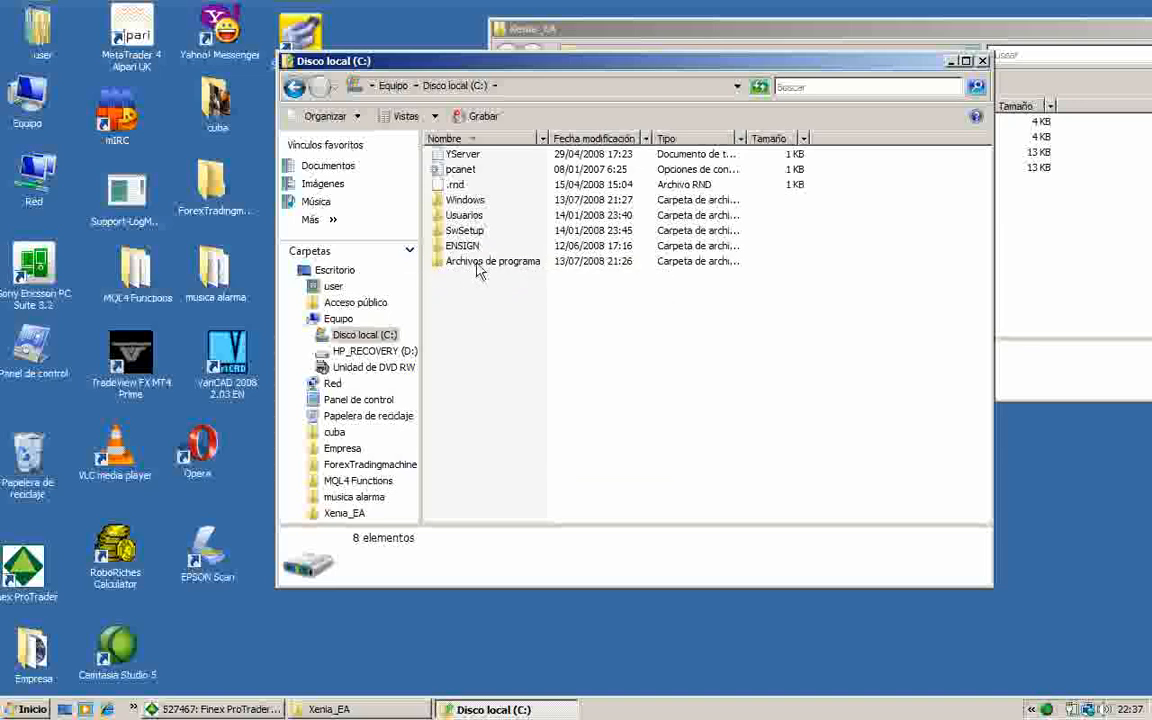
{"action": "double_click", "coordinate": [492, 261]}
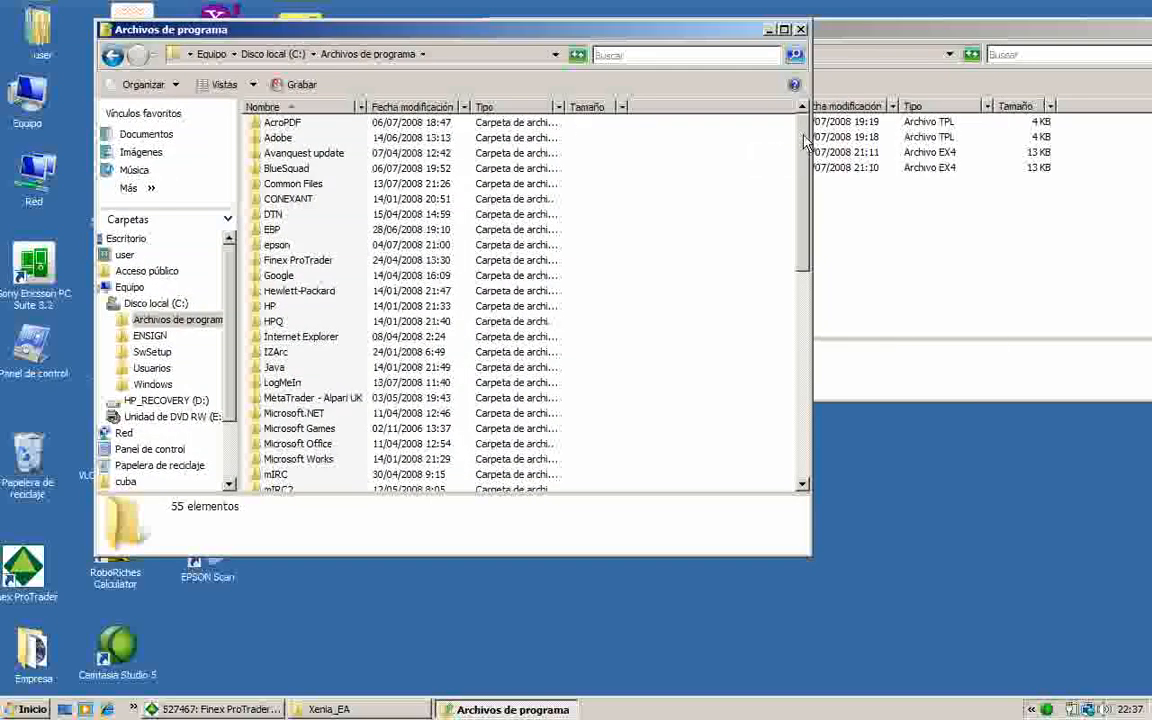
{"action": "scroll", "scroll_direction": "down", "scroll_amount": 3}
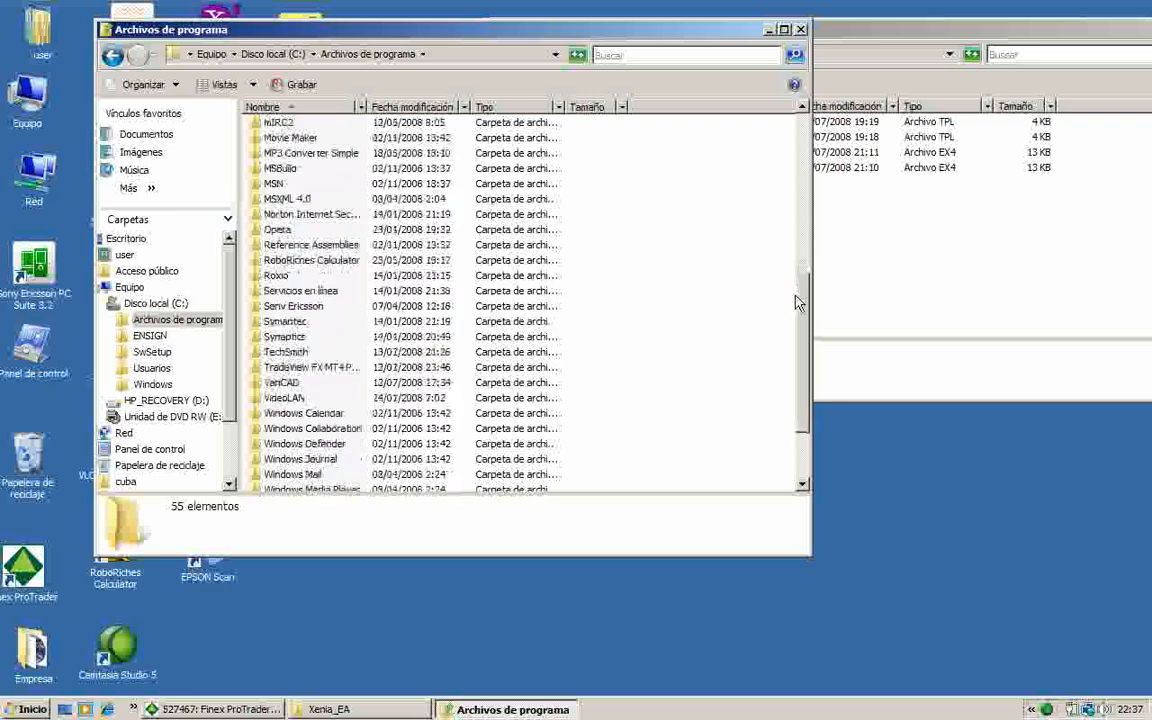
{"action": "scroll", "scroll_direction": "down", "scroll_amount": 3}
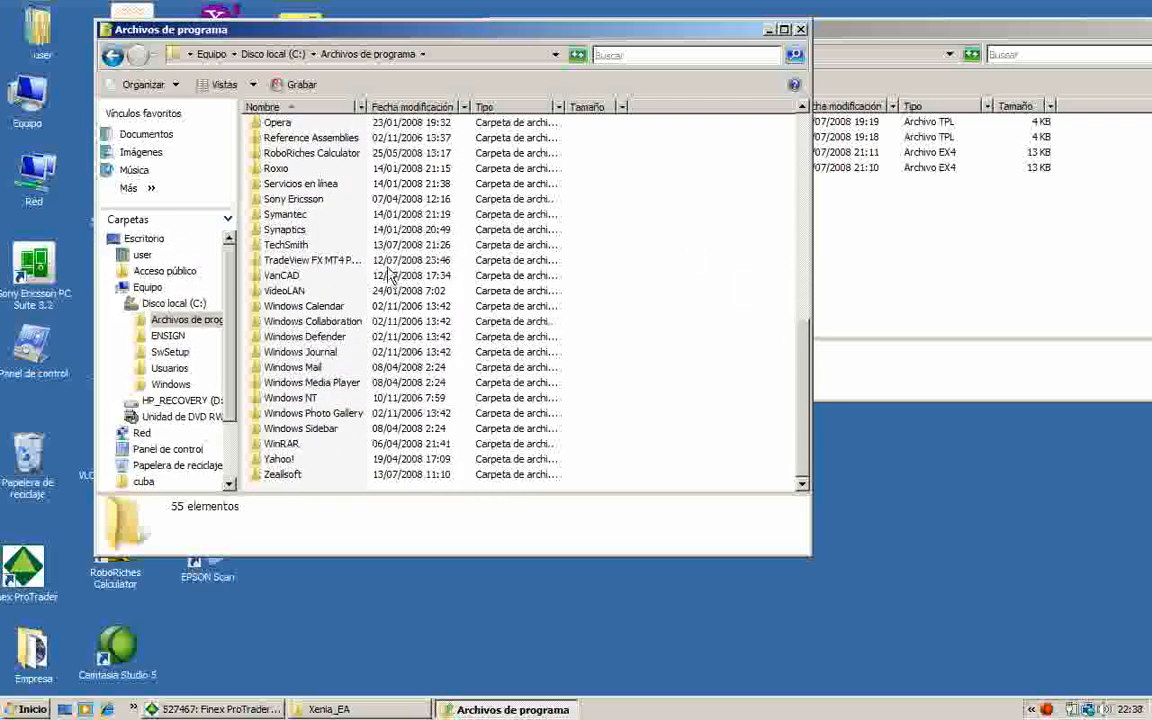
{"action": "mouse_move", "coordinate": [325, 267]}
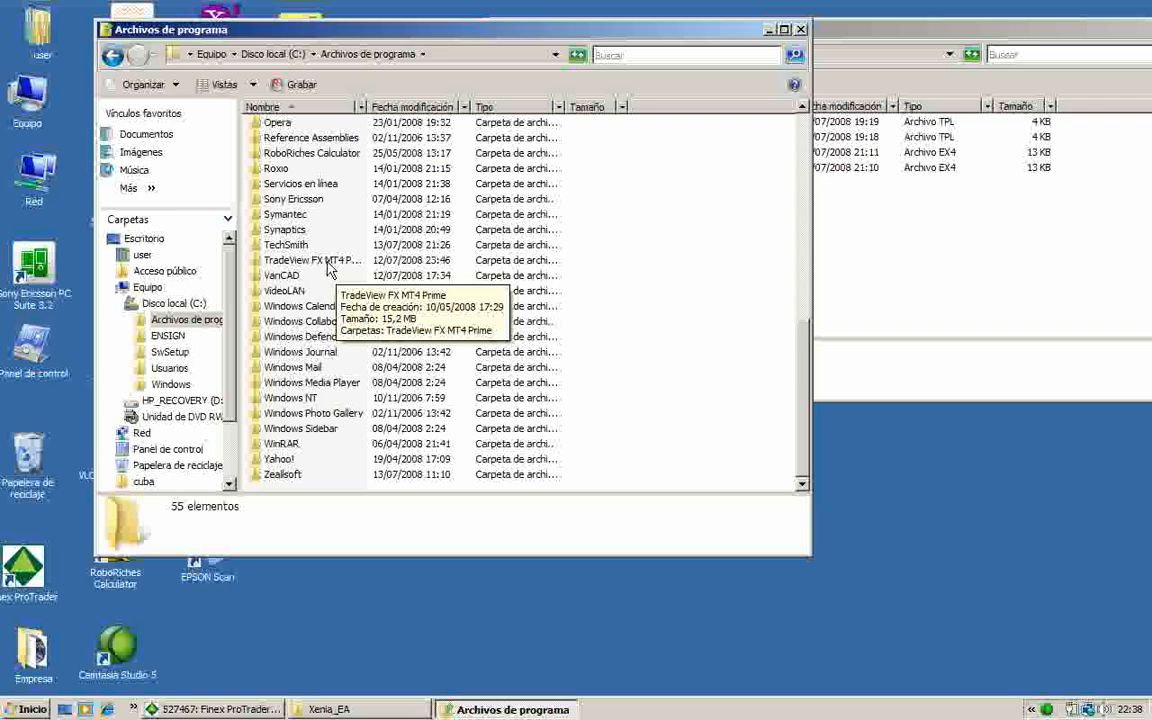
{"action": "mouse_move", "coordinate": [328, 270]}
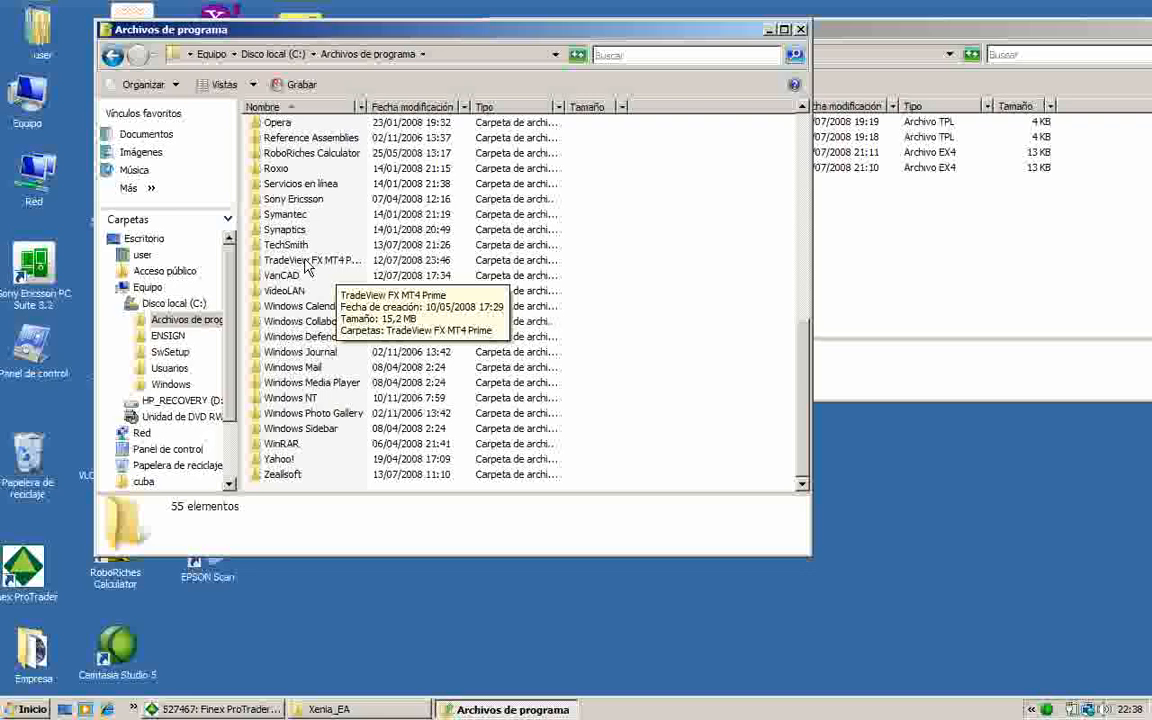
{"action": "left_click", "coordinate": [312, 260]}
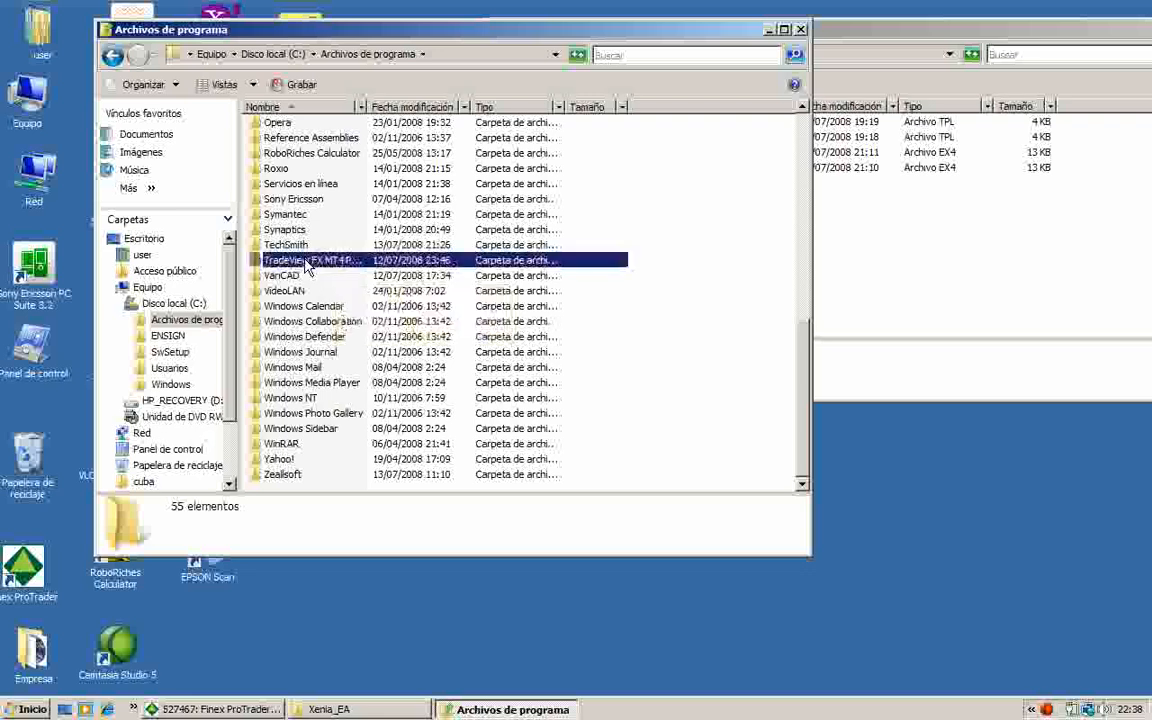
- Open TradeView FX MT4 Prime to show its experts and templates folders
{"action": "double_click", "coordinate": [312, 260]}
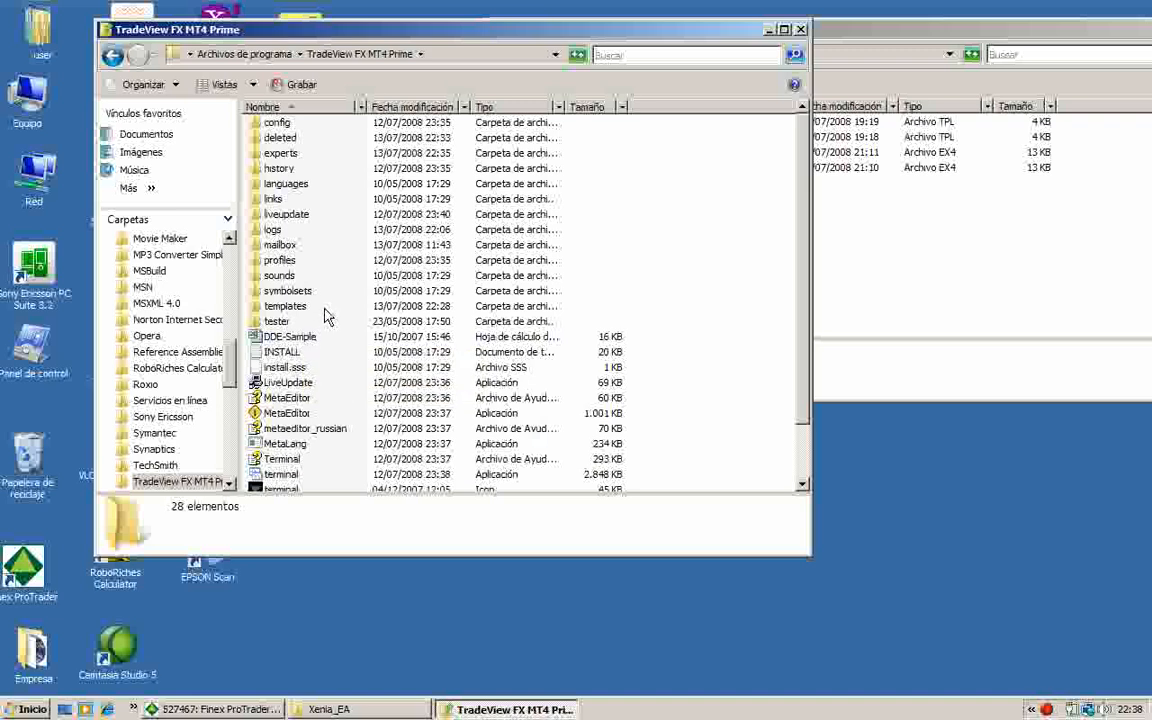
{"action": "mouse_move", "coordinate": [307, 160]}
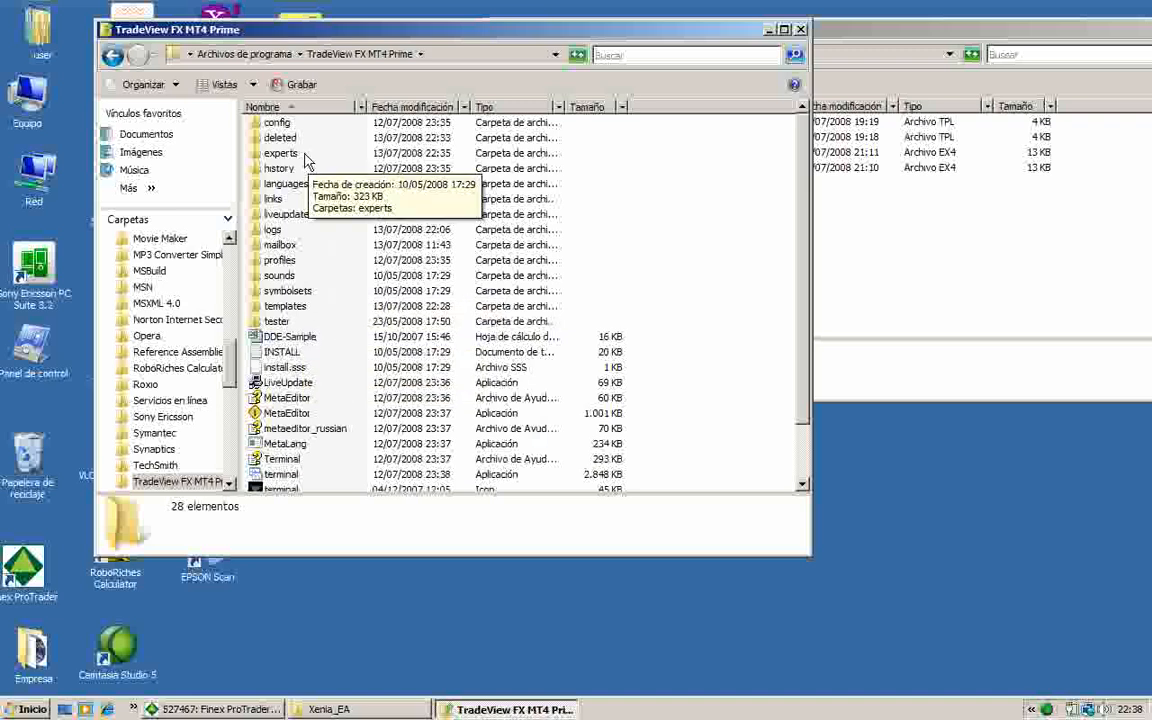
{"action": "mouse_move", "coordinate": [273, 152]}
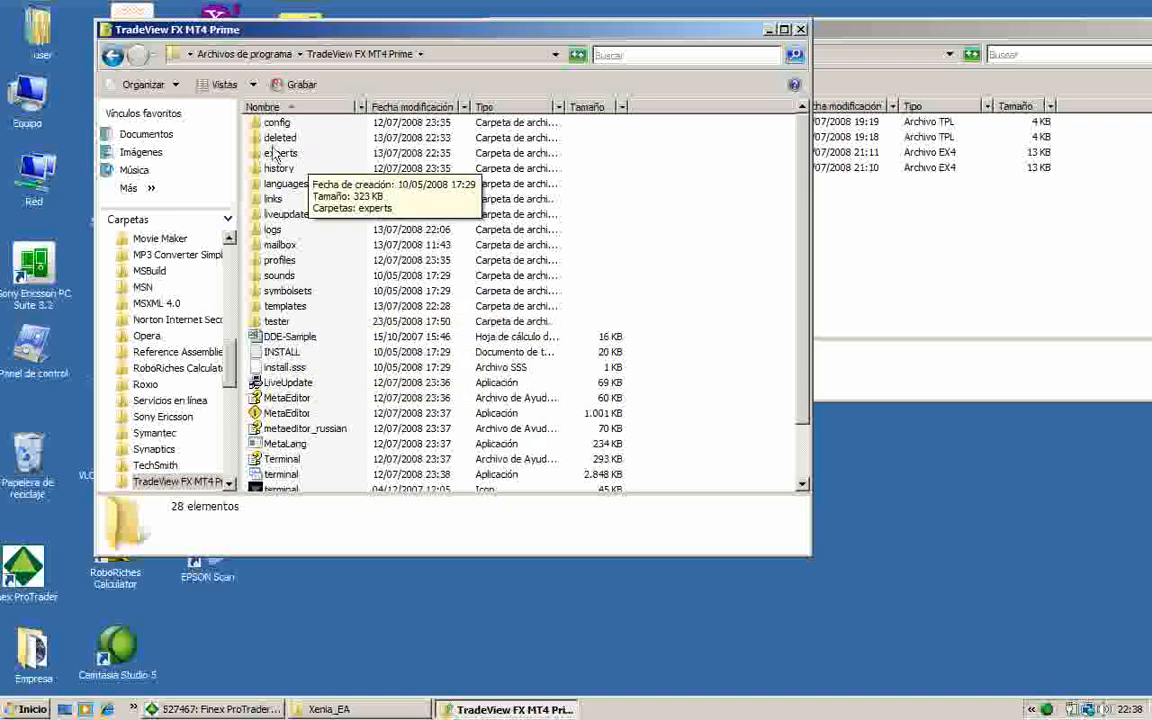
{"action": "mouse_move", "coordinate": [305, 315]}
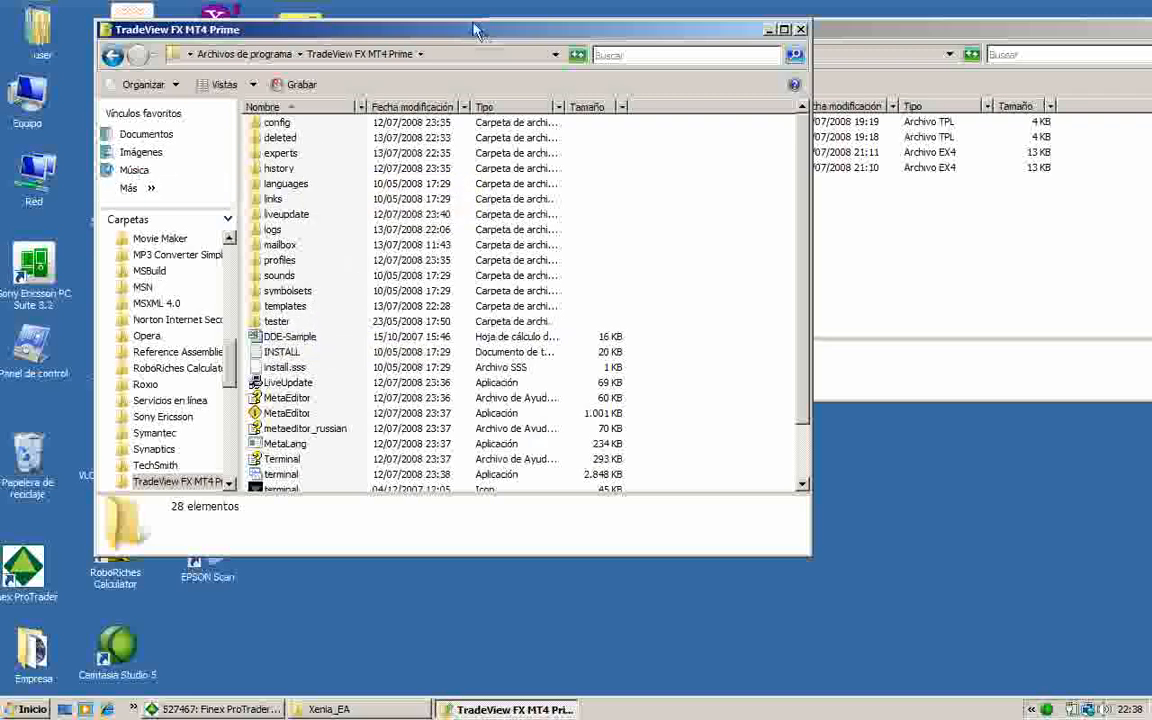
- Move the Xenia templates into templates, resolving the xenia_4h_1.3 conflict, then close Xenia_EA
{"action": "left_click_drag", "start_coordinate": [475, 29], "coordinate": [500, 175]}
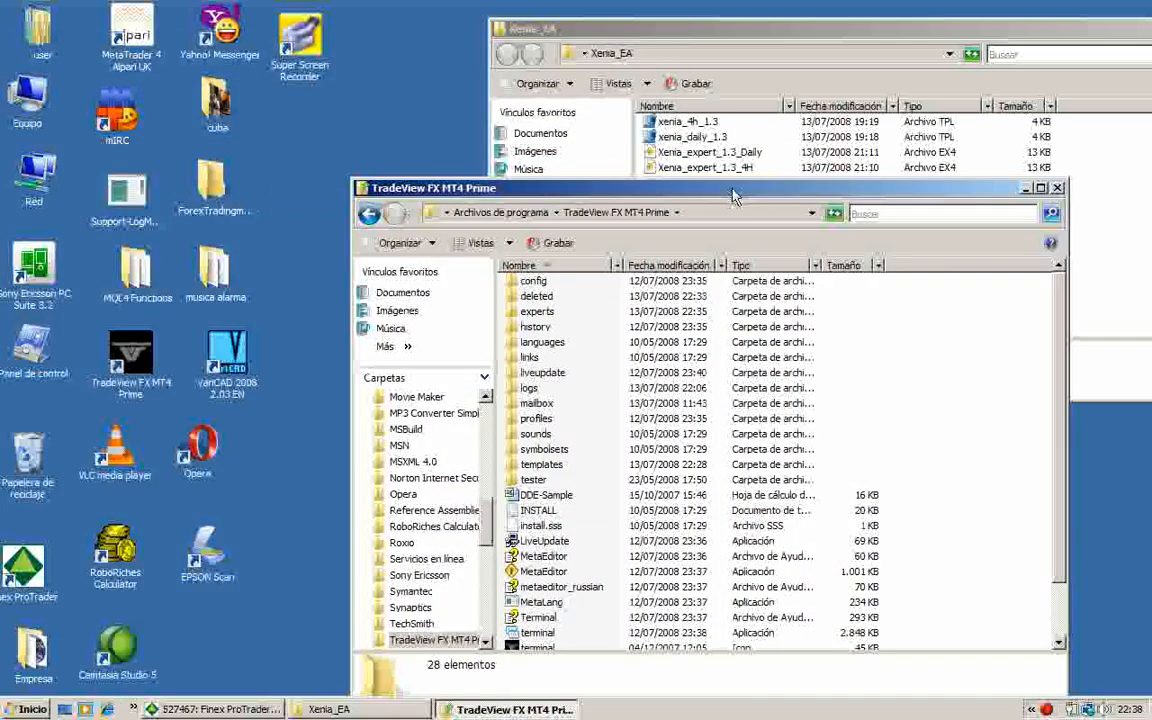
{"action": "mouse_move", "coordinate": [755, 193]}
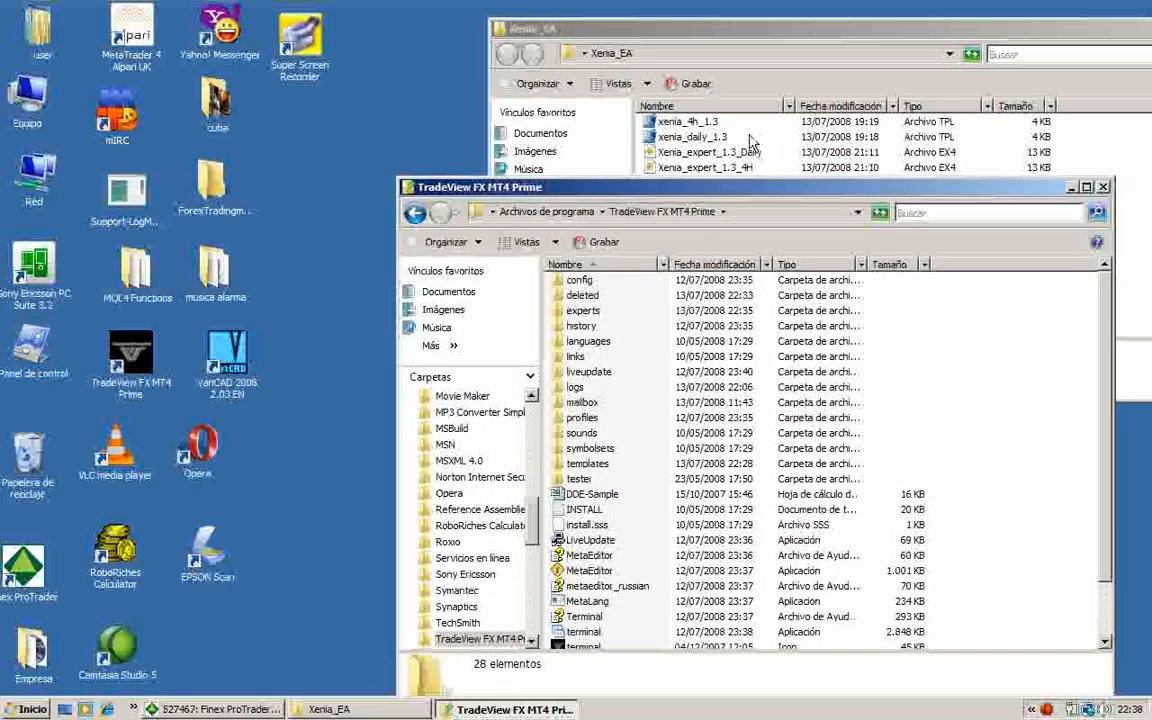
{"action": "left_click", "coordinate": [686, 121]}
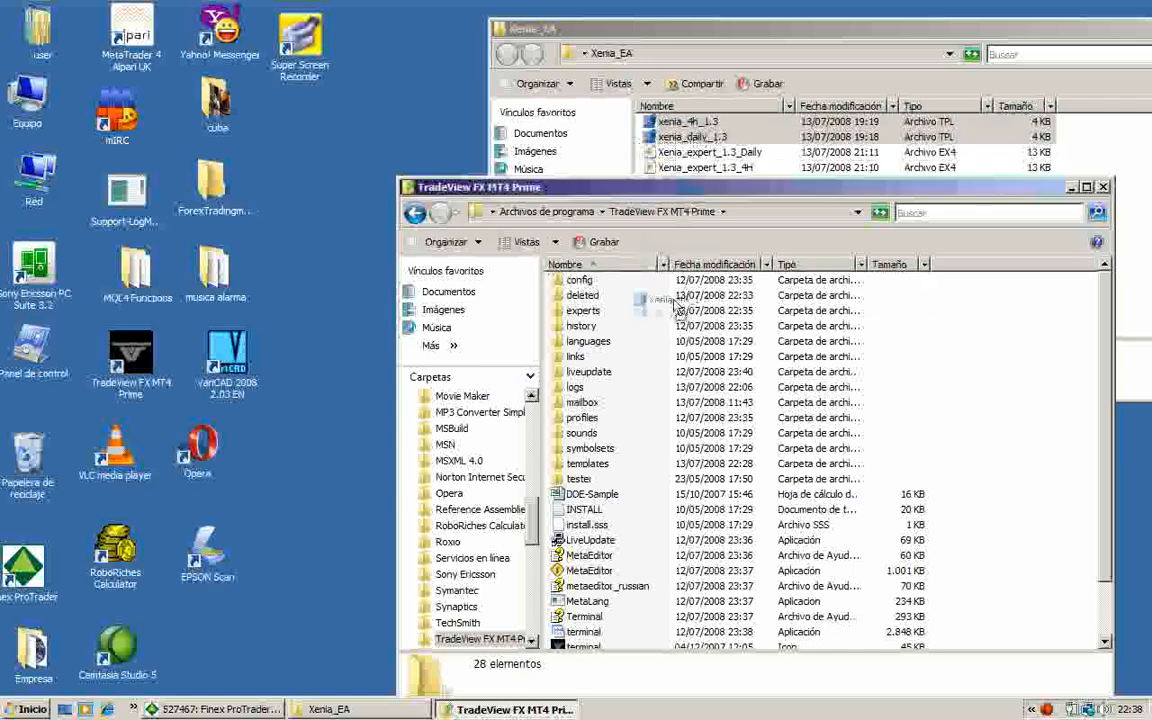
{"action": "left_click", "coordinate": [588, 463]}
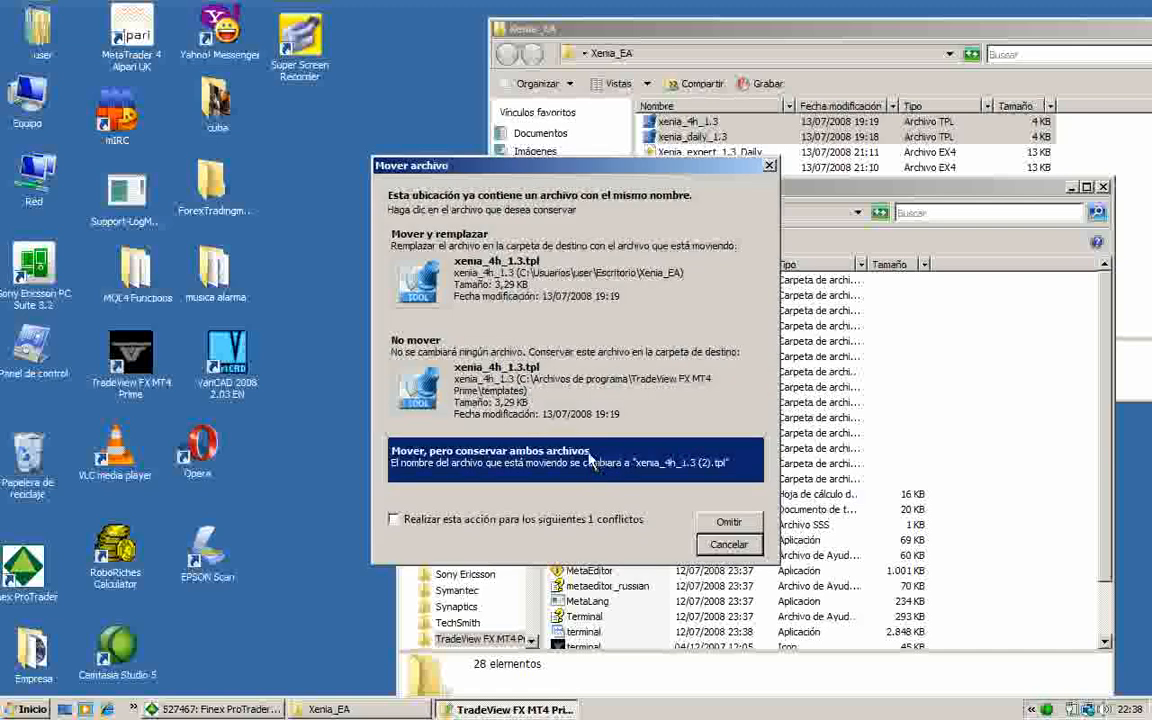
{"action": "left_click", "coordinate": [575, 270]}
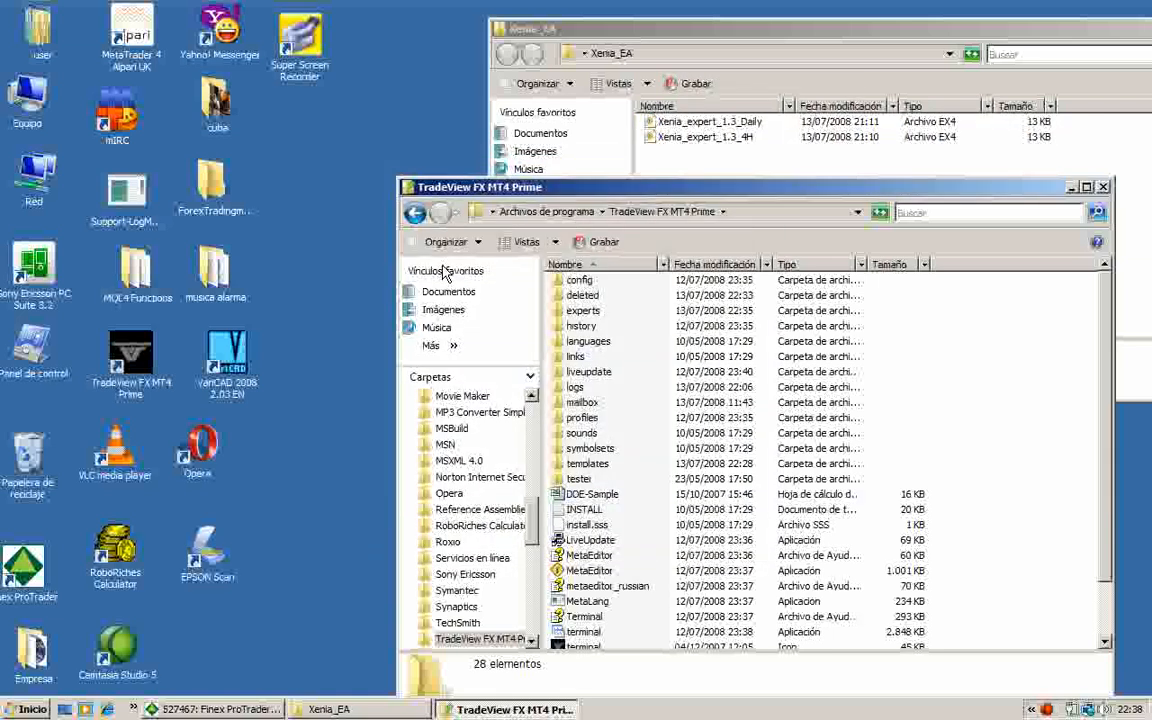
{"action": "mouse_move", "coordinate": [770, 162]}
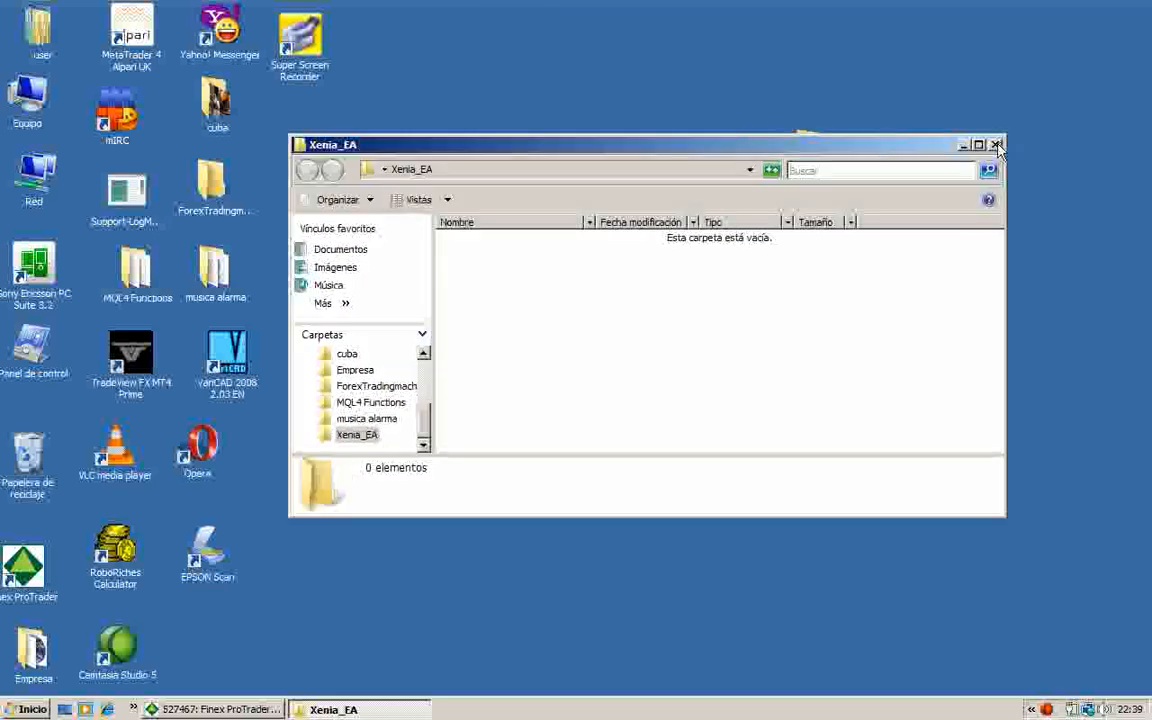
{"action": "left_click", "coordinate": [997, 145]}
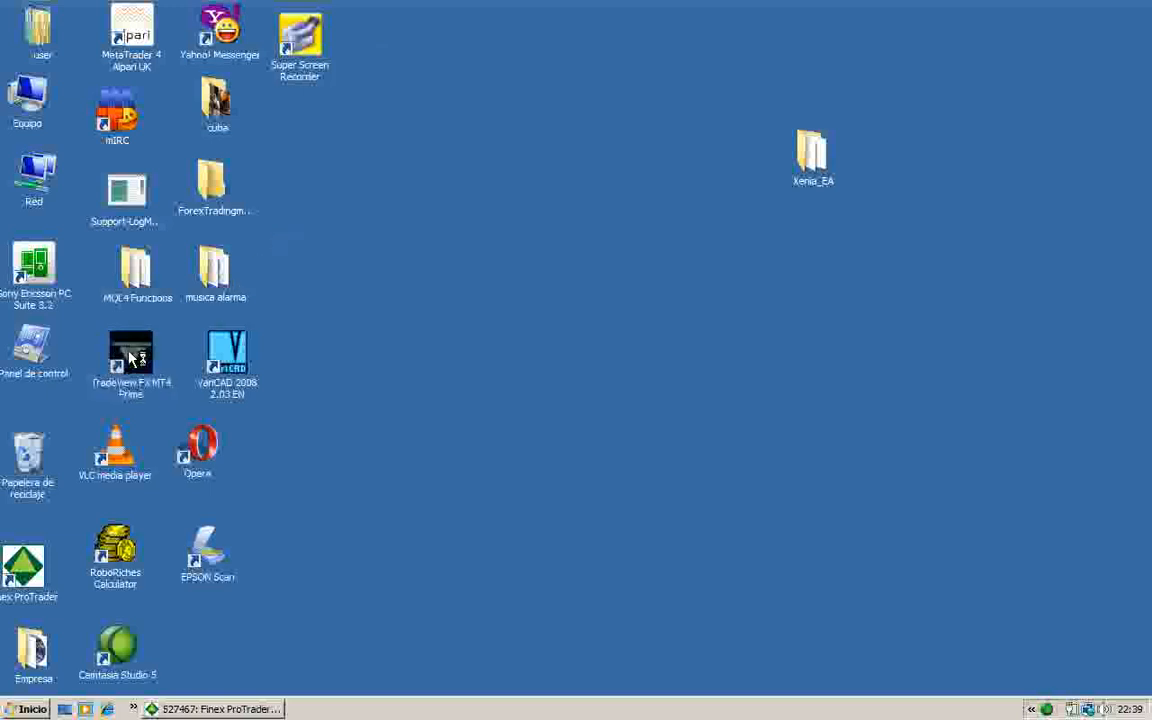
- Launch TradeView FX MT4 Prime and expand Expert Advisors to show both Xenia_expert_1.3 experts
{"action": "double_click", "coordinate": [131, 358]}
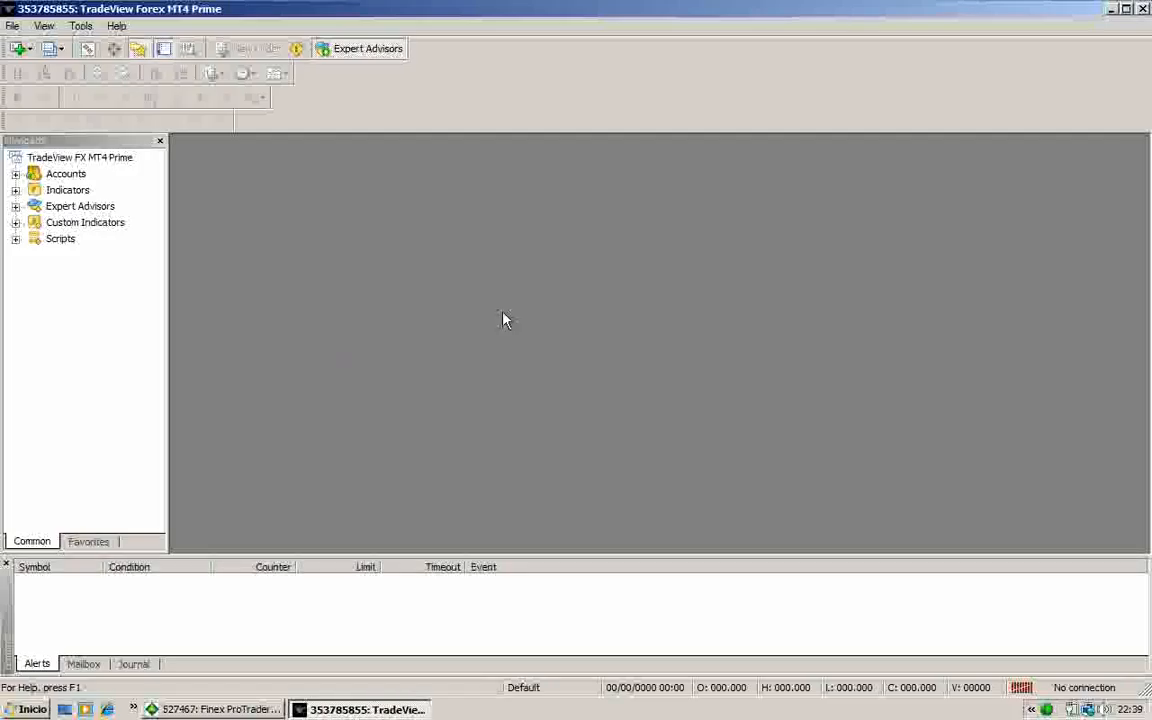
{"action": "mouse_move", "coordinate": [378, 217]}
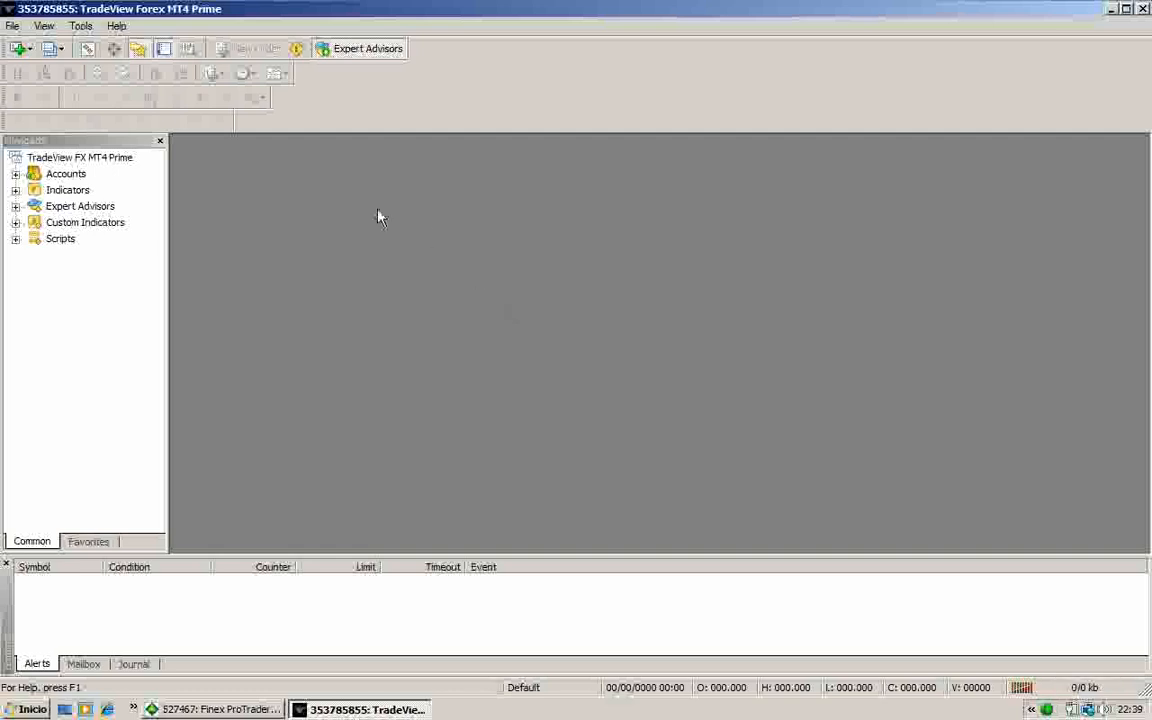
{"action": "mouse_move", "coordinate": [623, 314]}
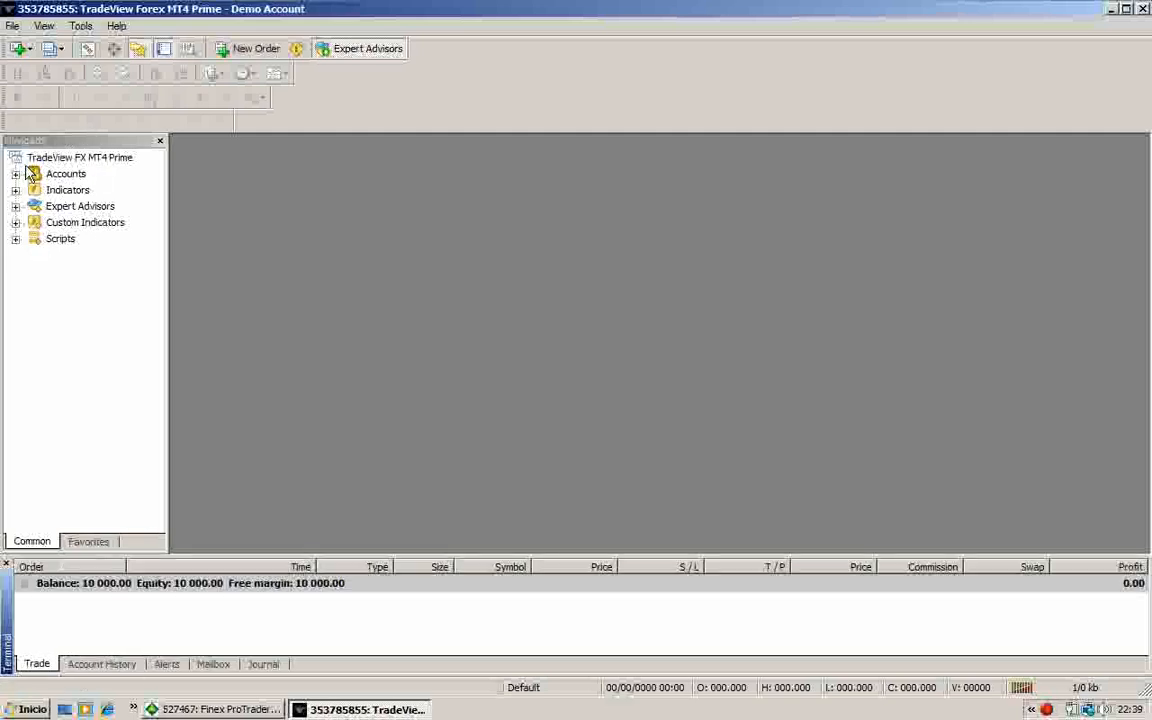
{"action": "mouse_move", "coordinate": [65, 277]}
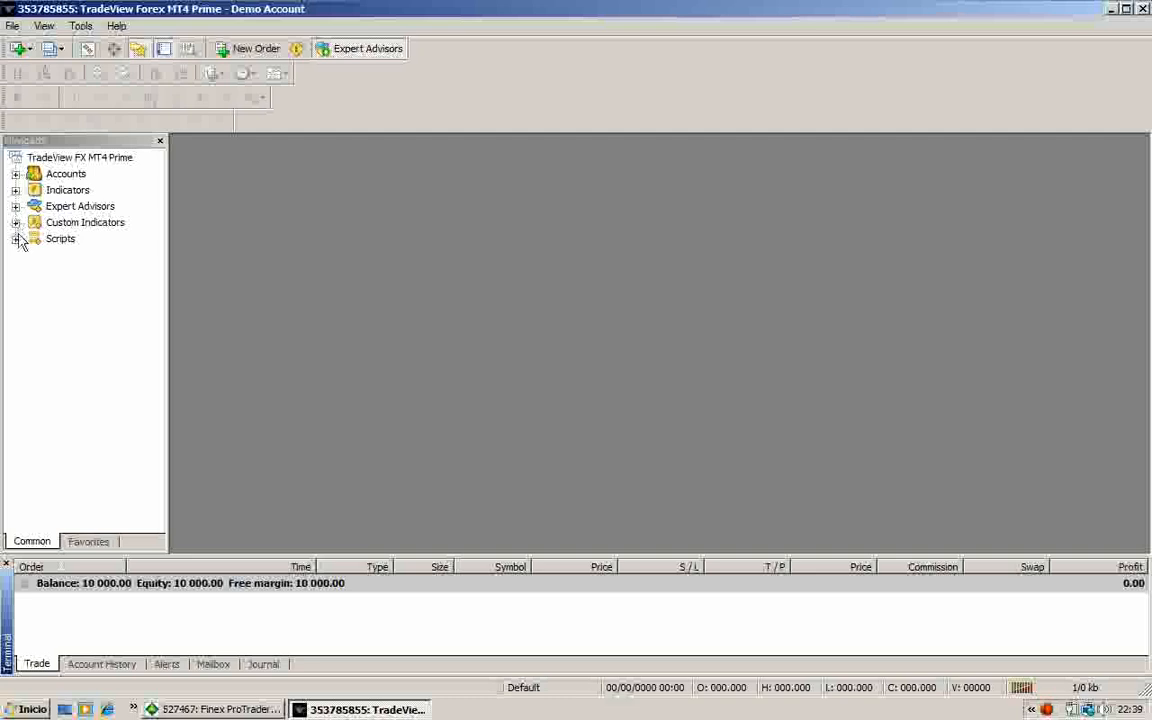
{"action": "mouse_move", "coordinate": [265, 250]}
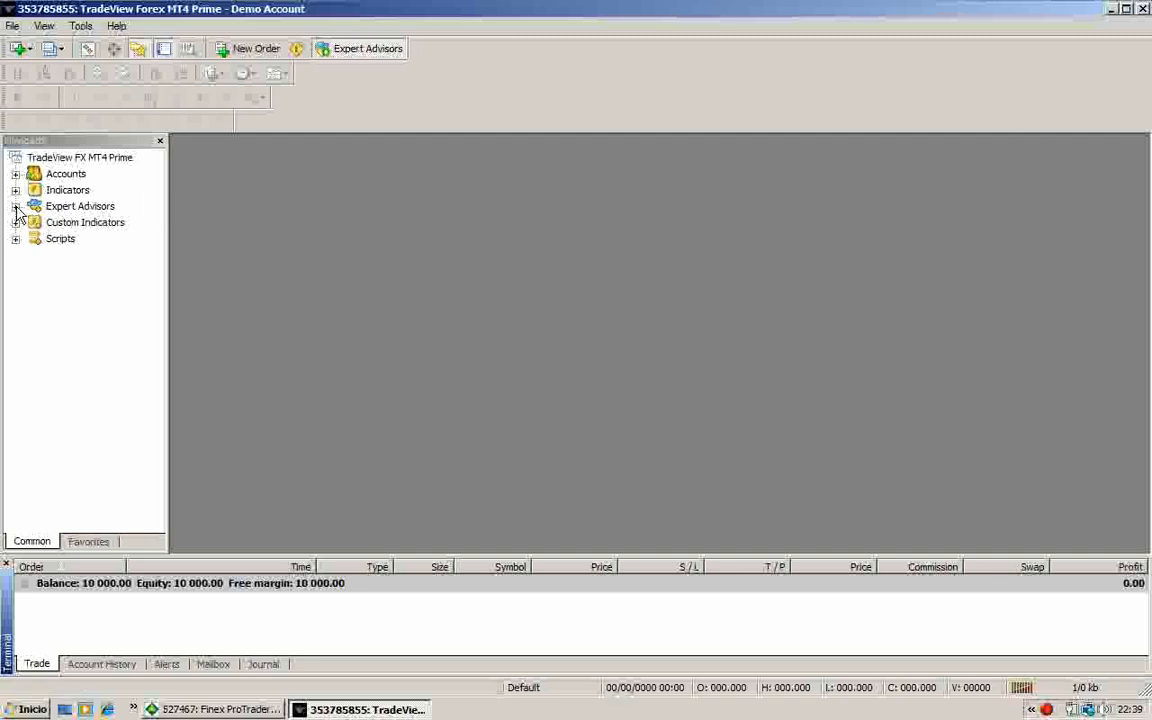
{"action": "left_click", "coordinate": [16, 206]}
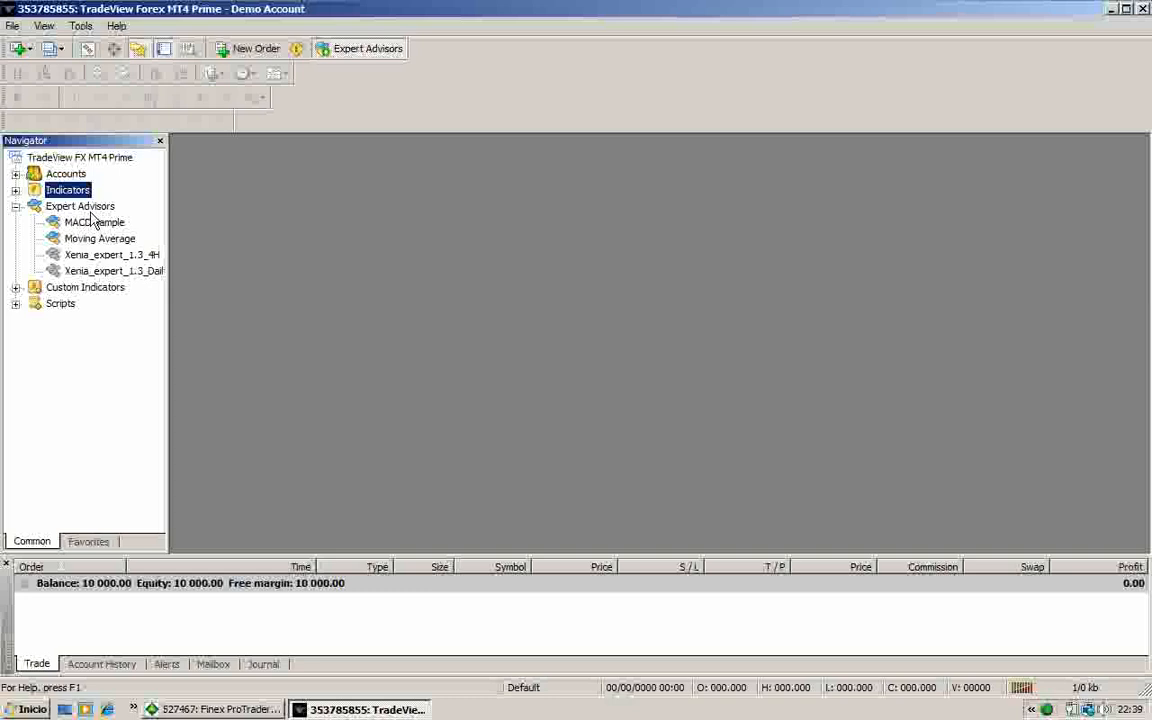
{"action": "mouse_move", "coordinate": [93, 210]}
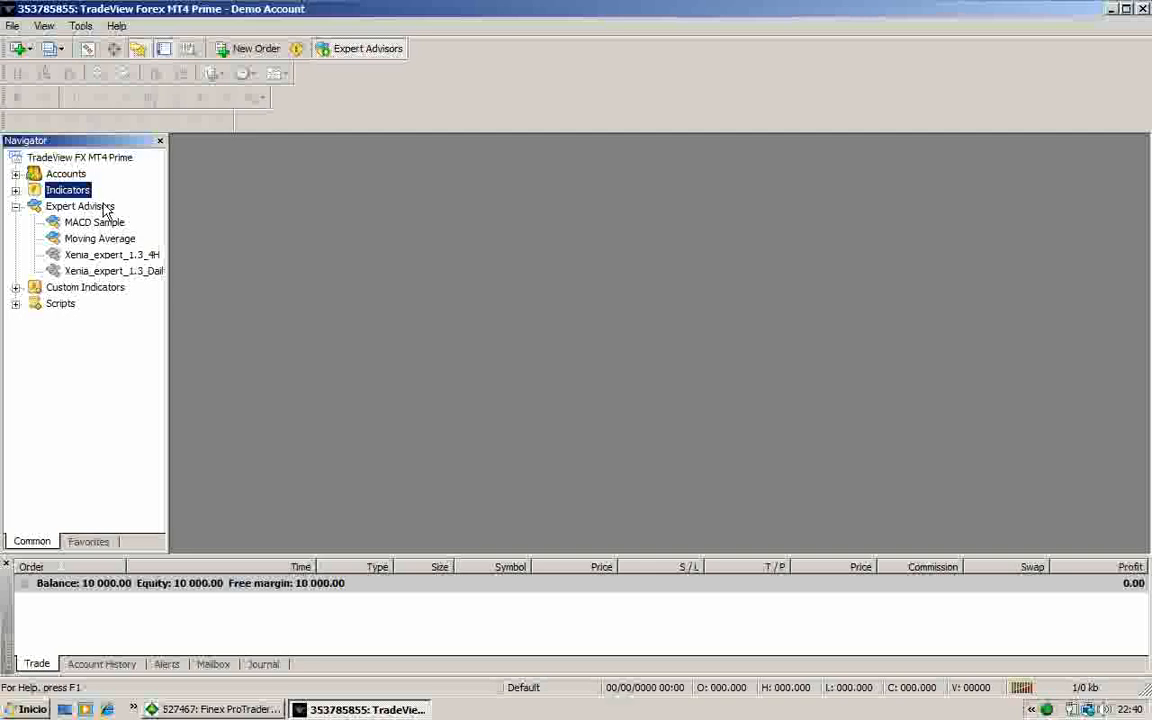
{"action": "mouse_move", "coordinate": [113, 300]}
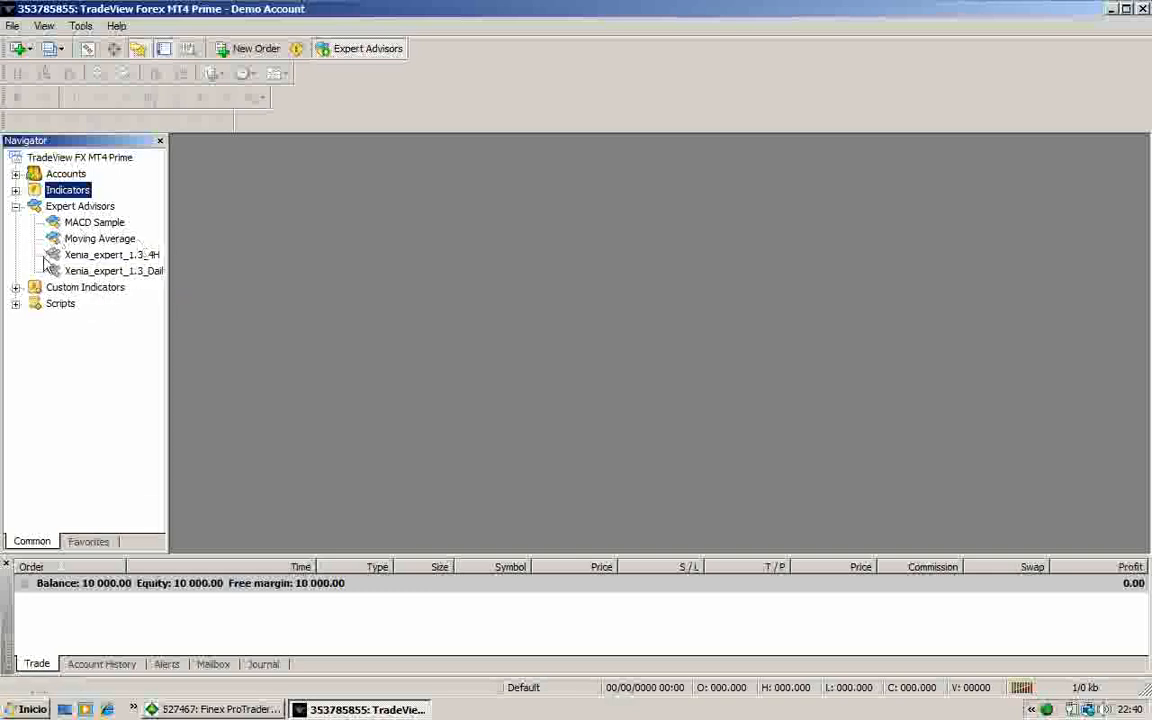
{"action": "left_click", "coordinate": [114, 271]}
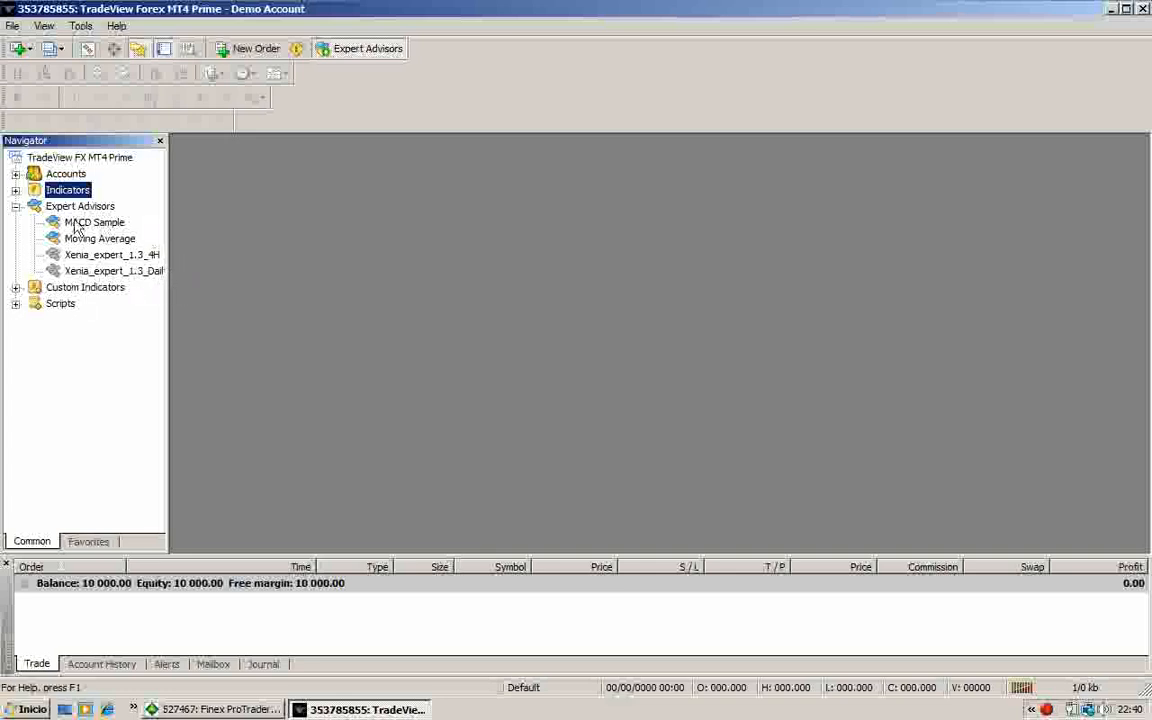
{"action": "mouse_move", "coordinate": [40, 247]}
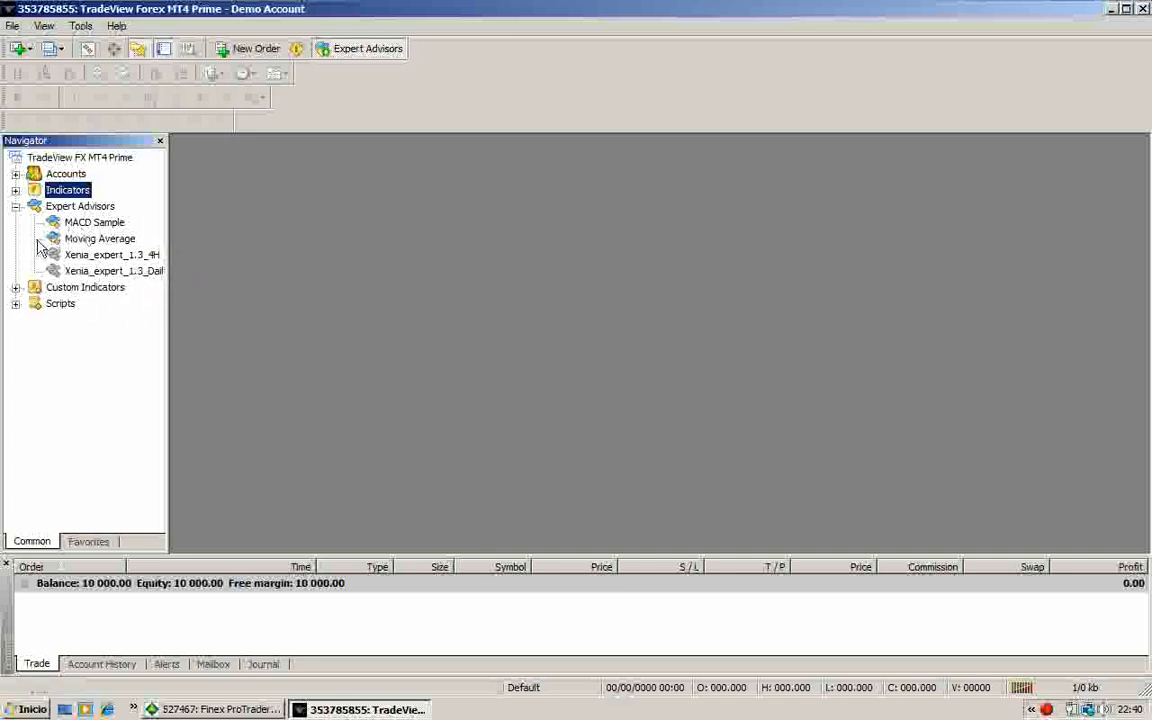
{"action": "mouse_move", "coordinate": [146, 311]}
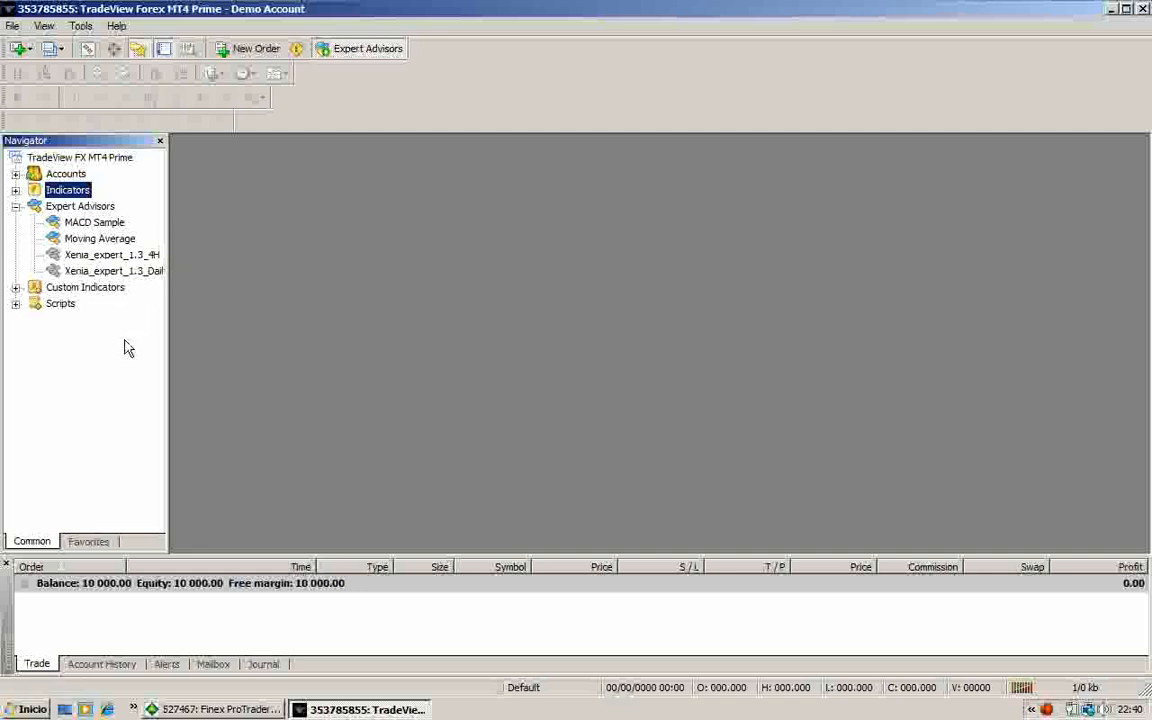
{"action": "mouse_move", "coordinate": [52, 258]}
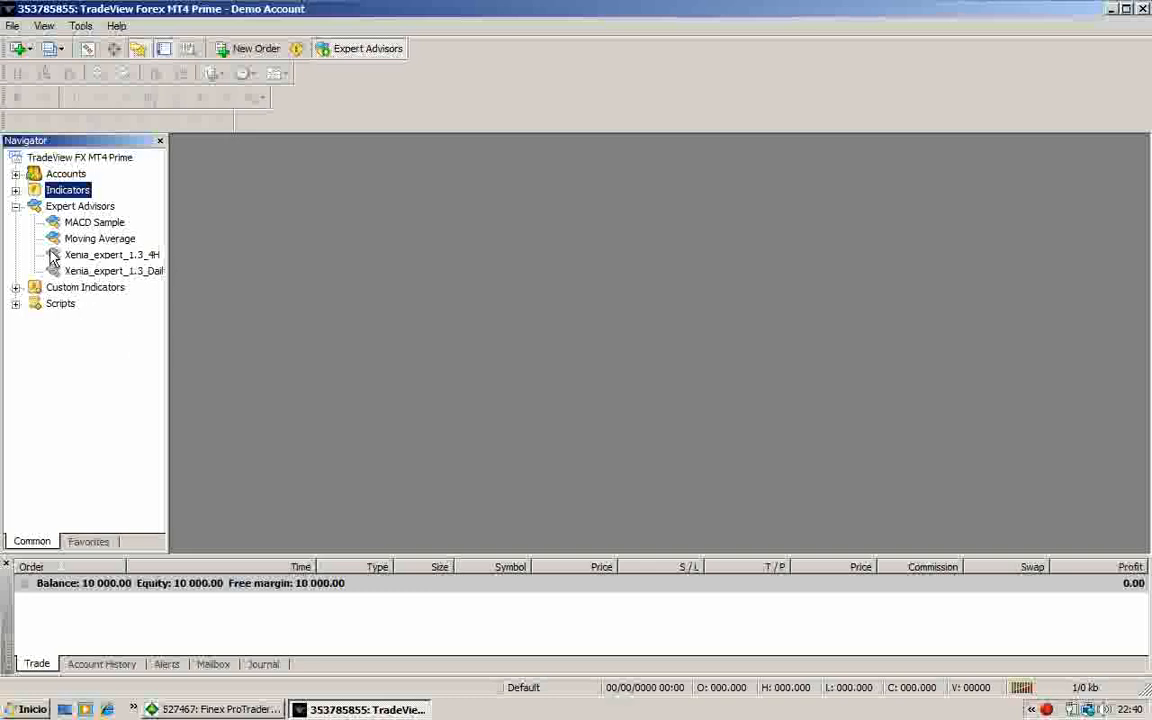
{"action": "mouse_move", "coordinate": [270, 257]}
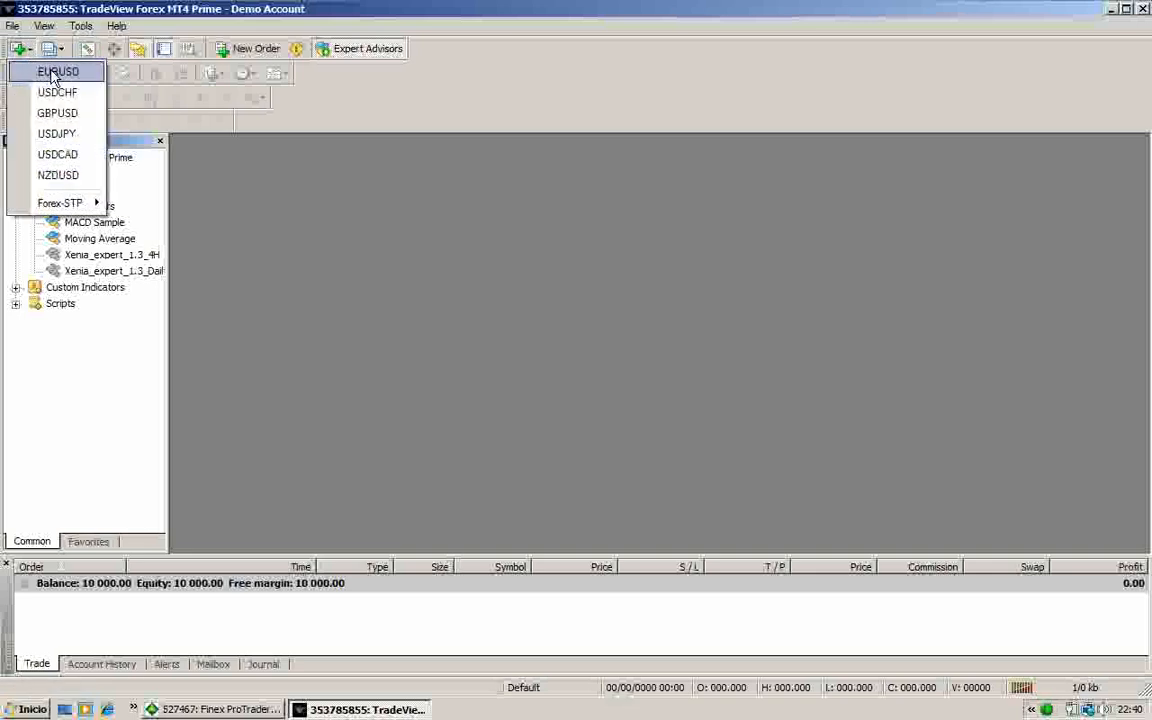
- Open a maximized EURUSD chart and switch it to the H4 timeframe
{"action": "left_click", "coordinate": [57, 71]}
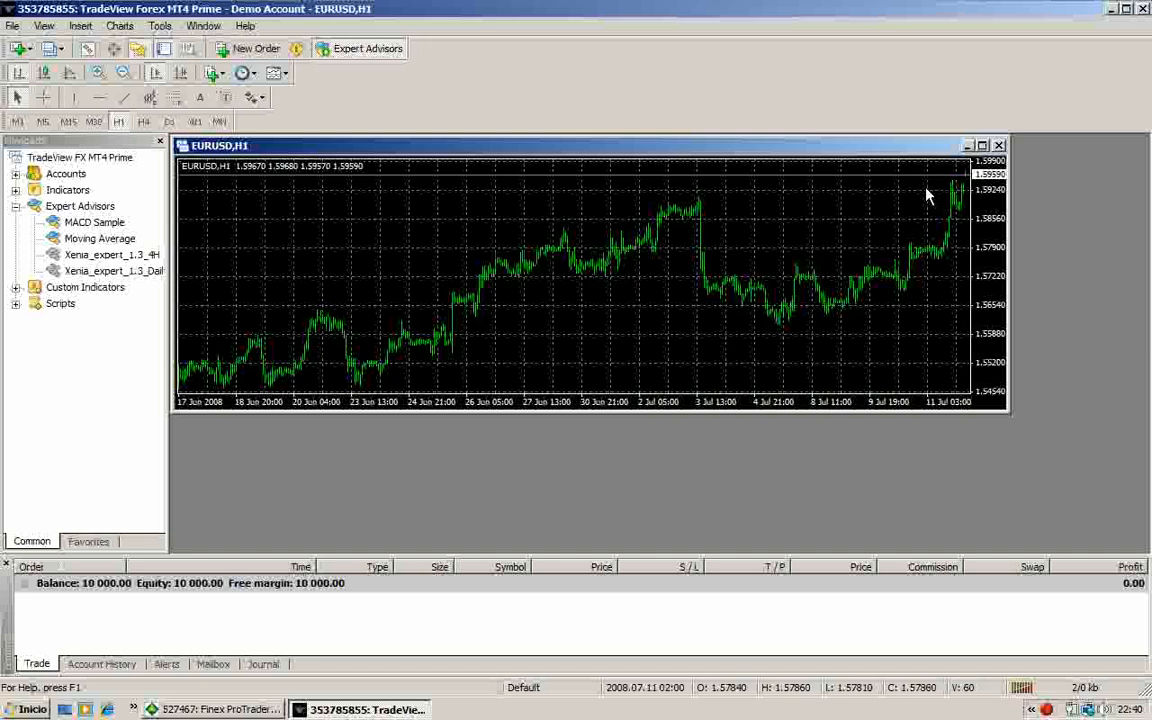
{"action": "mouse_move", "coordinate": [931, 192]}
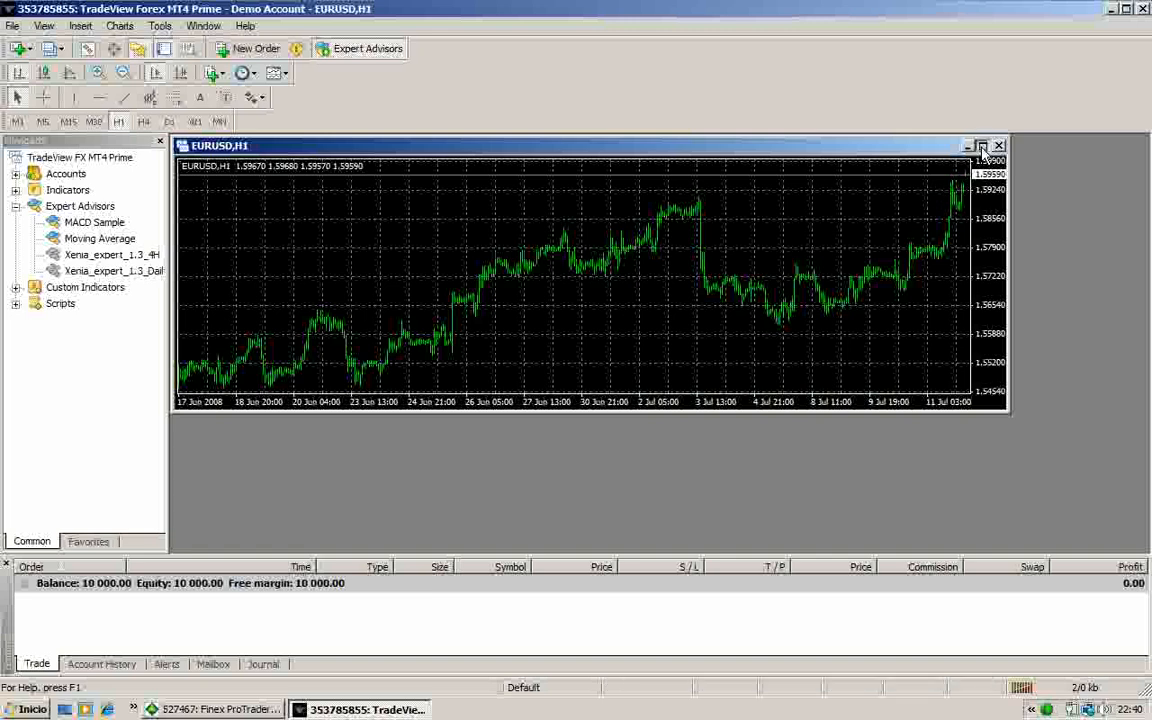
{"action": "left_click", "coordinate": [983, 146]}
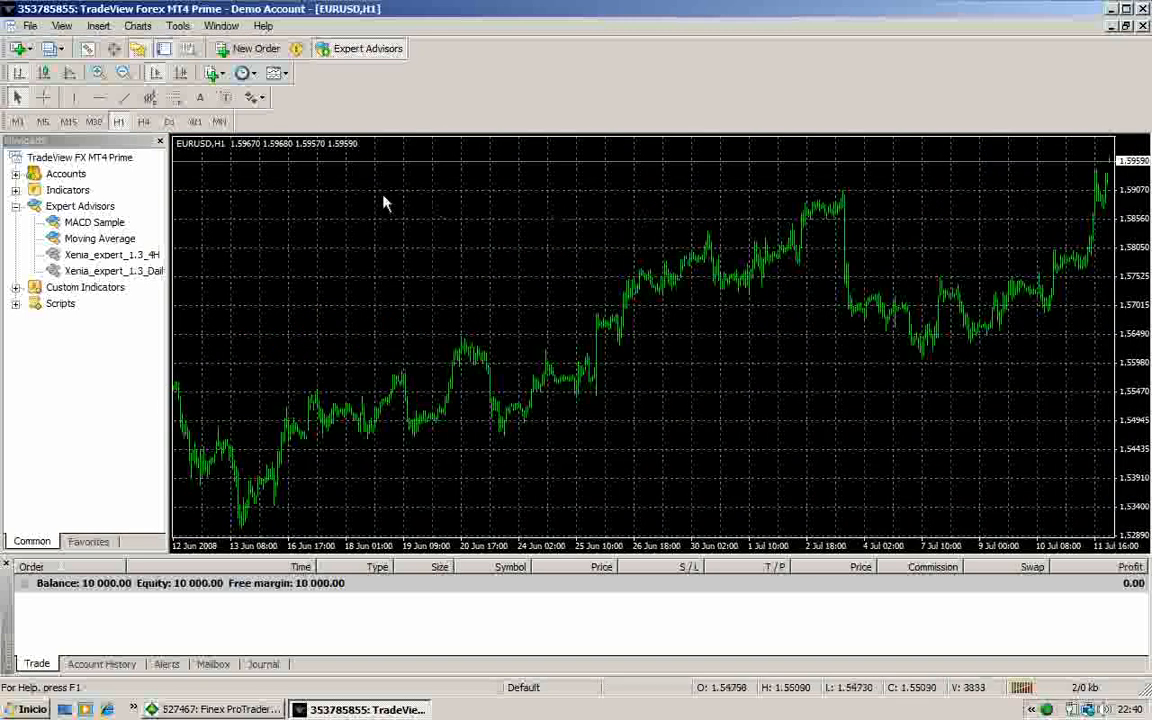
{"action": "mouse_move", "coordinate": [310, 205]}
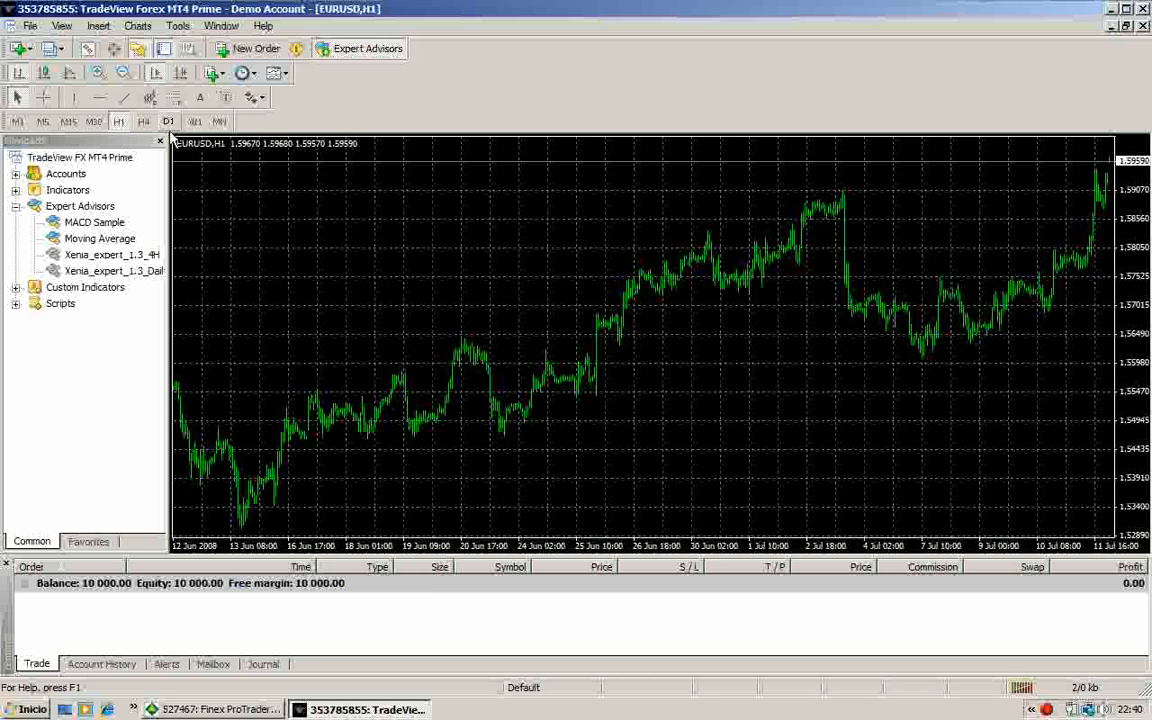
{"action": "left_click", "coordinate": [142, 121]}
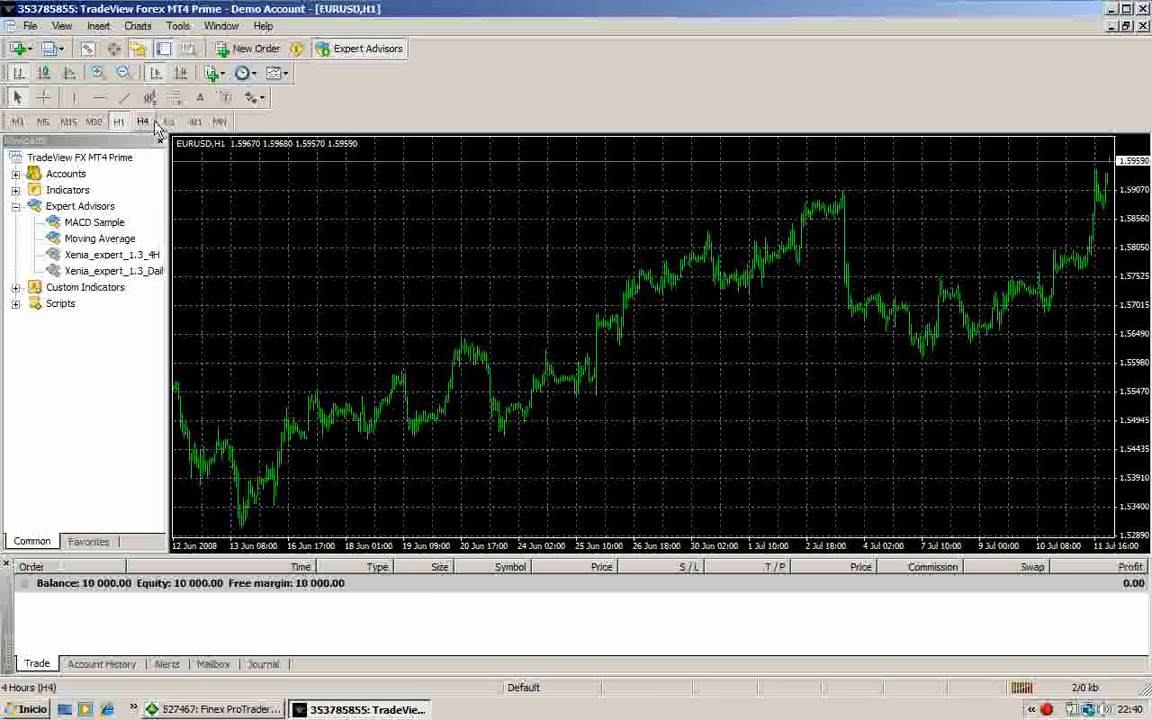
{"action": "mouse_move", "coordinate": [347, 178]}
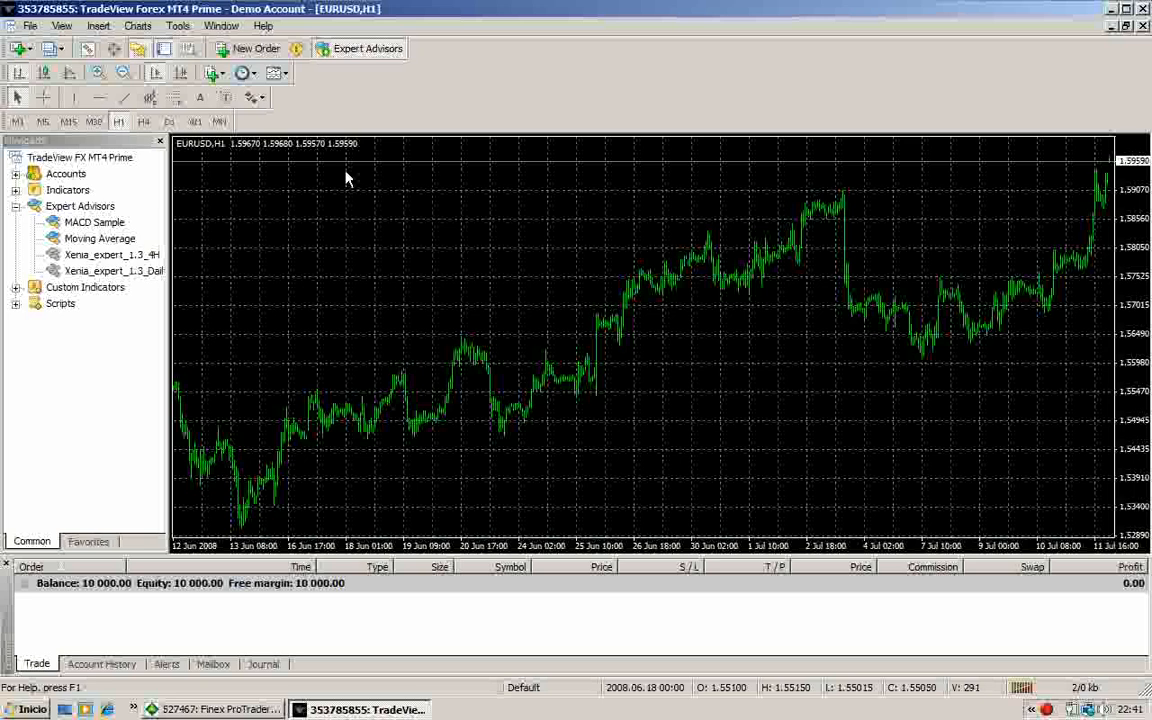
{"action": "mouse_move", "coordinate": [422, 191]}
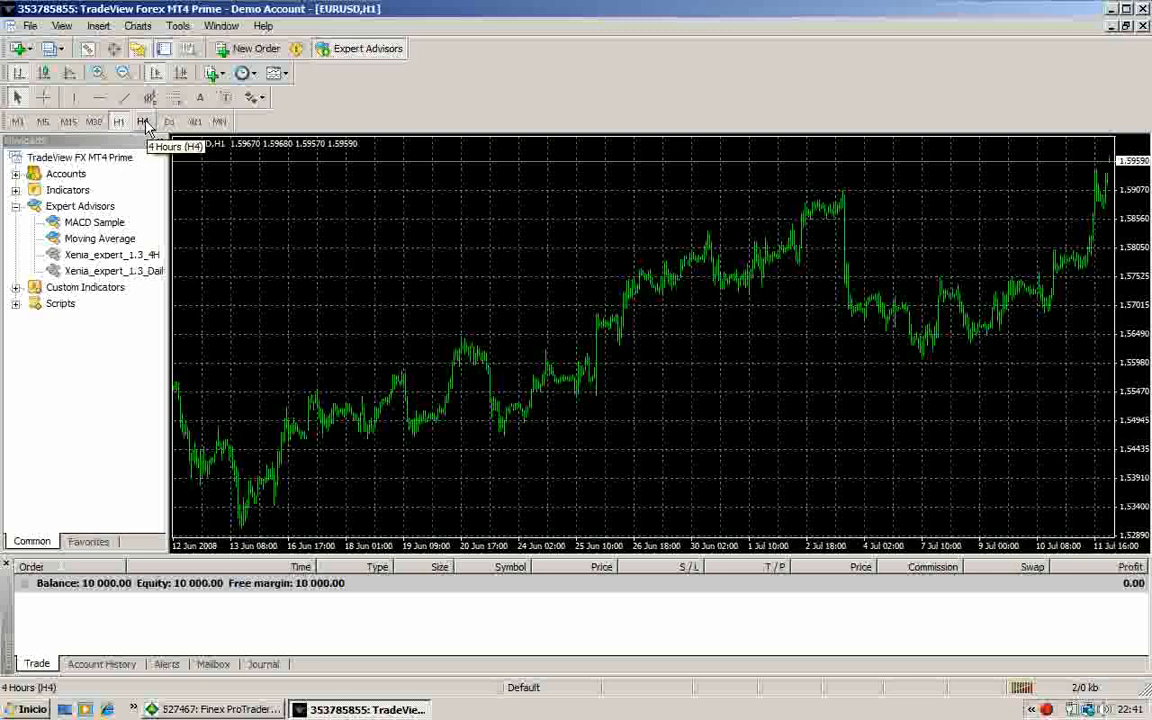
{"action": "left_click", "coordinate": [144, 121]}
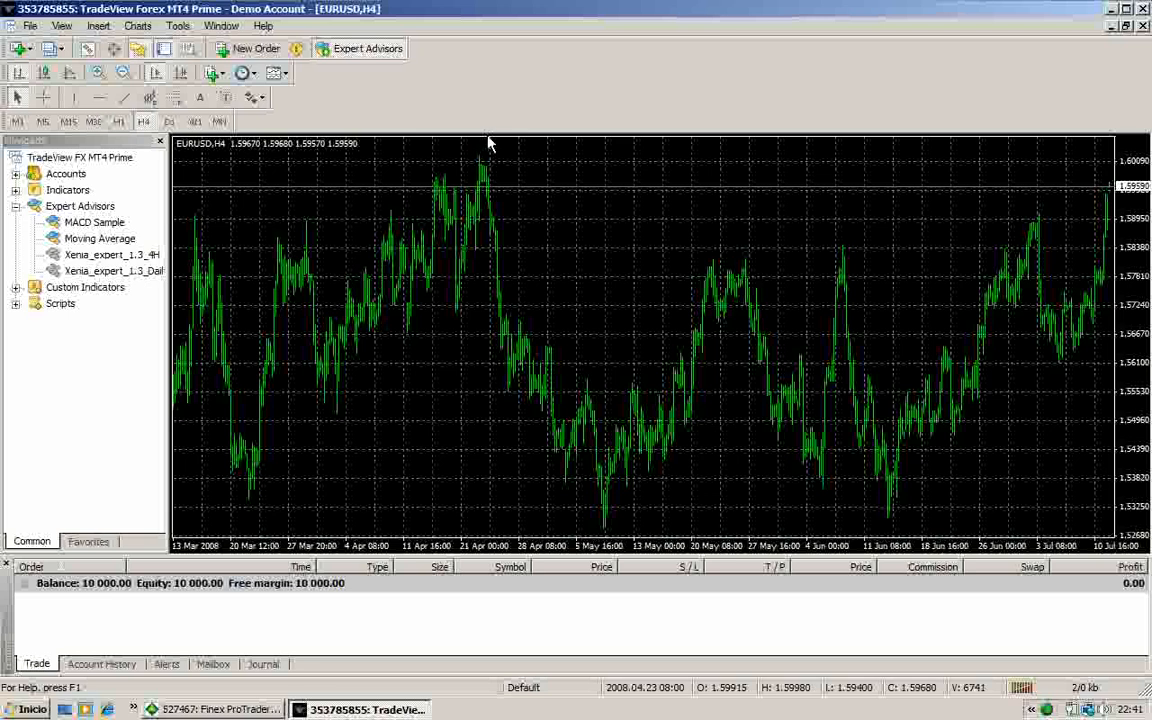
{"action": "mouse_move", "coordinate": [558, 189]}
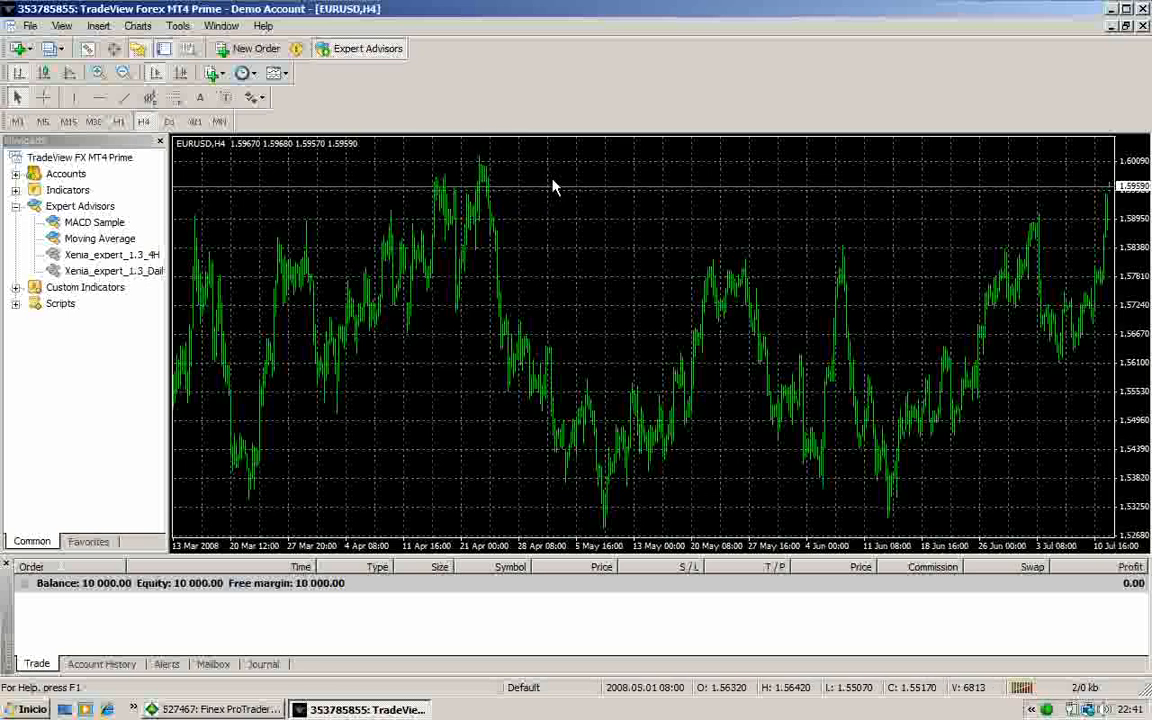
- Load the Xenia_4h_1.3 template onto the EURUSD H4 chart from its context menu
{"action": "right_click", "coordinate": [555, 188]}
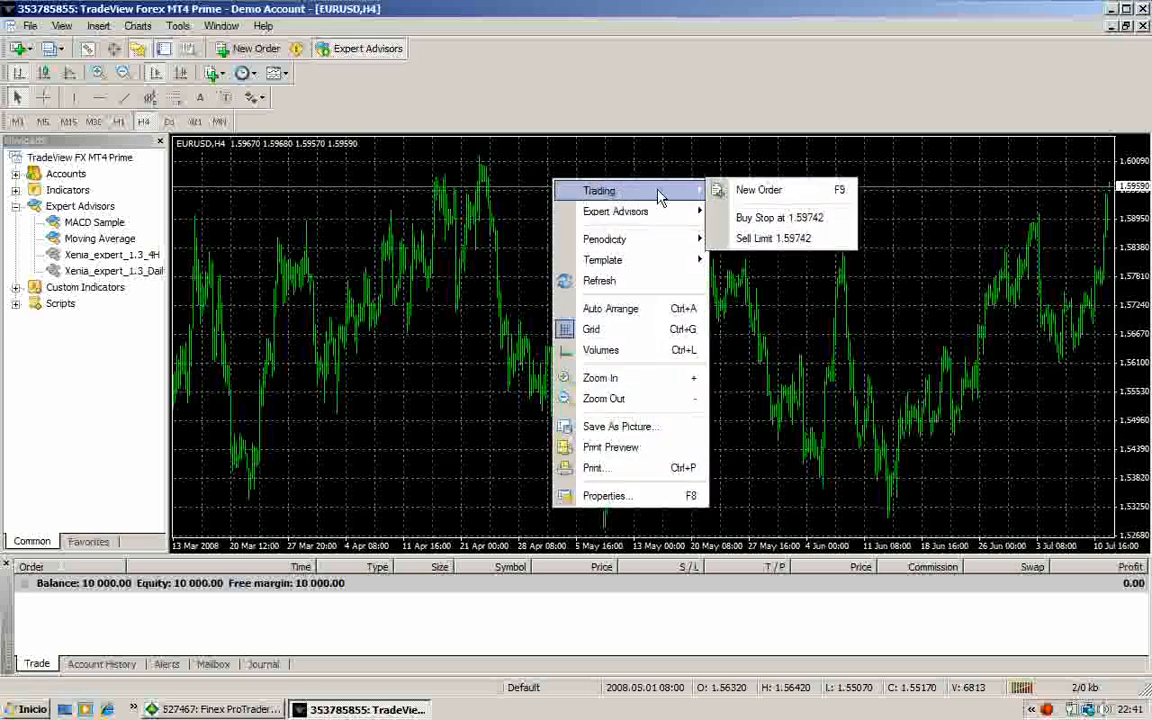
{"action": "mouse_move", "coordinate": [658, 217]}
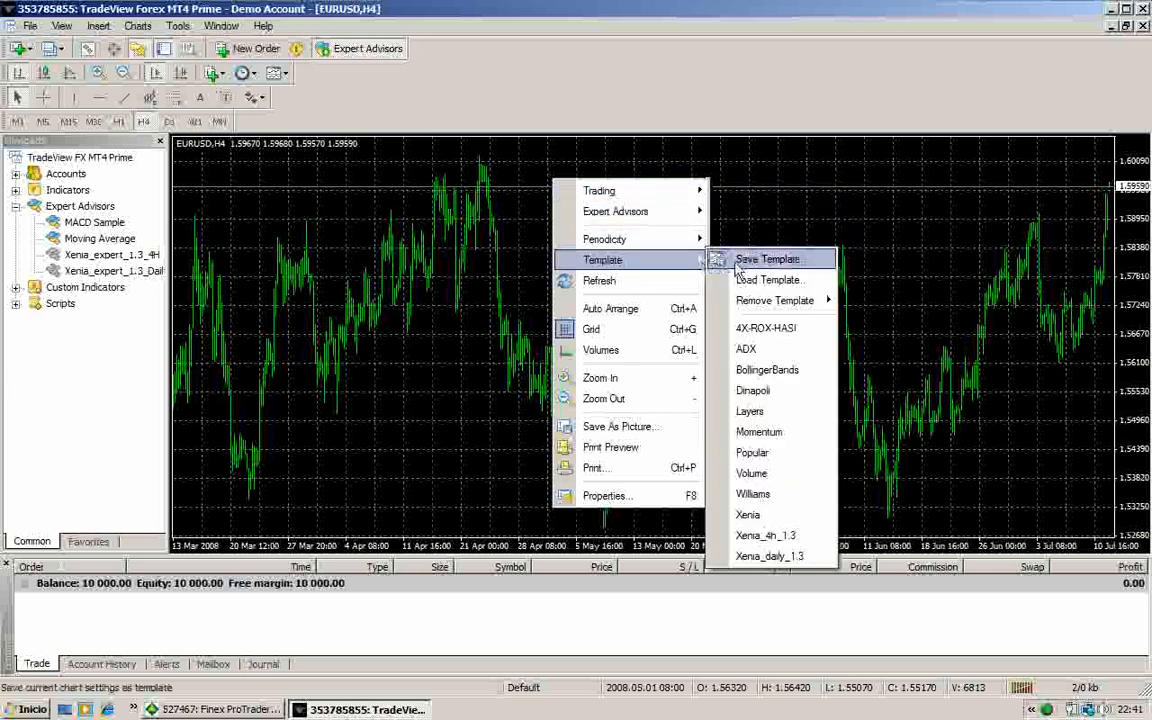
{"action": "mouse_move", "coordinate": [765, 328]}
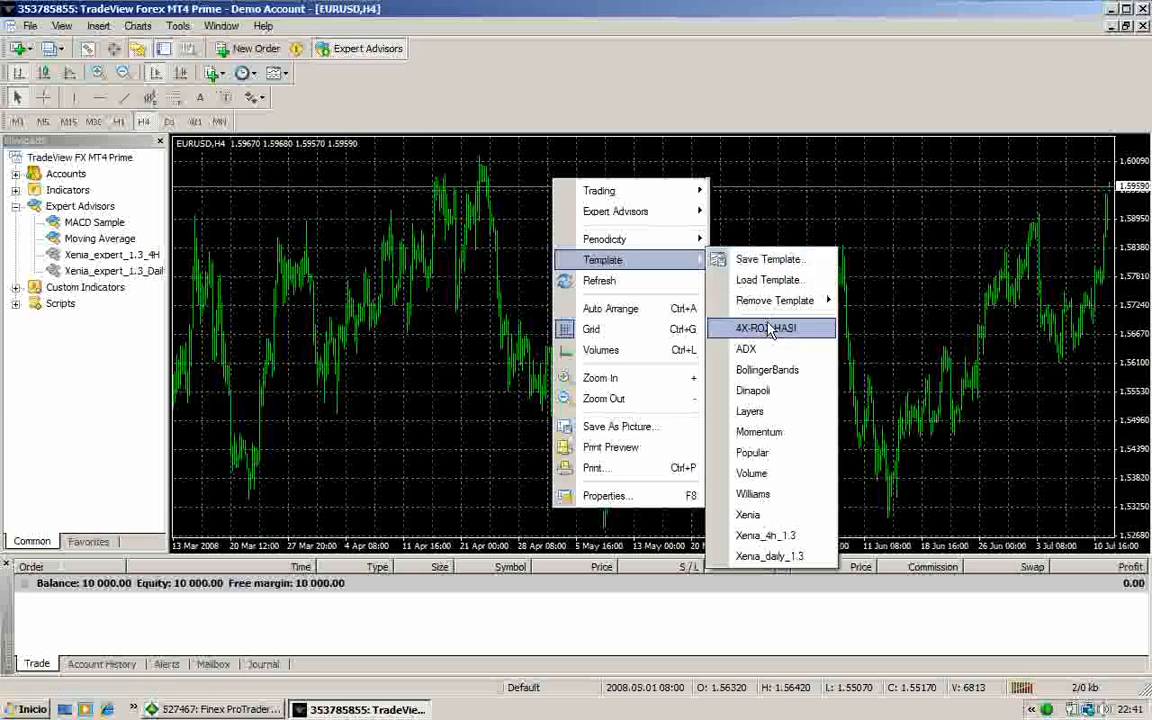
{"action": "mouse_move", "coordinate": [785, 390]}
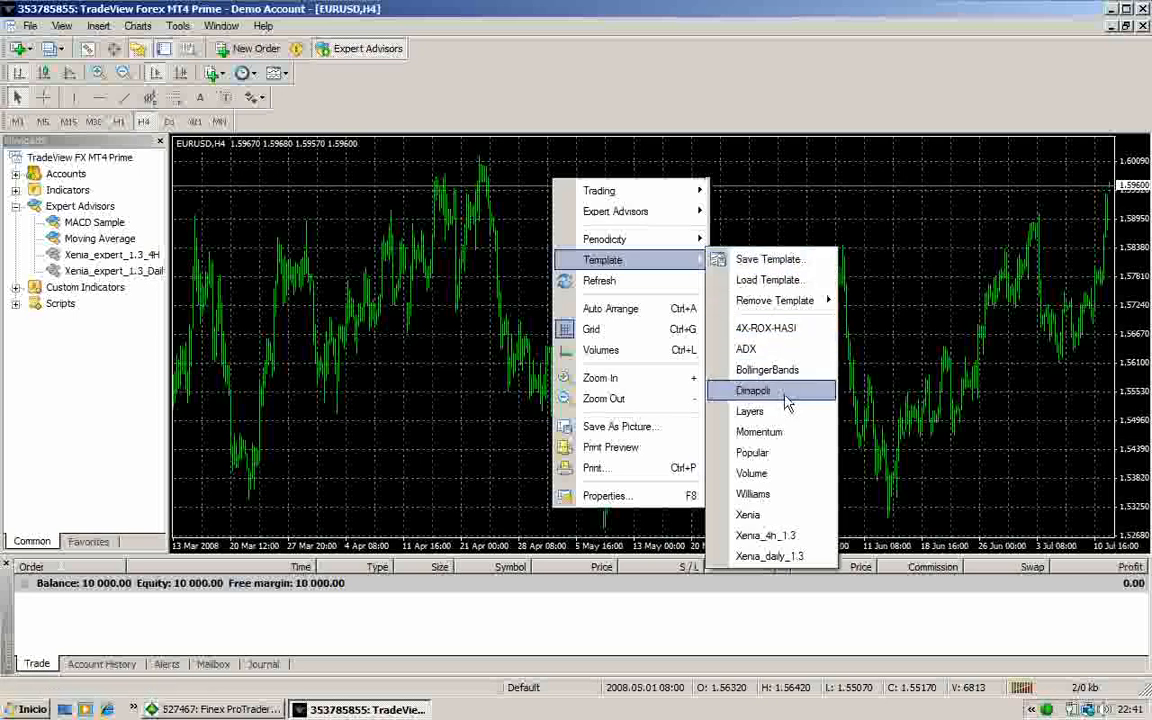
{"action": "mouse_move", "coordinate": [785, 535]}
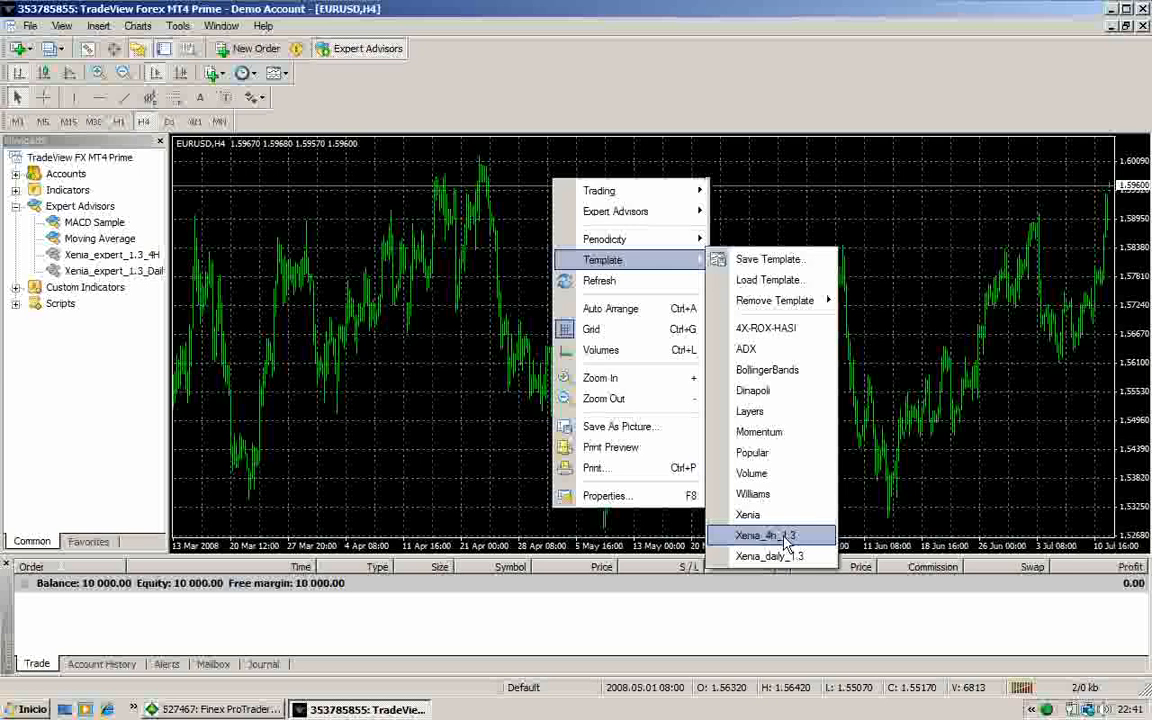
{"action": "mouse_move", "coordinate": [785, 543]}
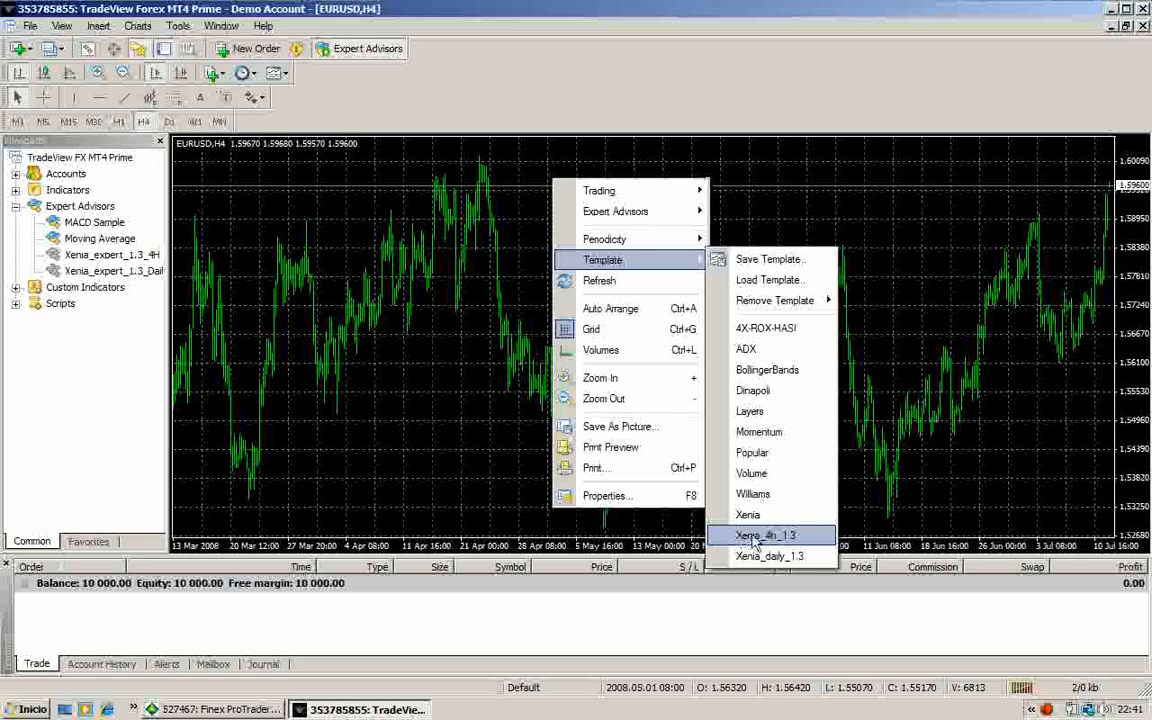
{"action": "left_click", "coordinate": [766, 535]}
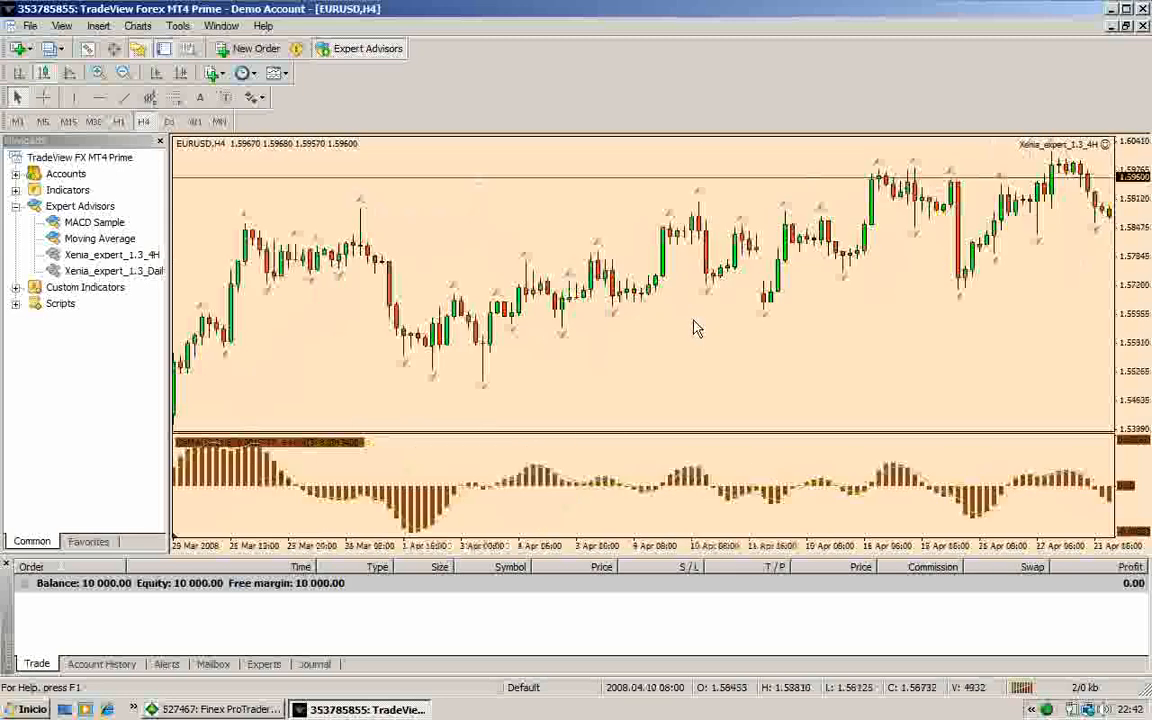
{"action": "scroll", "scroll_direction": "right", "scroll_amount": 3}
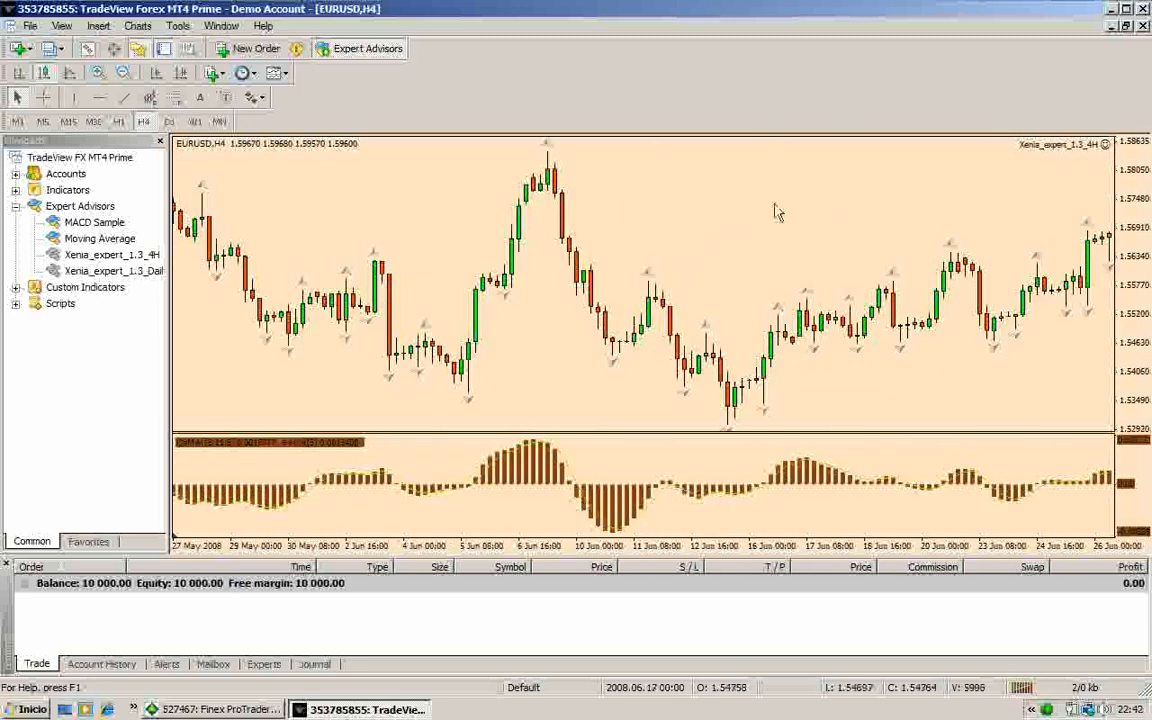
{"action": "mouse_move", "coordinate": [938, 193]}
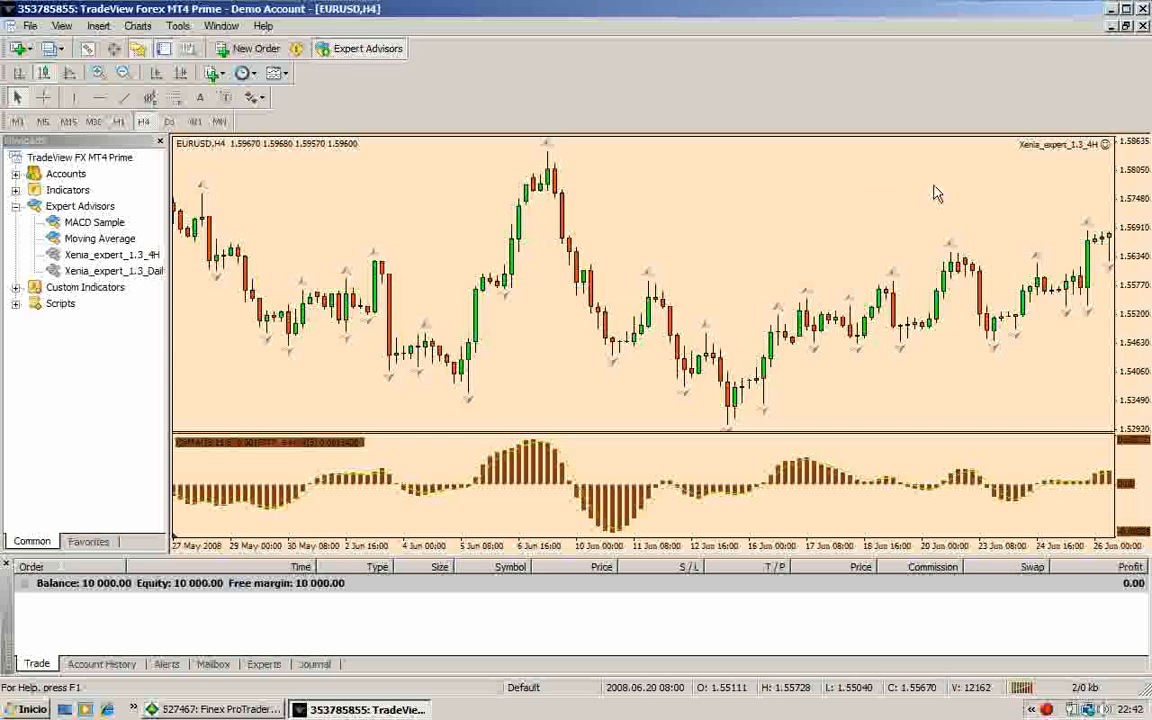
{"action": "mouse_move", "coordinate": [1115, 152]}
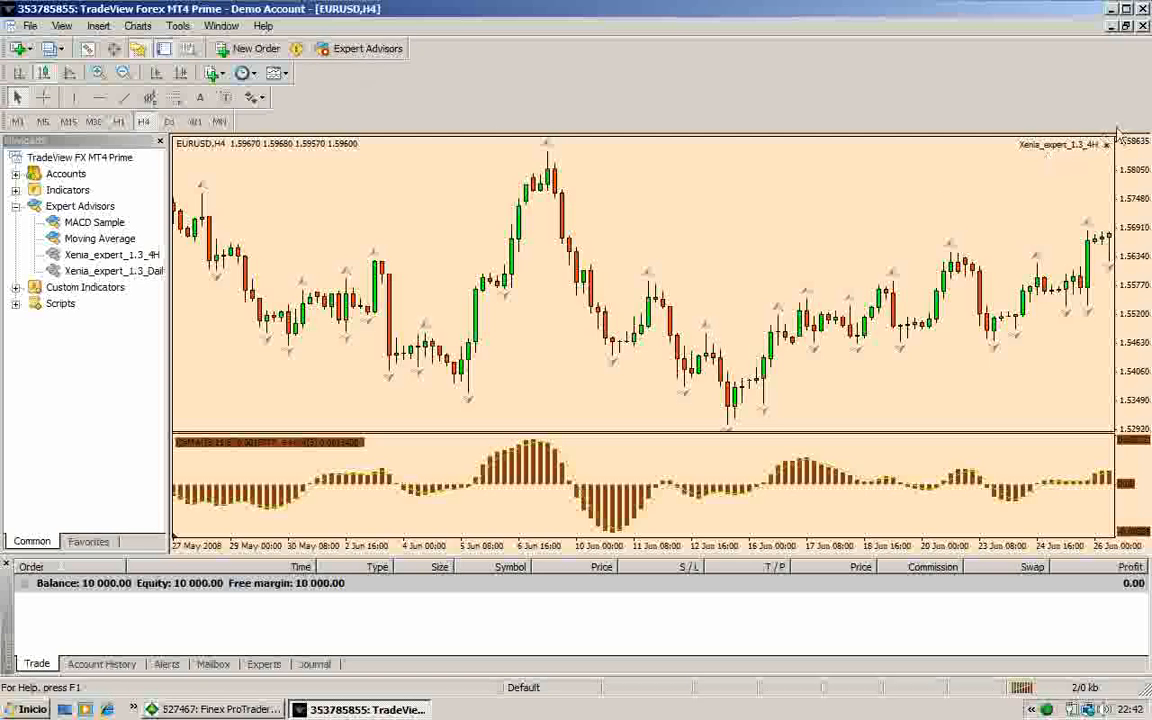
{"action": "mouse_move", "coordinate": [1058, 133]}
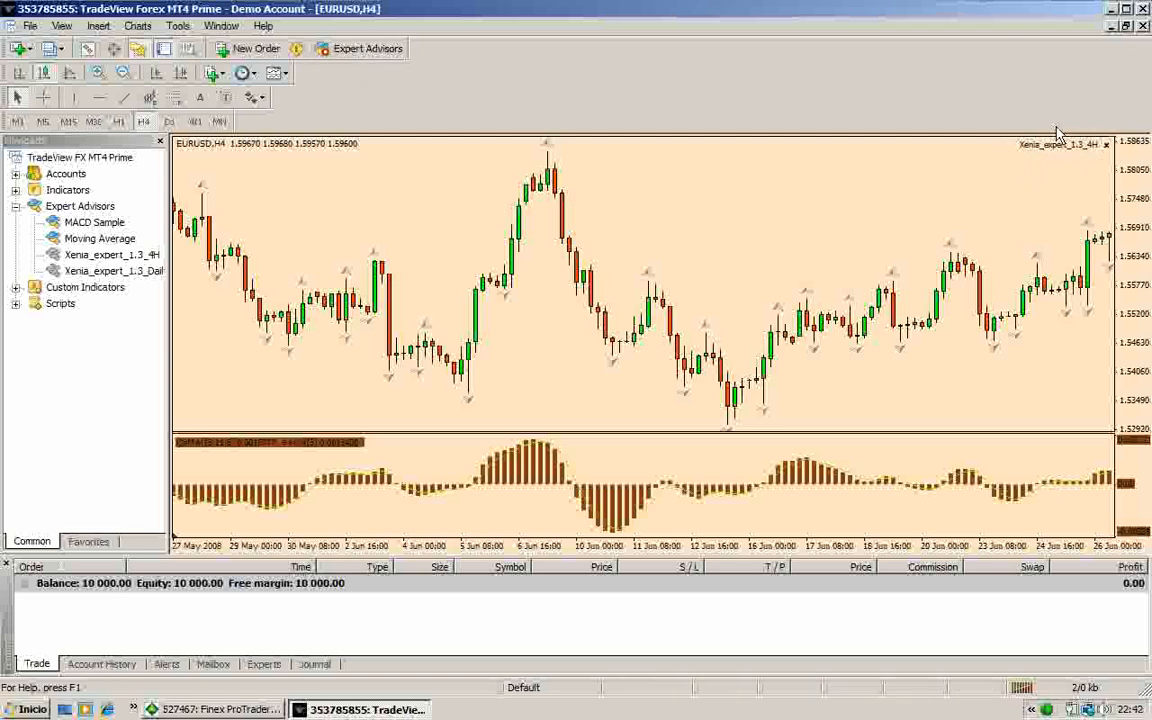
{"action": "mouse_move", "coordinate": [1015, 135]}
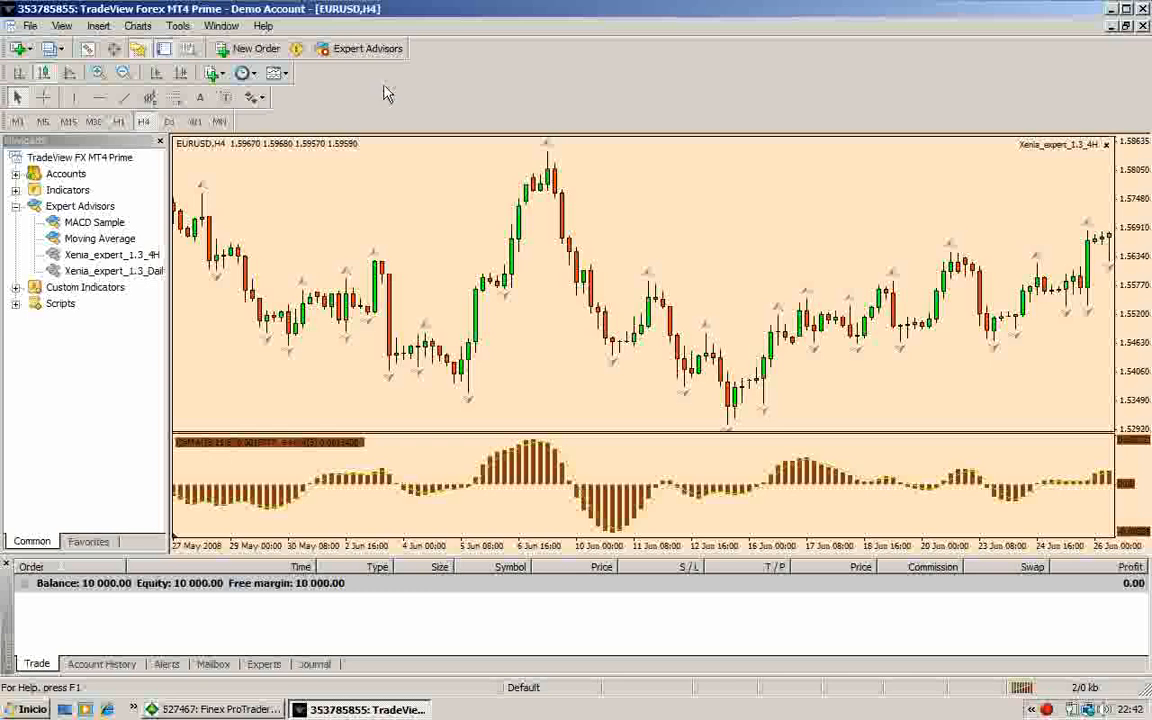
{"action": "mouse_move", "coordinate": [373, 87]}
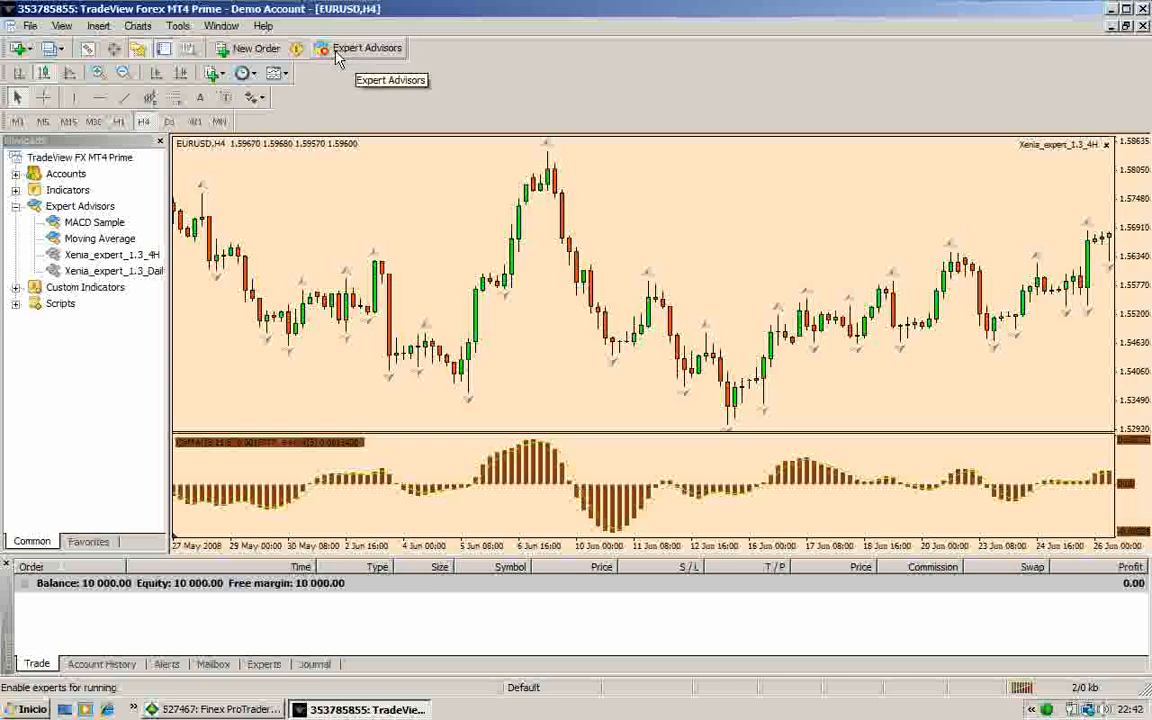
{"action": "mouse_move", "coordinate": [368, 52]}
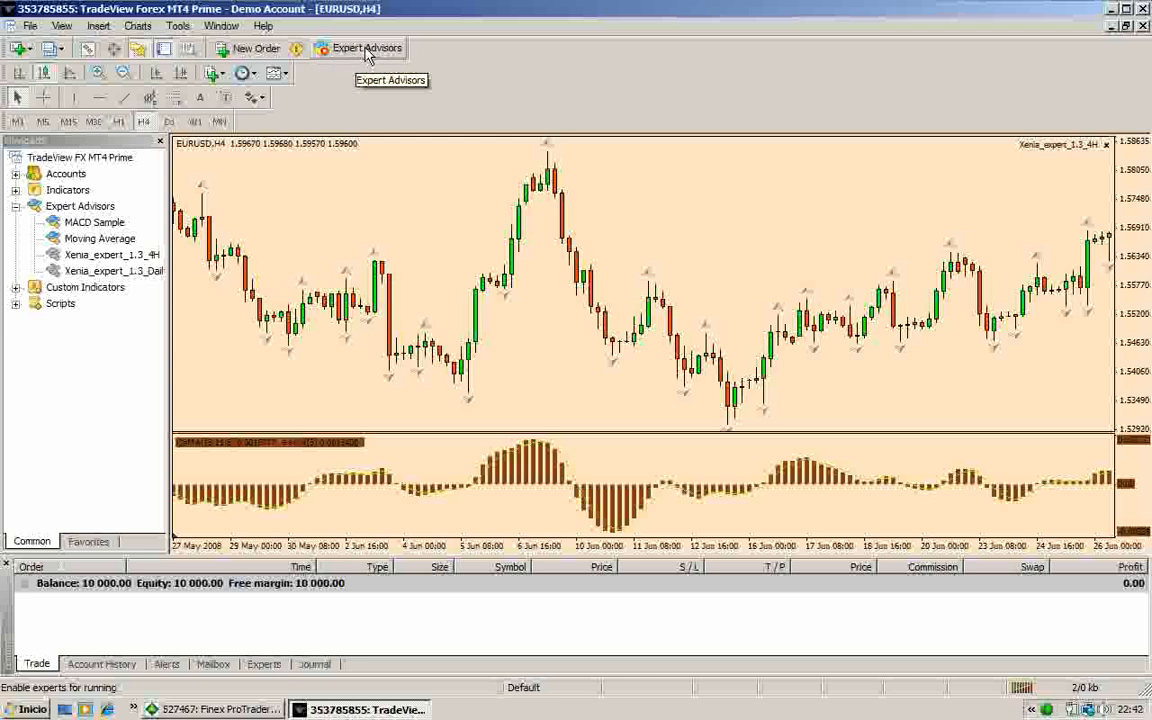
{"action": "mouse_move", "coordinate": [368, 53]}
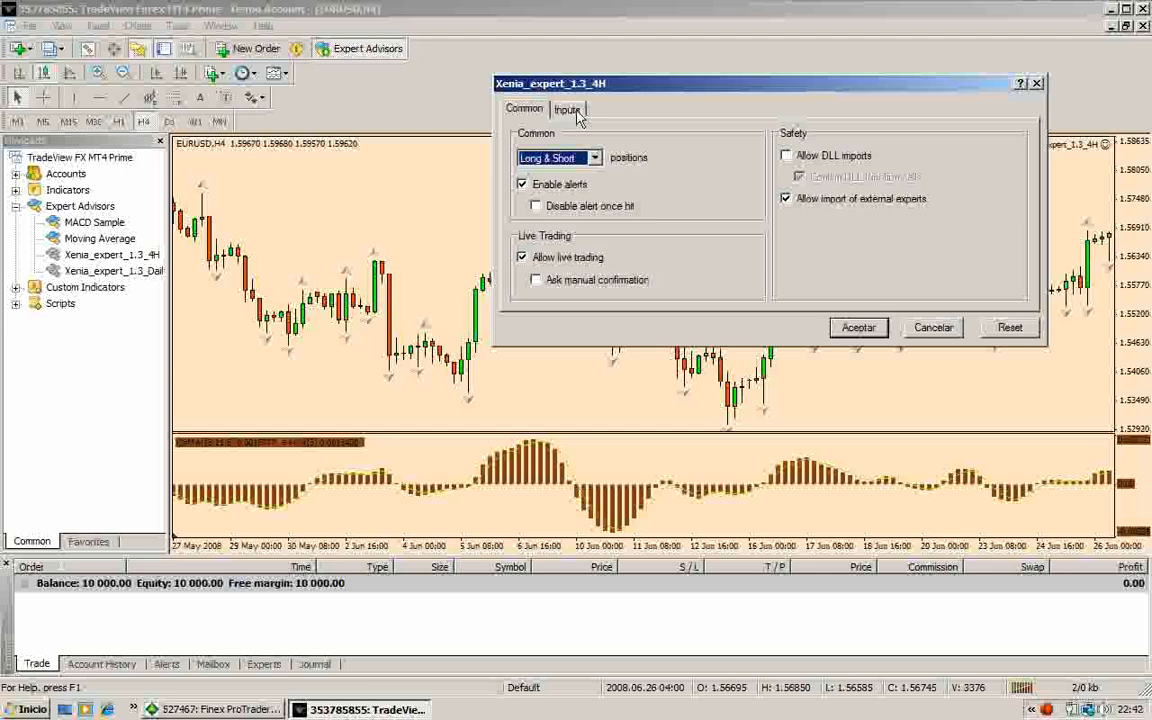
{"action": "mouse_move", "coordinate": [637, 242]}
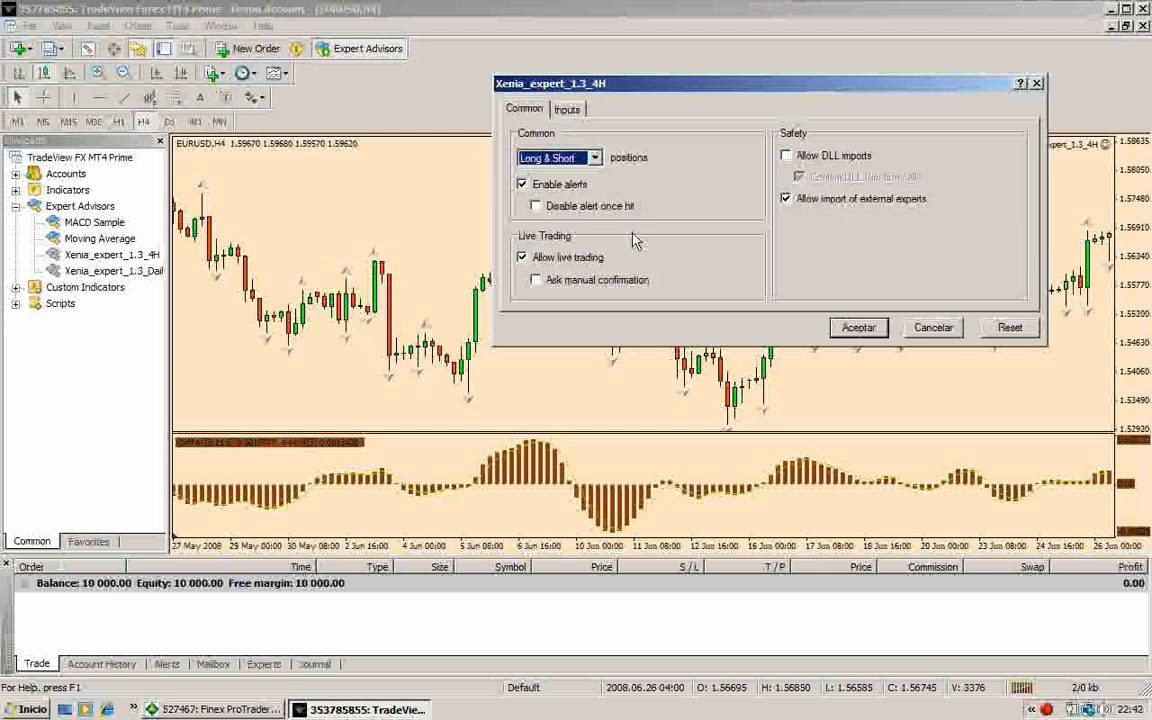
- Enable 'Ask manual confirmation' and 'Disable alert once hit' for Xenia_expert_1.3_4H
{"action": "left_click", "coordinate": [521, 257]}
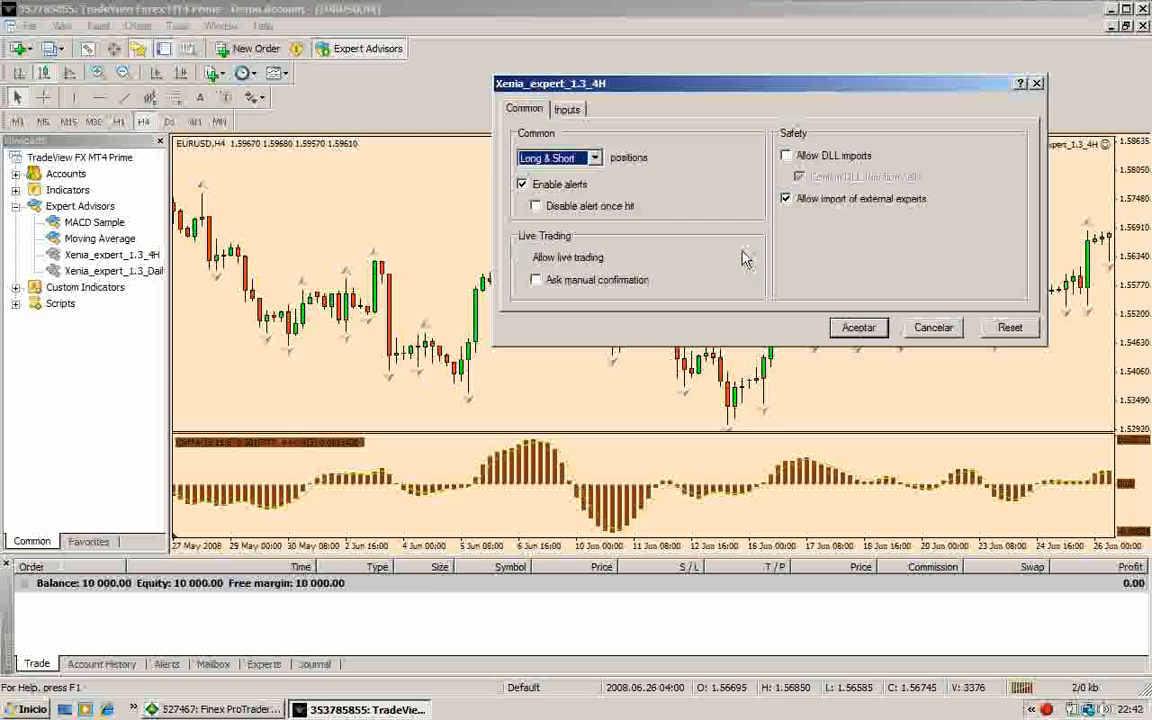
{"action": "left_click", "coordinate": [522, 257]}
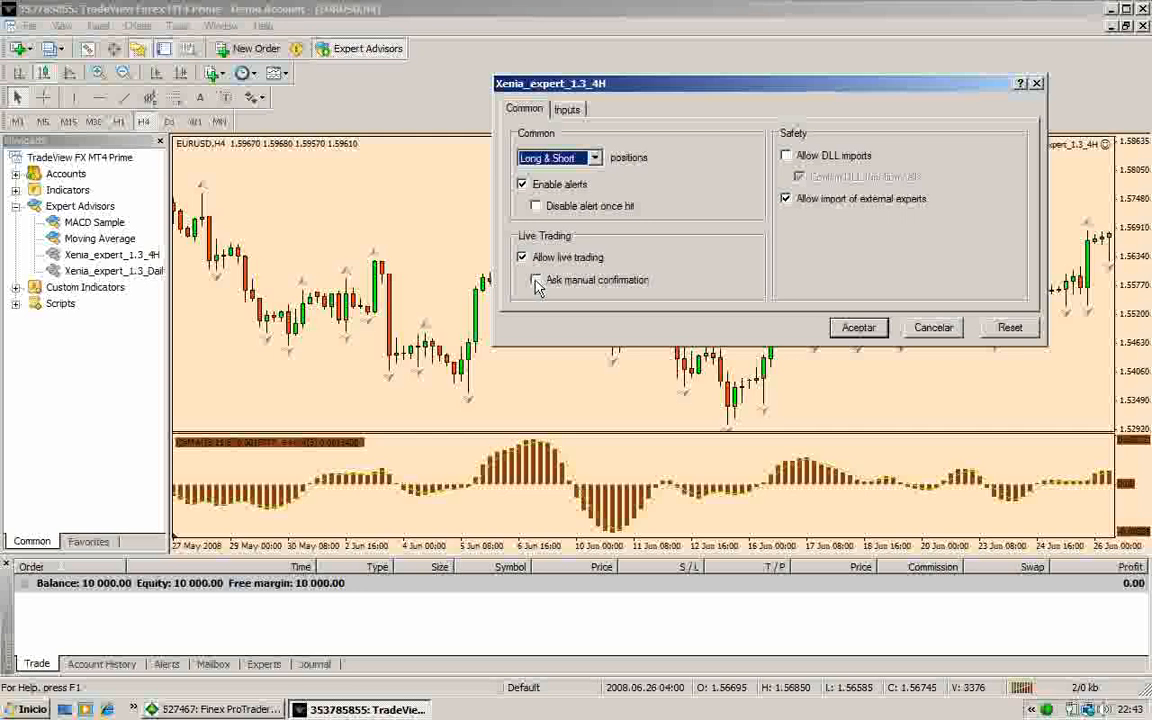
{"action": "left_click", "coordinate": [535, 280]}
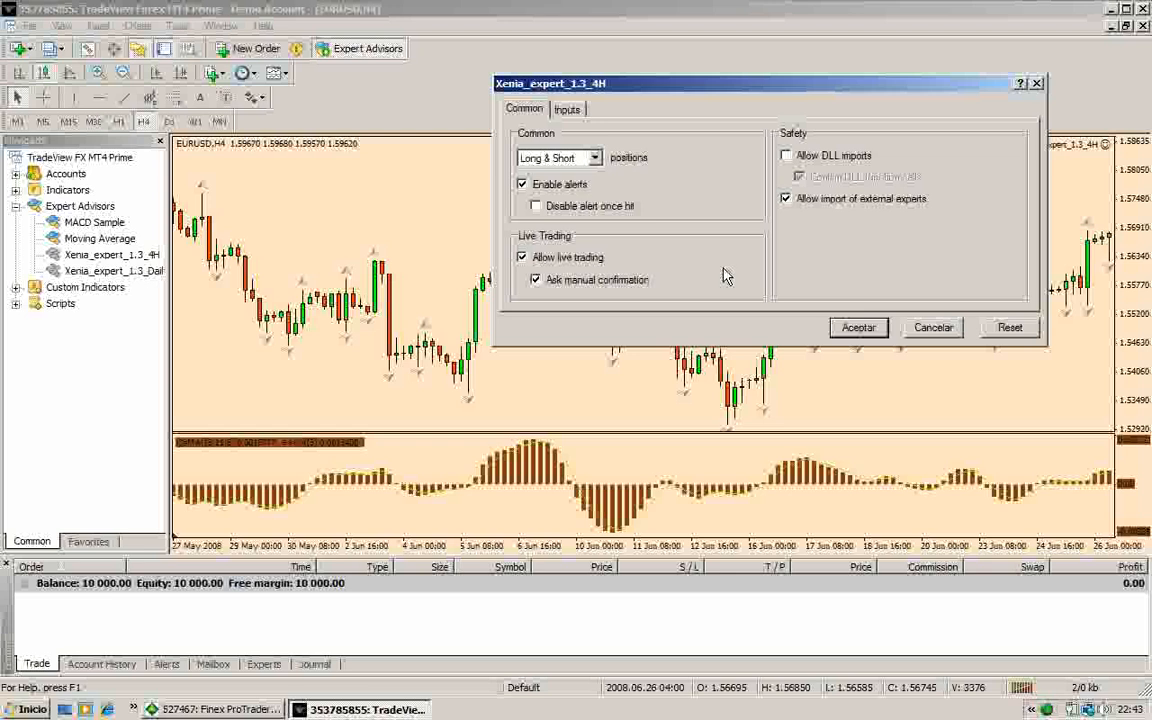
{"action": "mouse_move", "coordinate": [715, 270]}
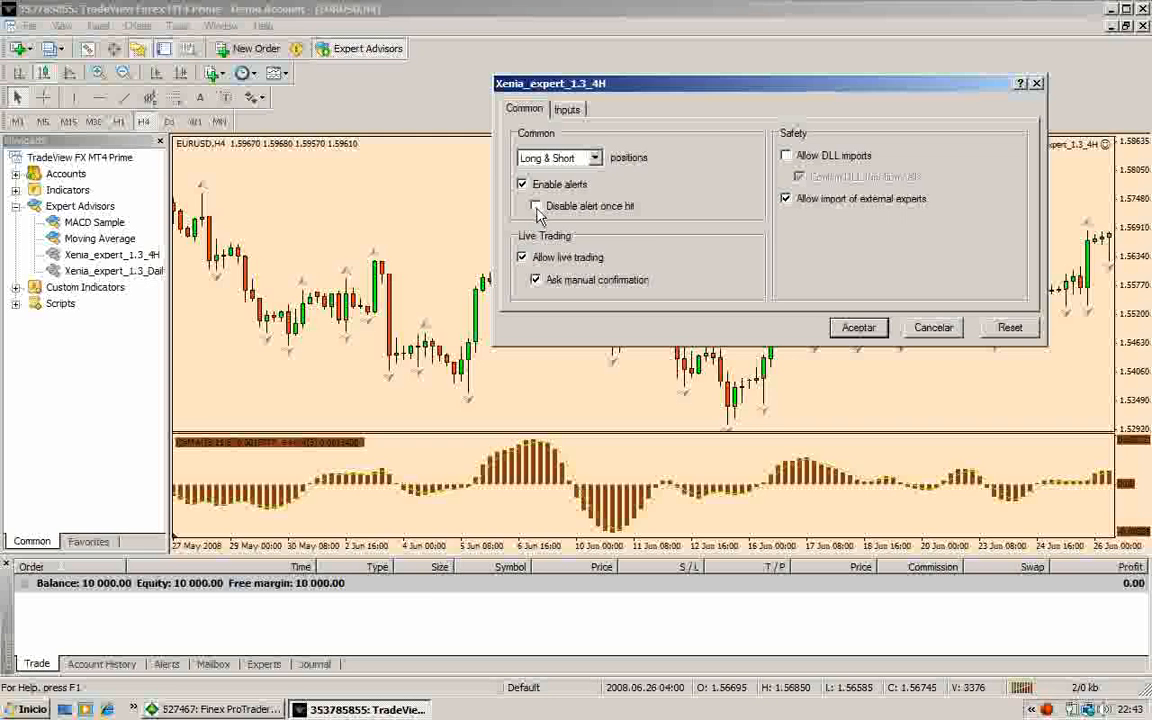
{"action": "left_click", "coordinate": [535, 206]}
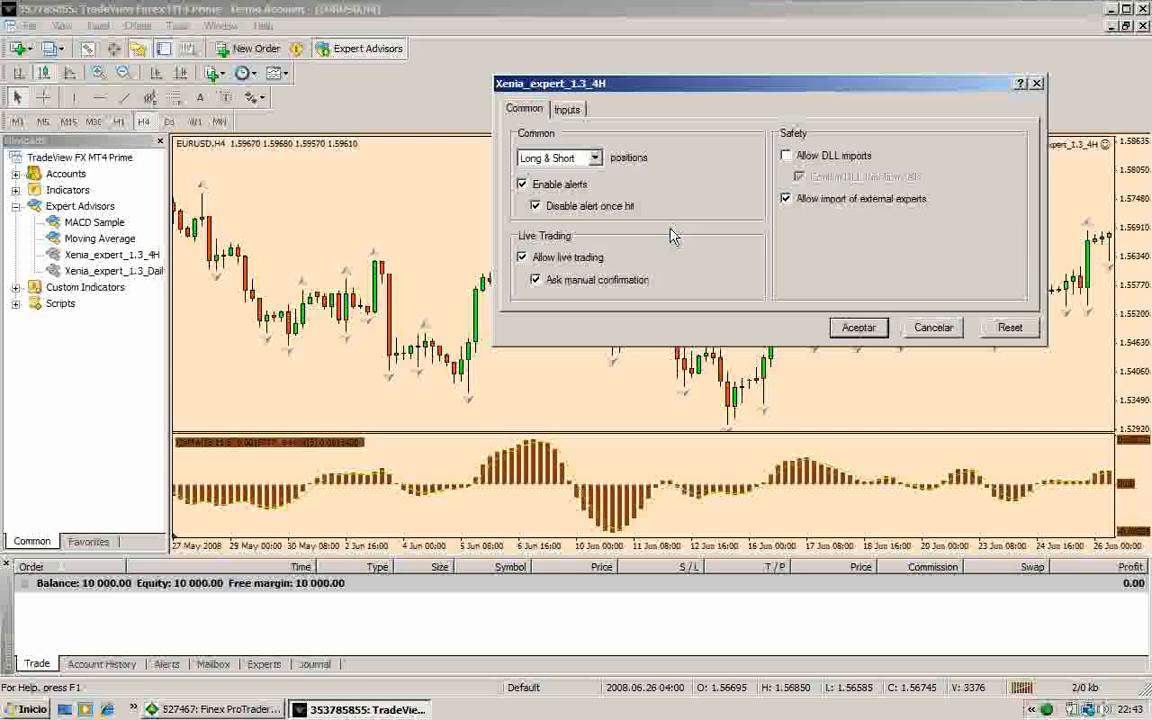
{"action": "mouse_move", "coordinate": [617, 232]}
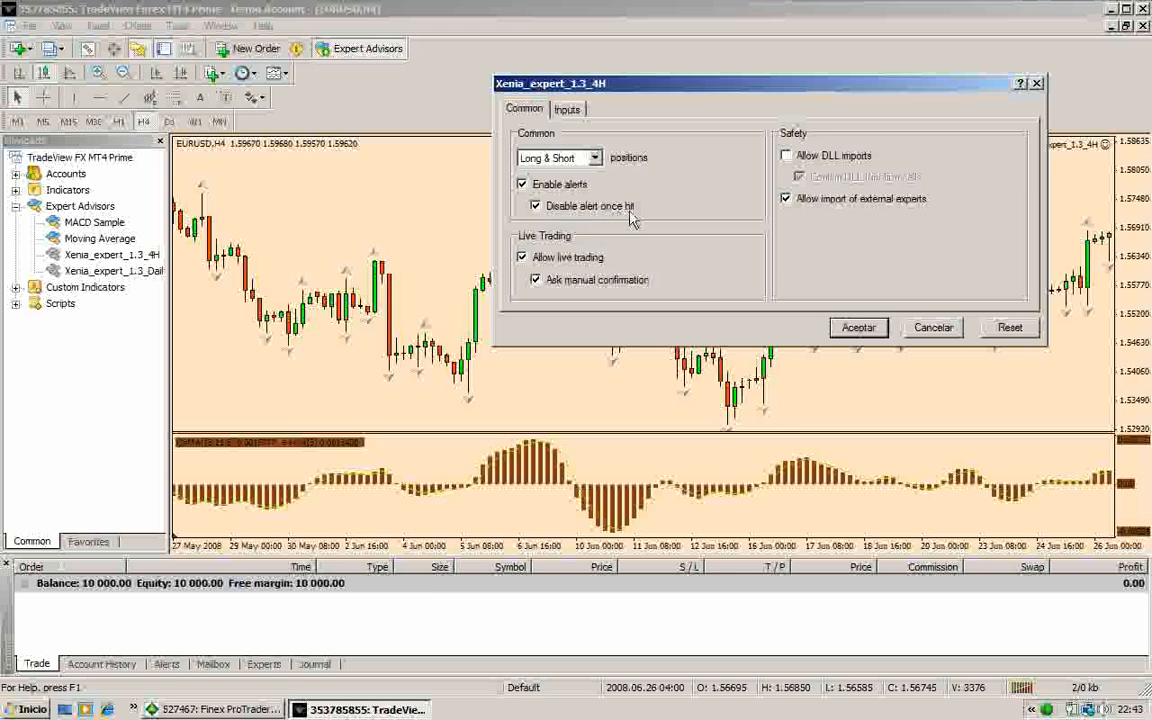
{"action": "mouse_move", "coordinate": [658, 218]}
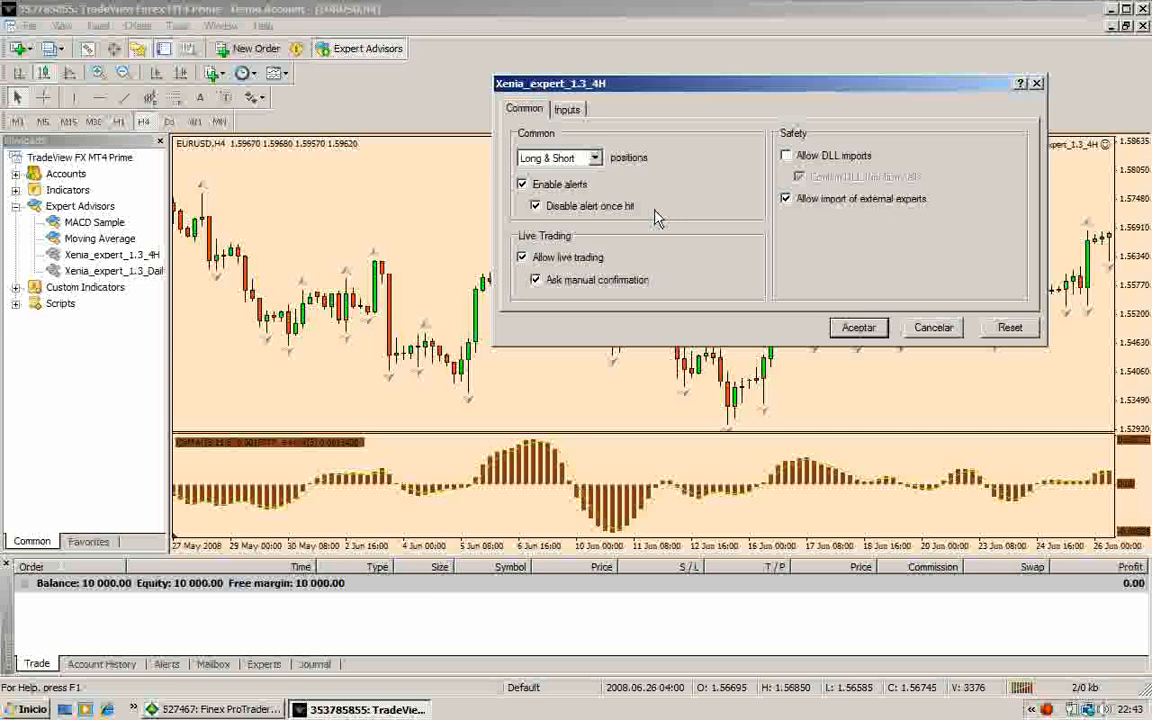
{"action": "mouse_move", "coordinate": [651, 216]}
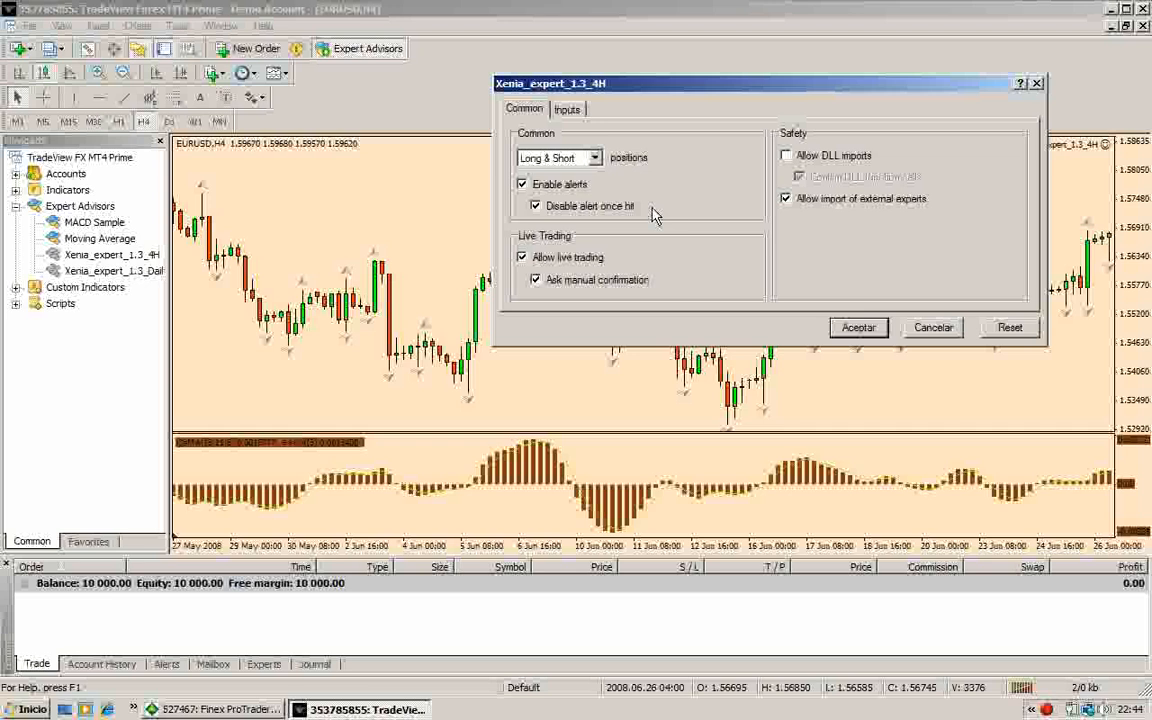
{"action": "mouse_move", "coordinate": [663, 213]}
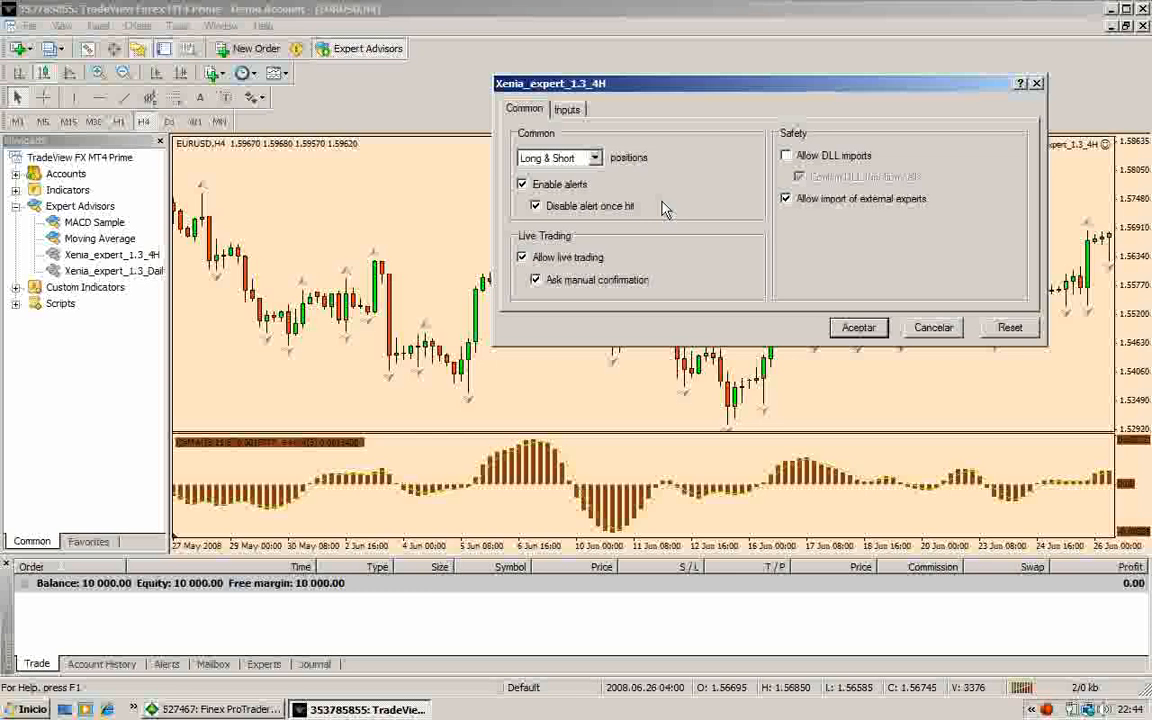
{"action": "mouse_move", "coordinate": [663, 222]}
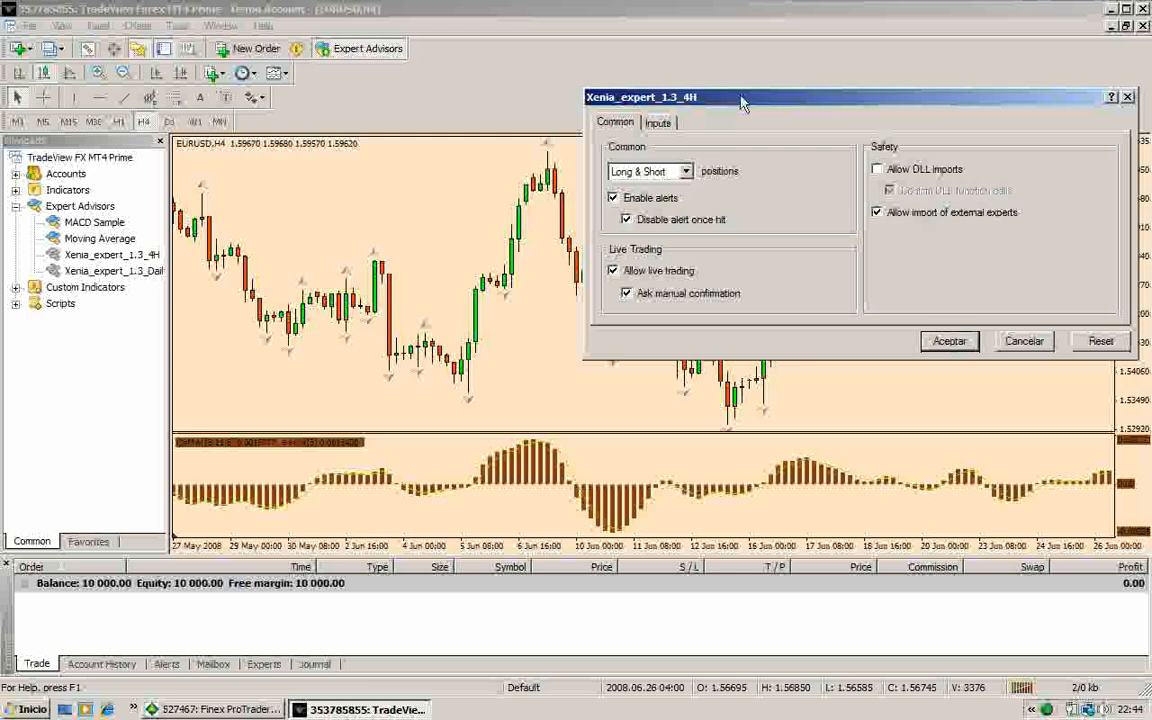
- Scroll through the Xenia 4H expert's input parameters, then confirm the settings with Aceptar
{"action": "left_click_drag", "start_coordinate": [740, 97], "coordinate": [365, 52]}
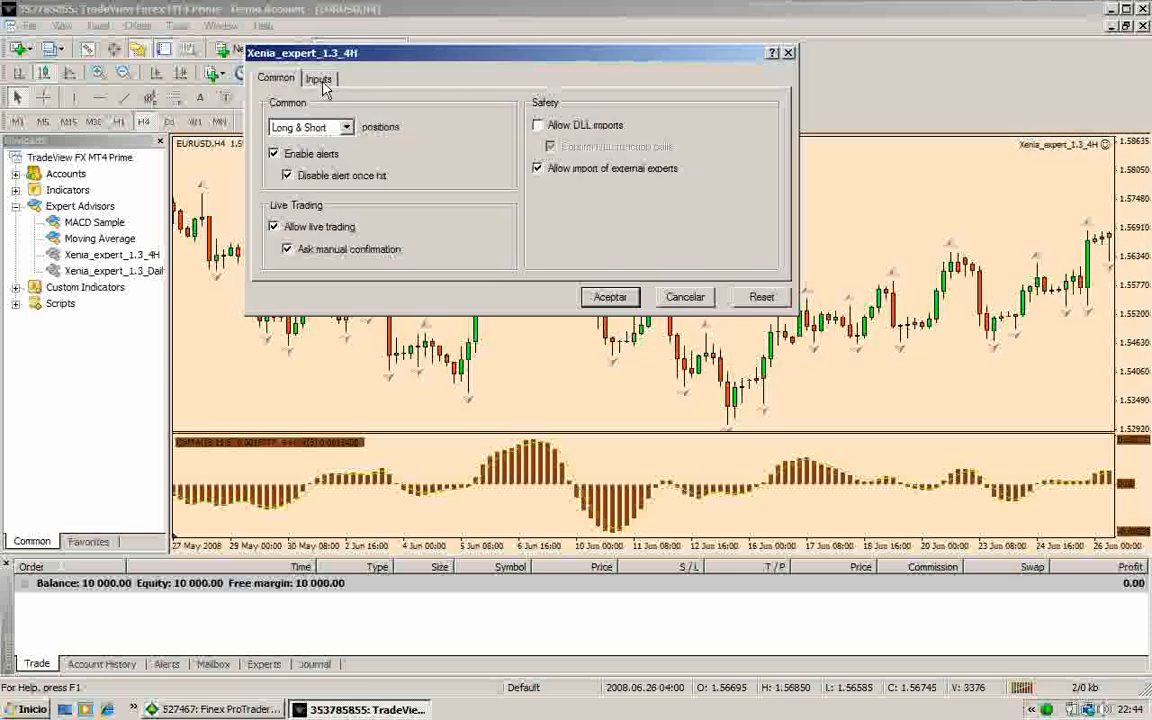
{"action": "left_click", "coordinate": [319, 78]}
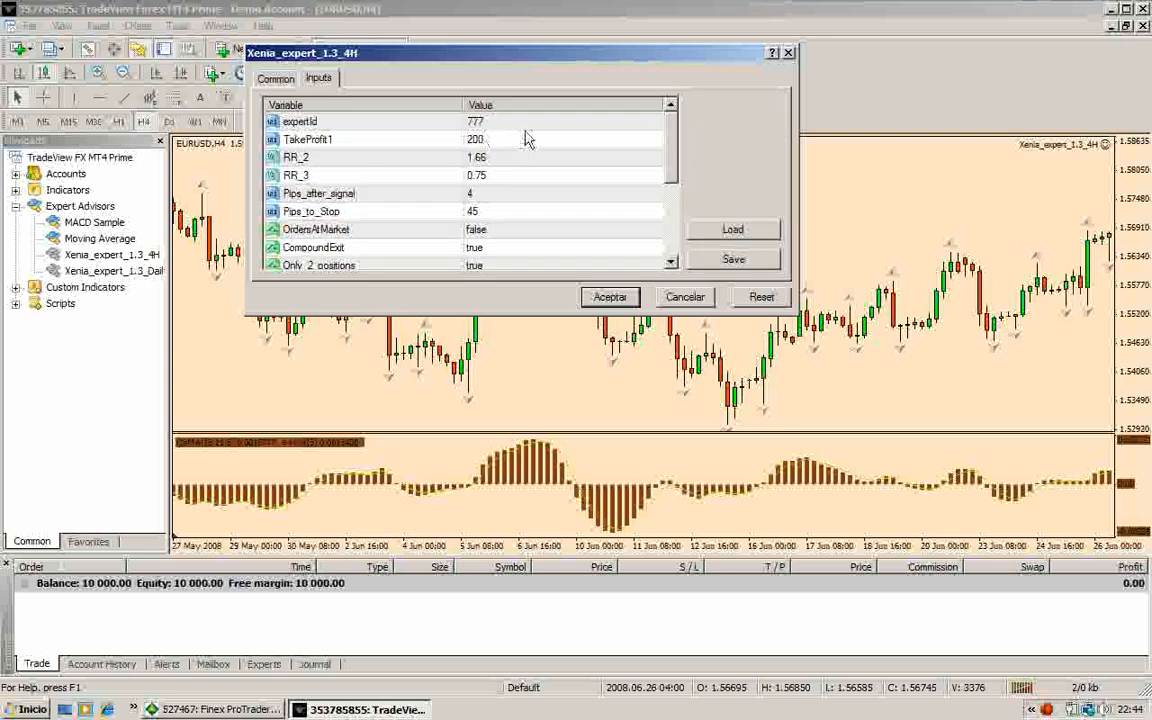
{"action": "scroll", "scroll_direction": "down", "scroll_amount": 3}
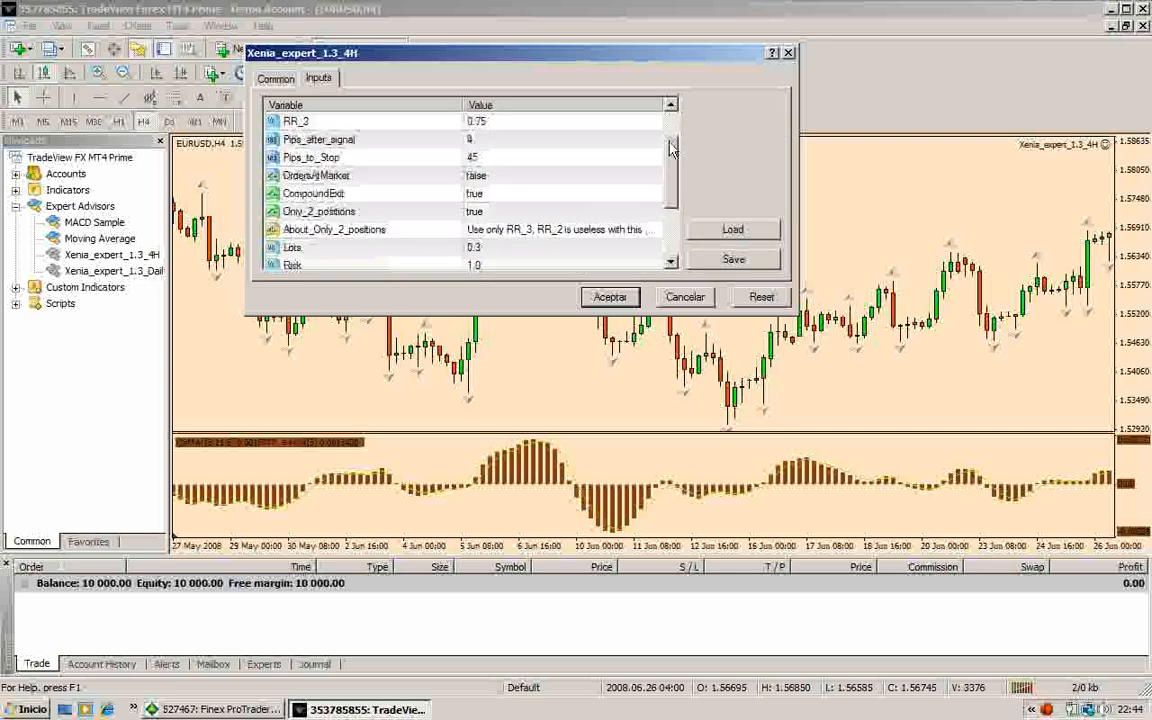
{"action": "scroll", "scroll_direction": "down", "scroll_amount": 3}
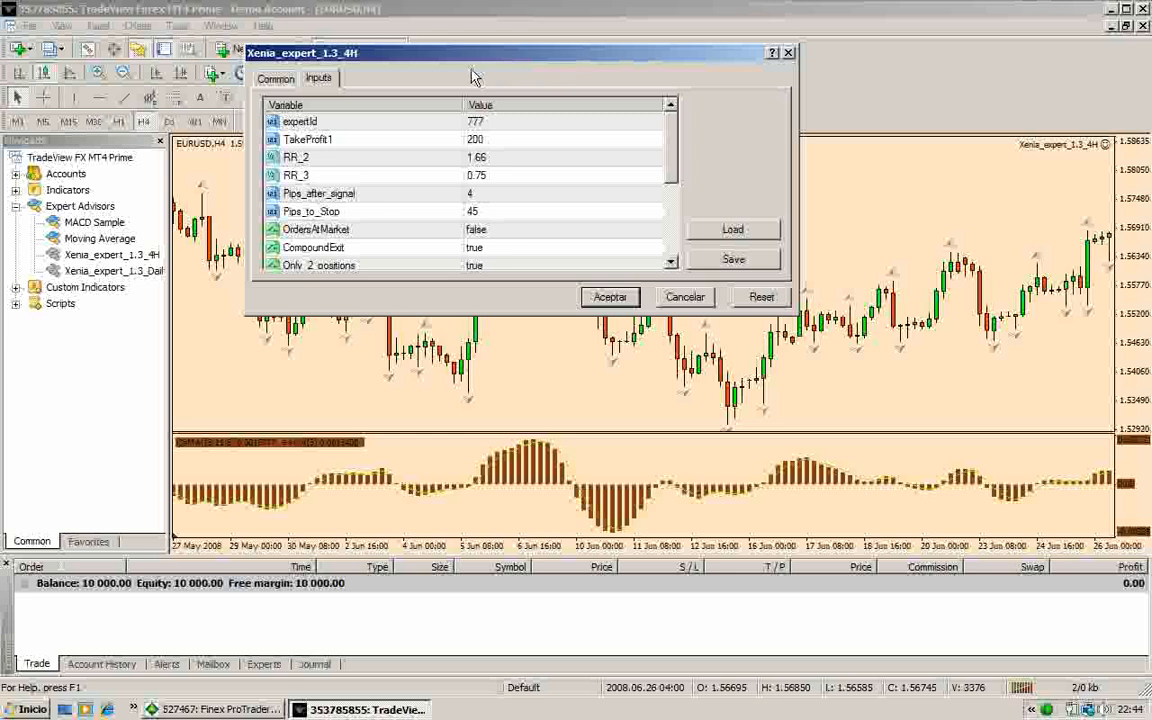
{"action": "mouse_move", "coordinate": [672, 83]}
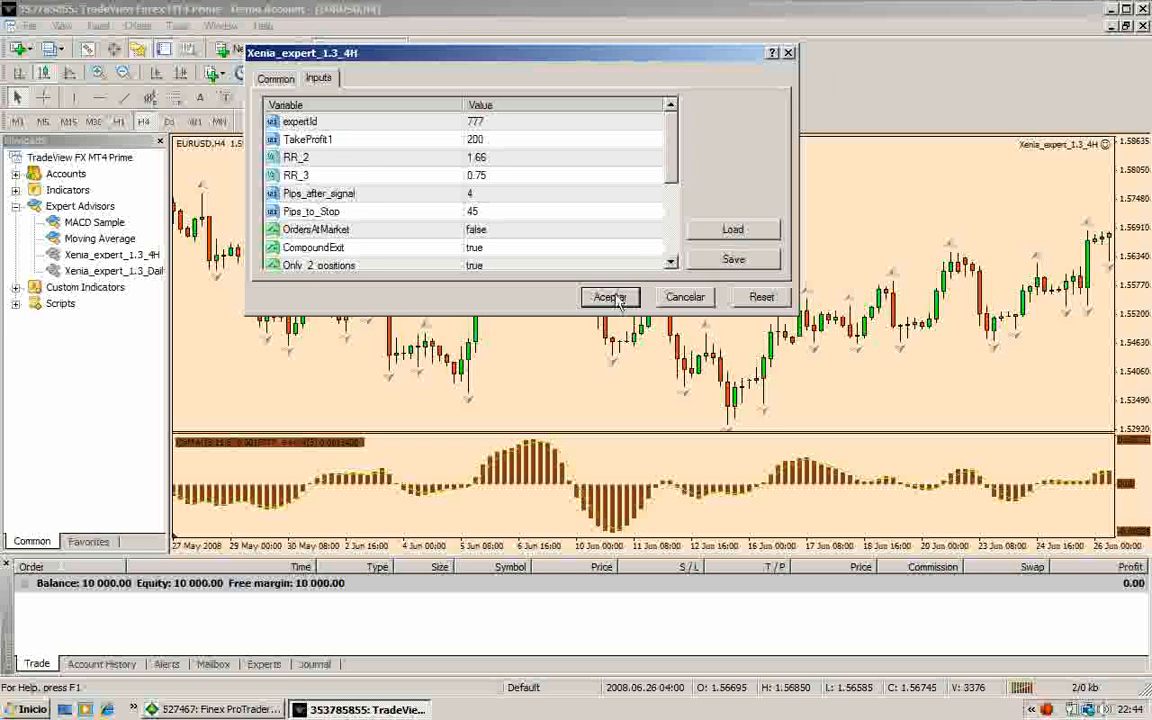
{"action": "left_click", "coordinate": [610, 297]}
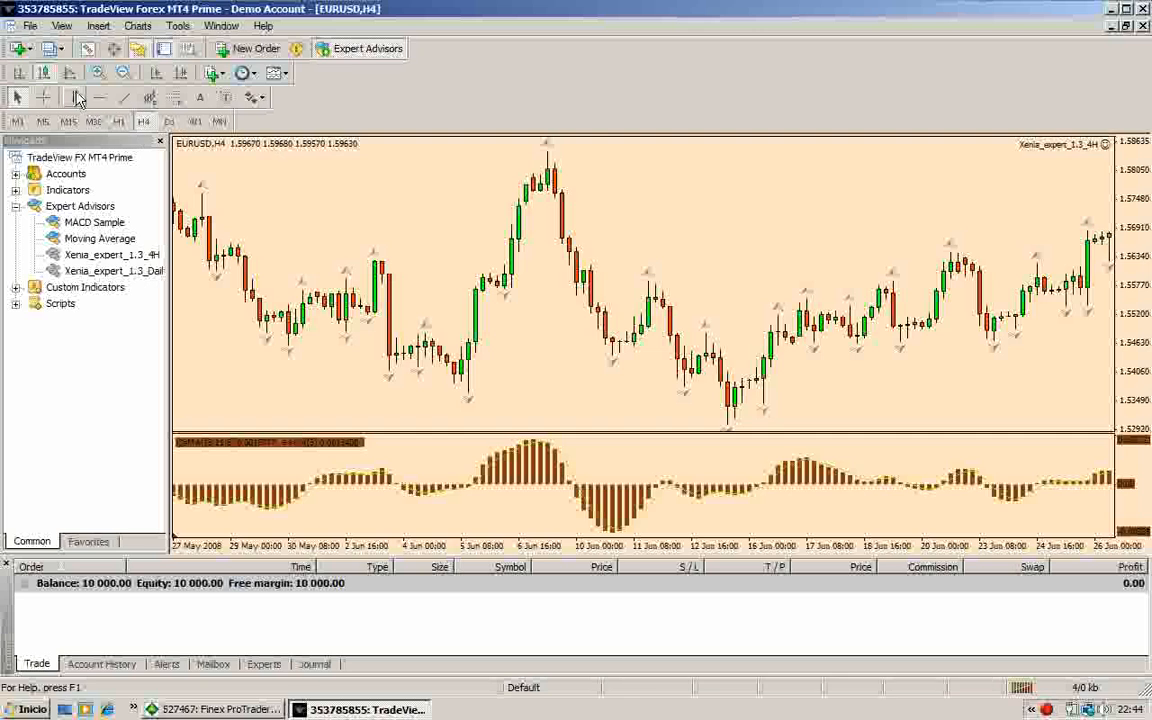
- Create a new EURUSD Daily chart and apply the Xenia_daily_1.3 template
{"action": "left_click", "coordinate": [29, 25]}
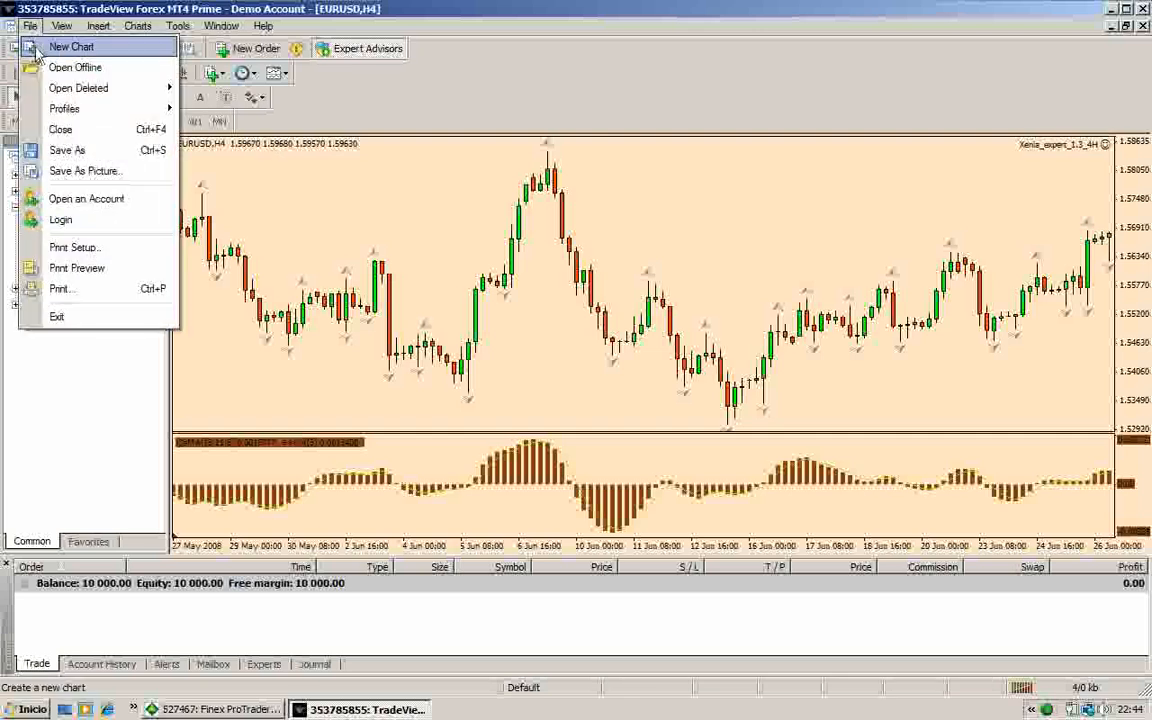
{"action": "left_click", "coordinate": [71, 46]}
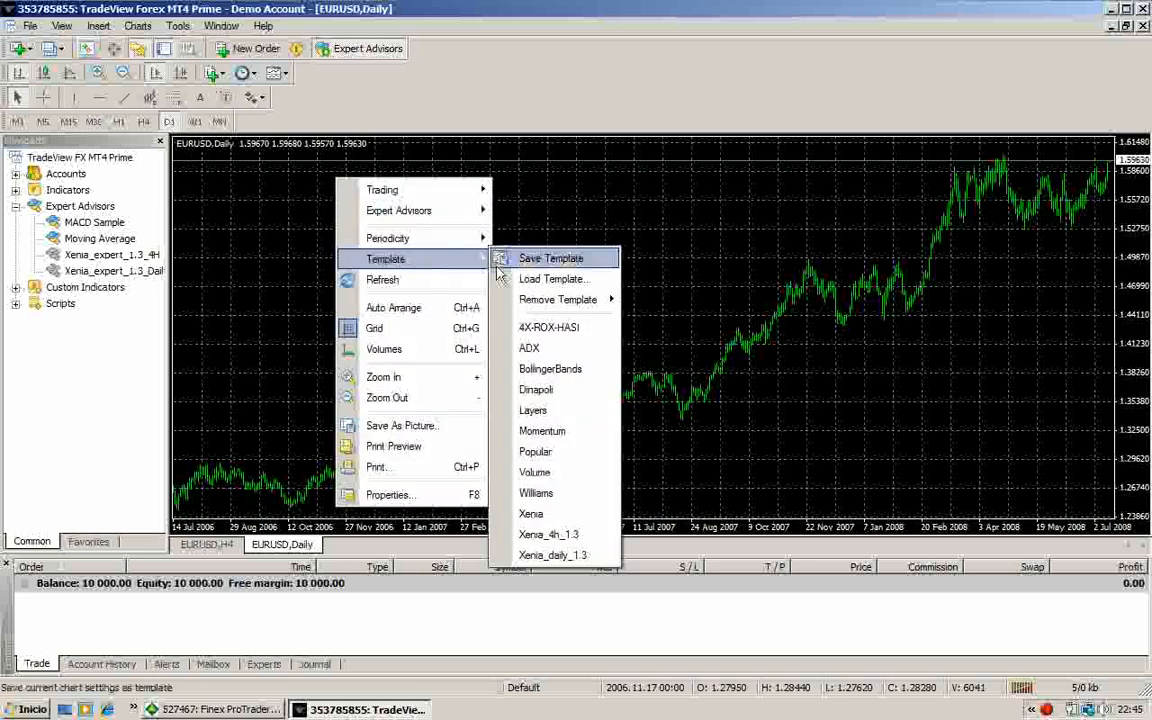
{"action": "mouse_move", "coordinate": [552, 555]}
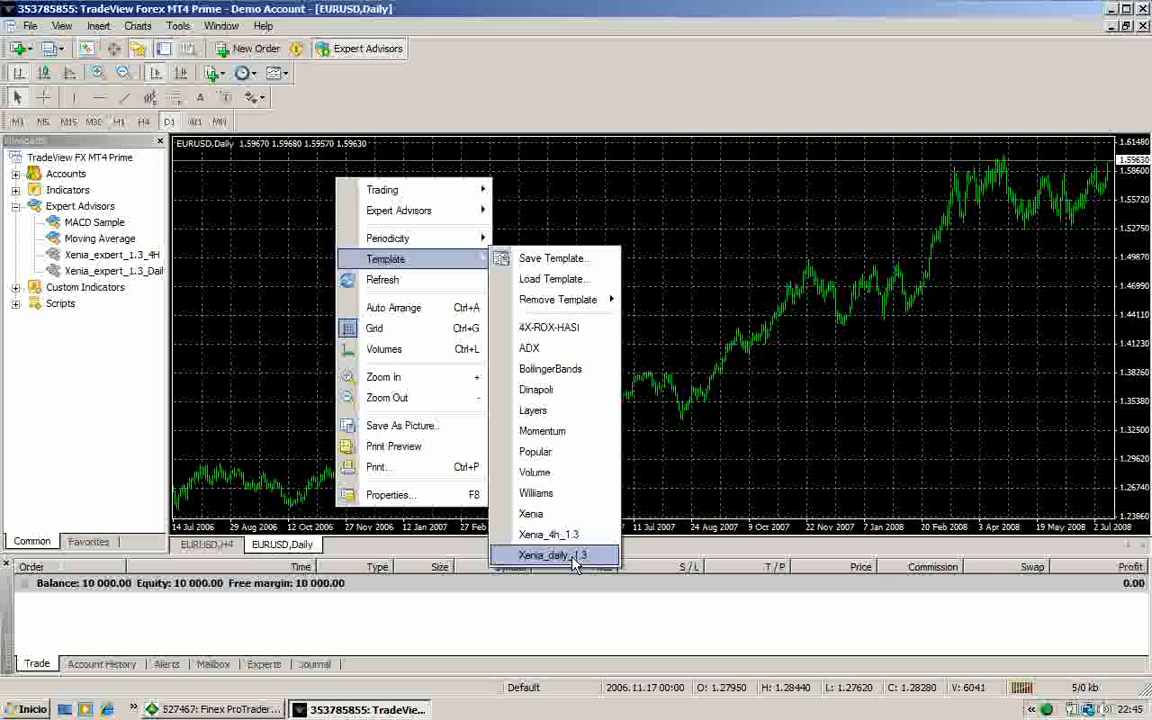
{"action": "left_click", "coordinate": [551, 555]}
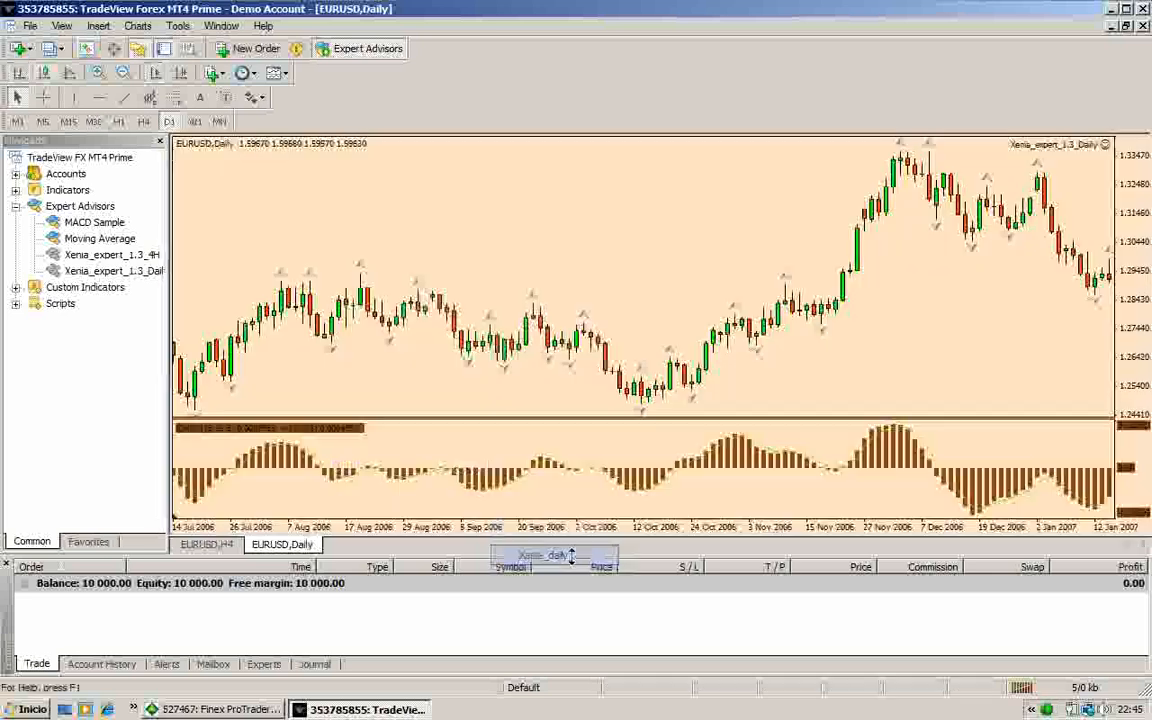
{"action": "scroll", "scroll_direction": "right", "scroll_amount": 3}
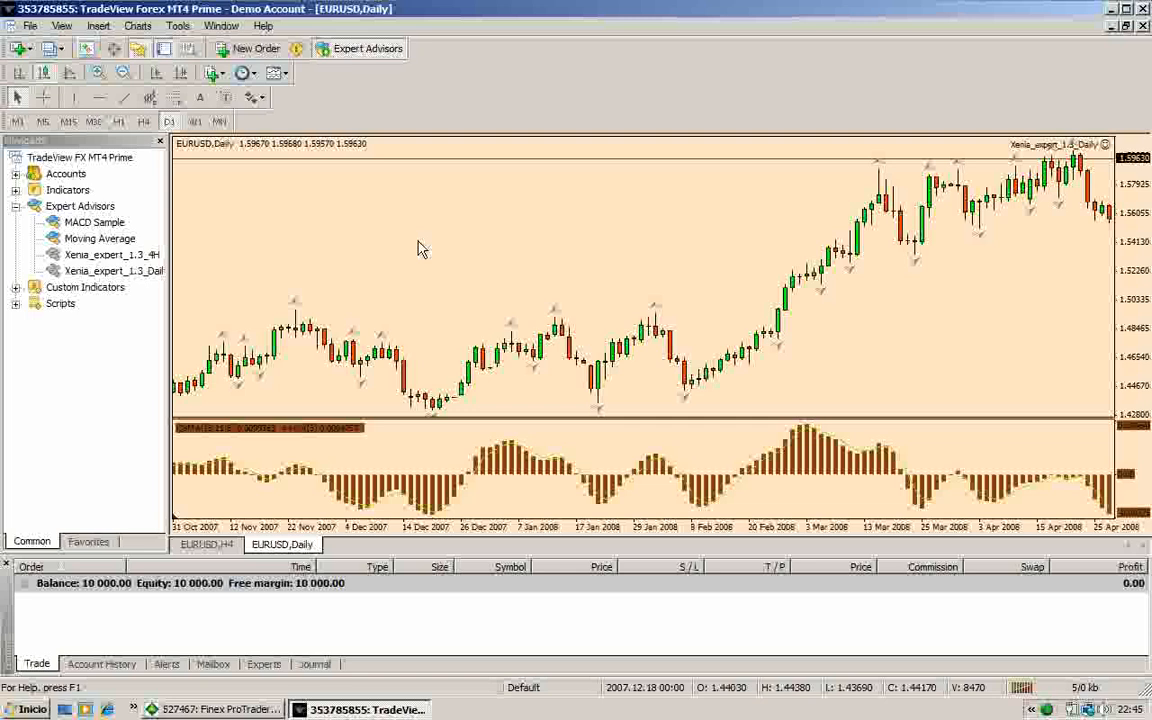
{"action": "mouse_move", "coordinate": [408, 240]}
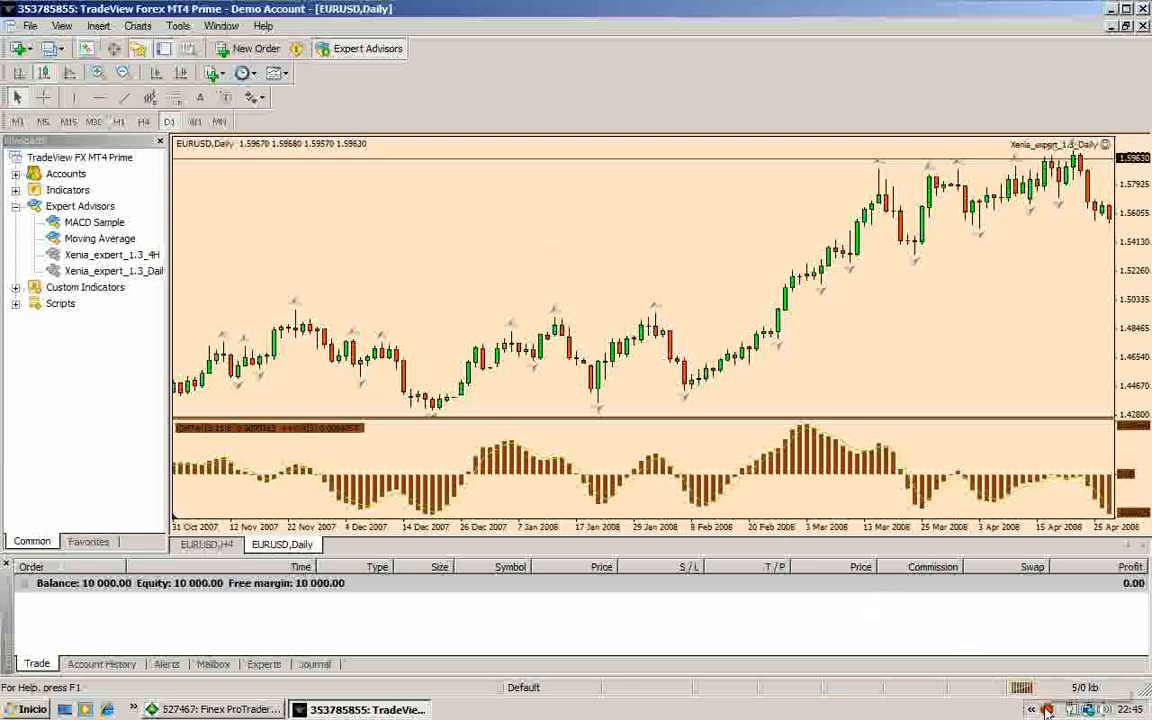
{"action": "mouse_move", "coordinate": [983, 543]}
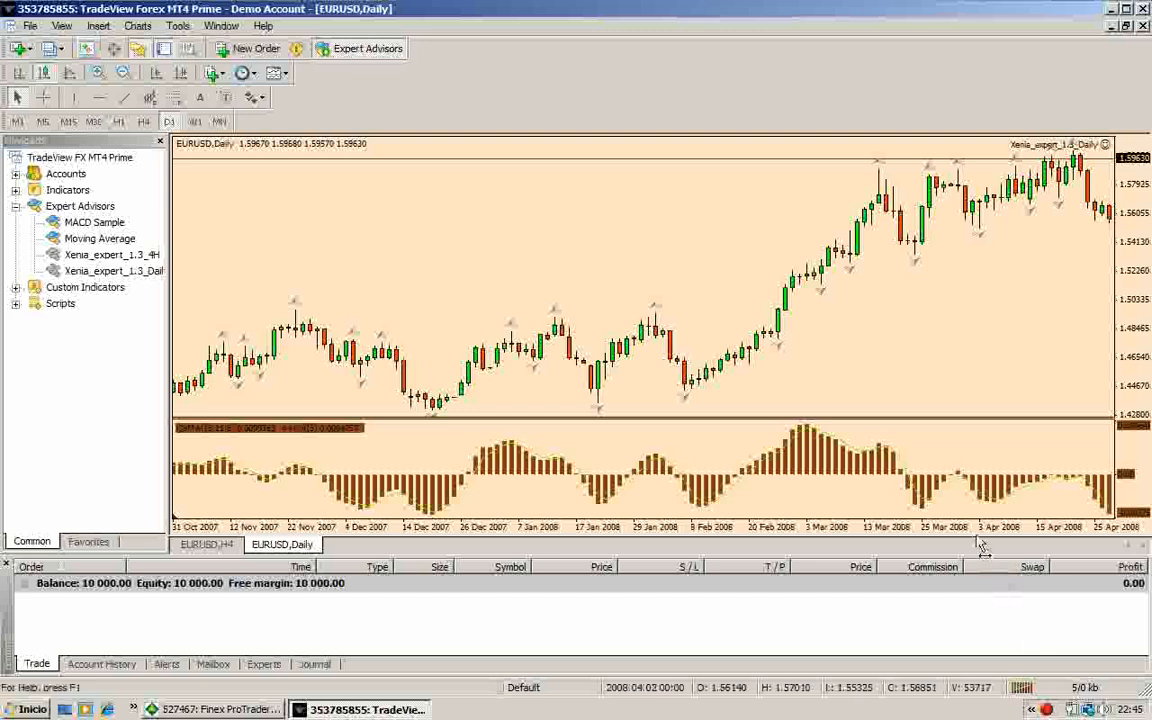
{"action": "right_click", "coordinate": [1048, 710]}
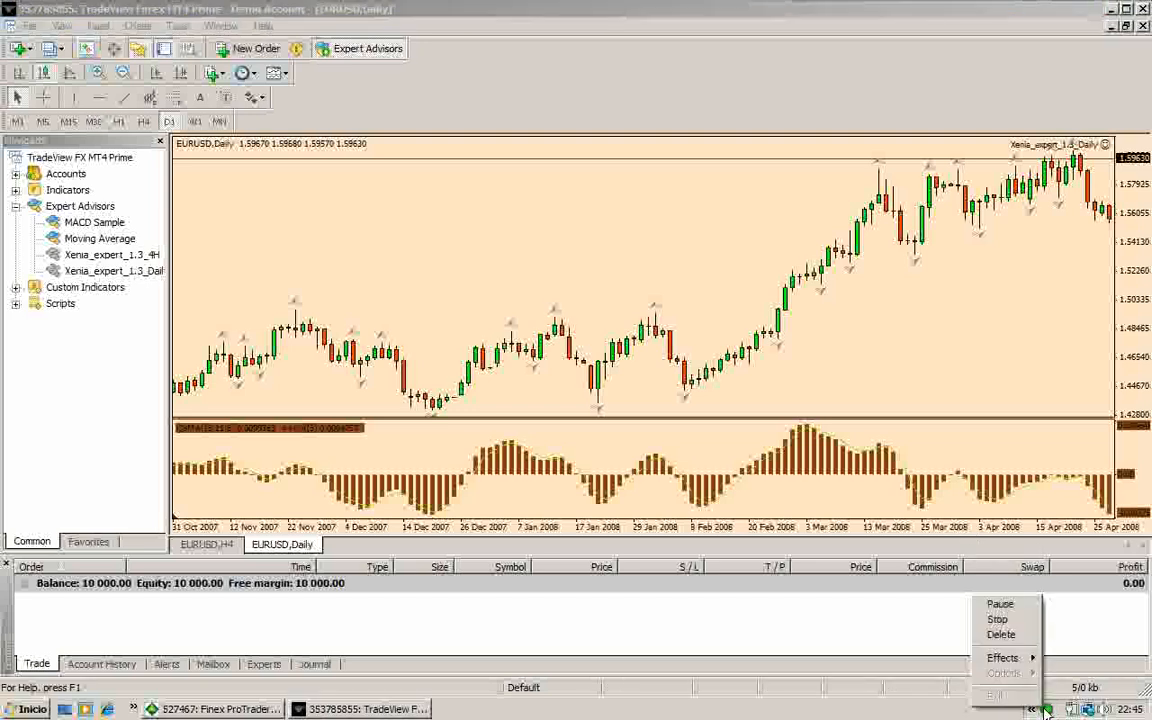
{"action": "mouse_move", "coordinate": [997, 619]}
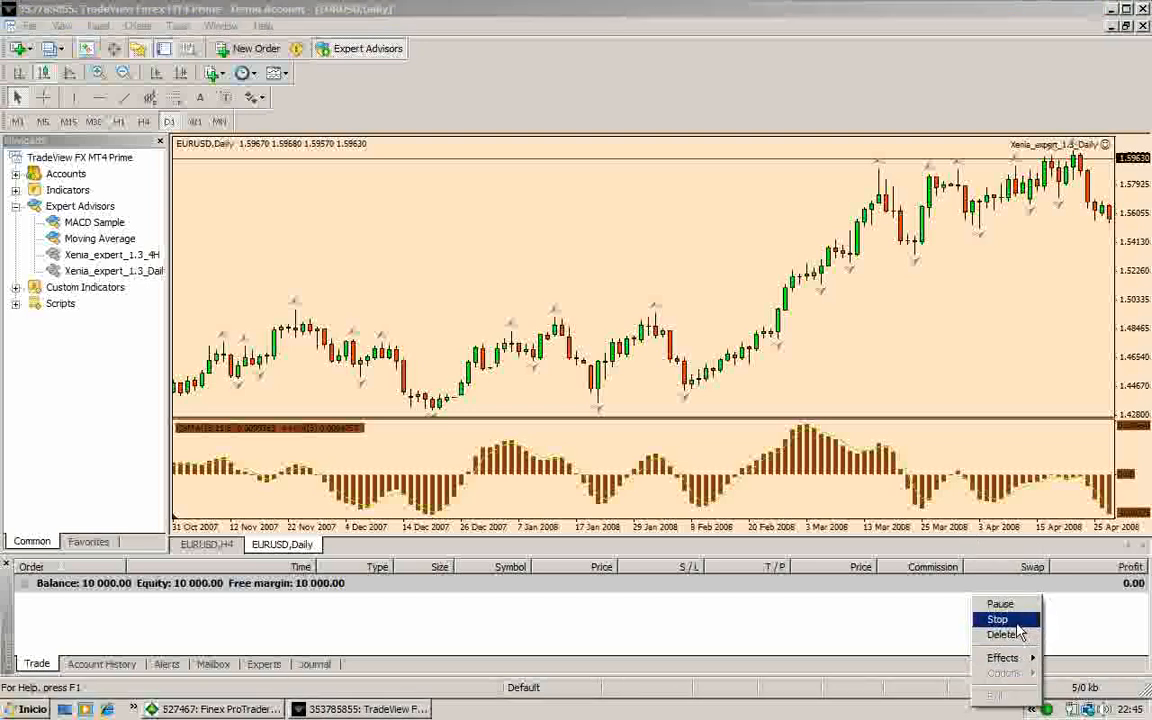